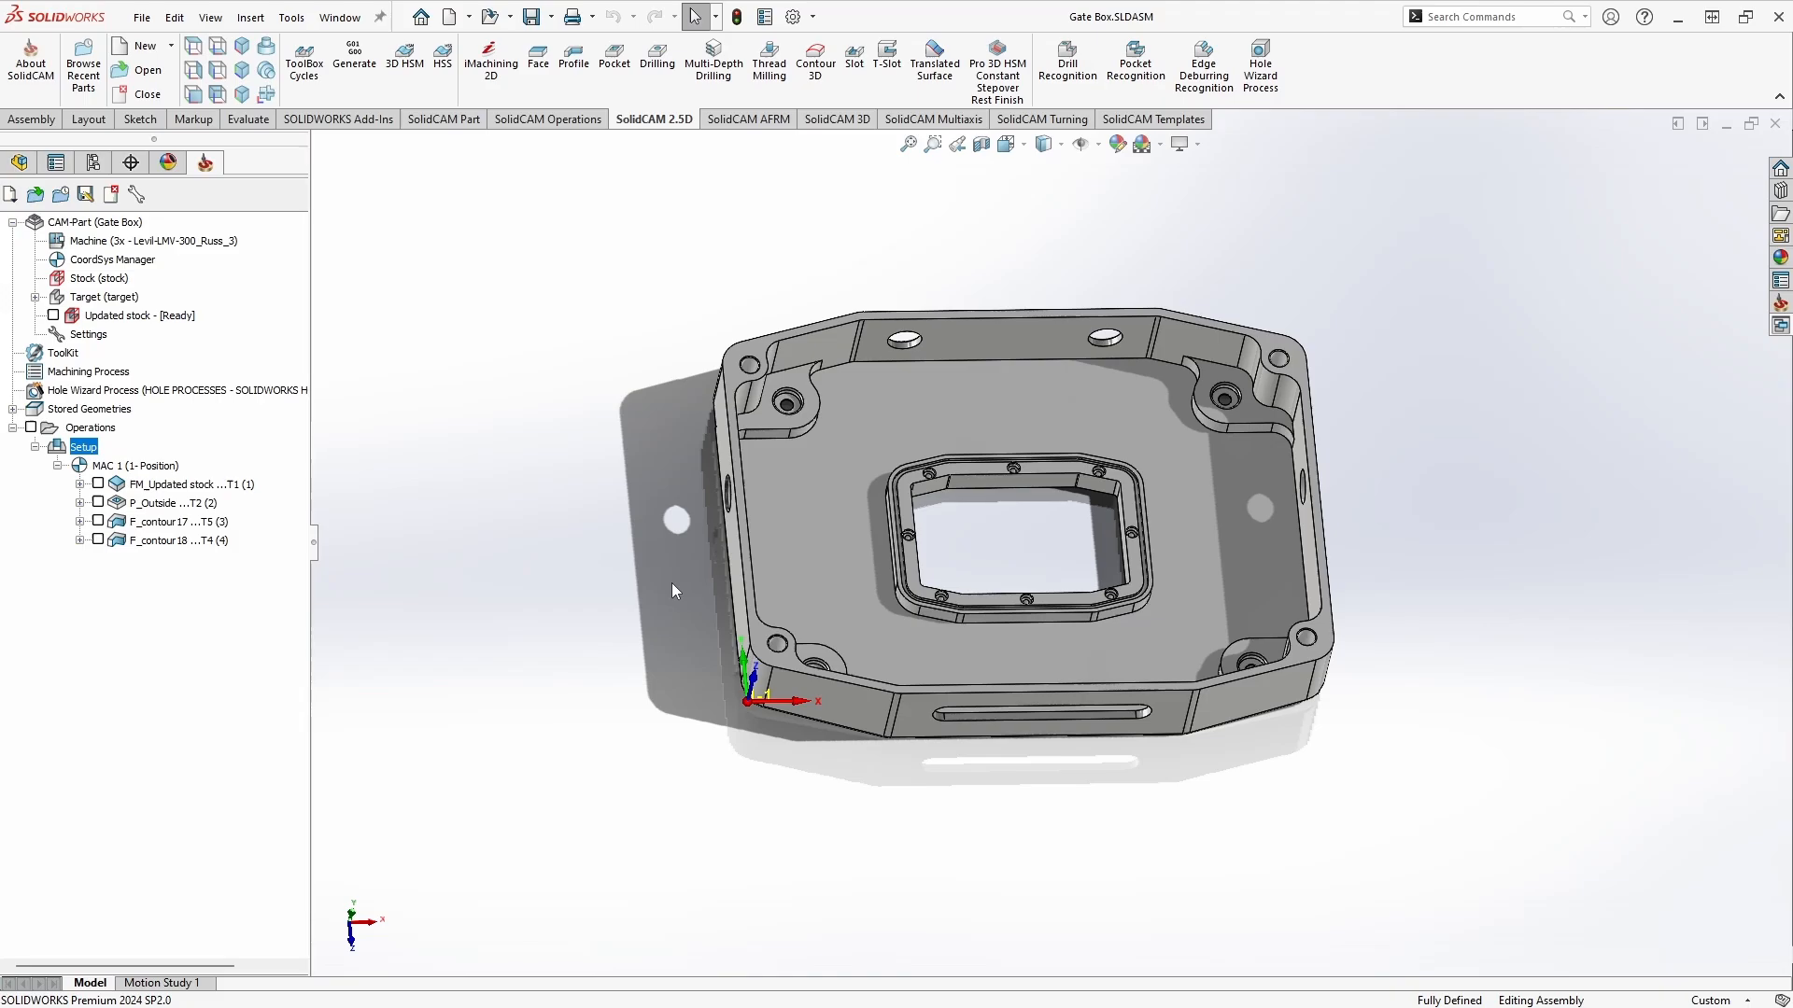
- Add a new Drilling operation from the Operations tree in the SolidCAM manager
left_click(549, 119)
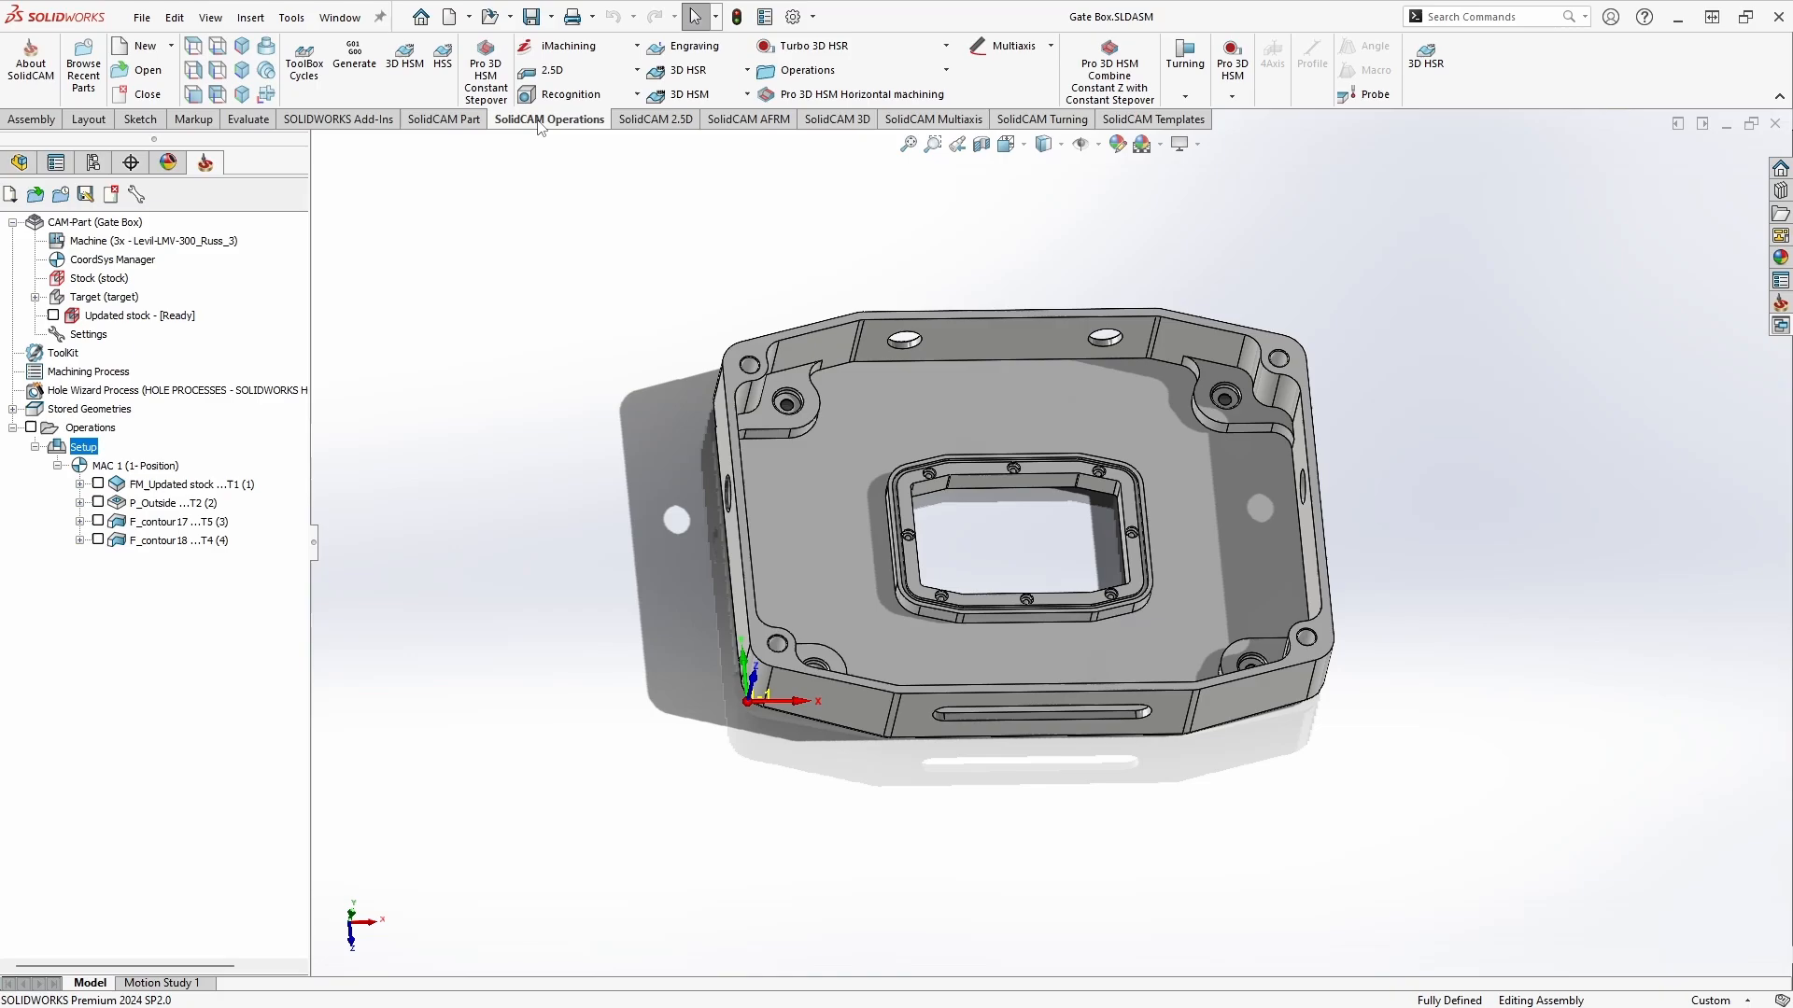
left_click(555, 71)
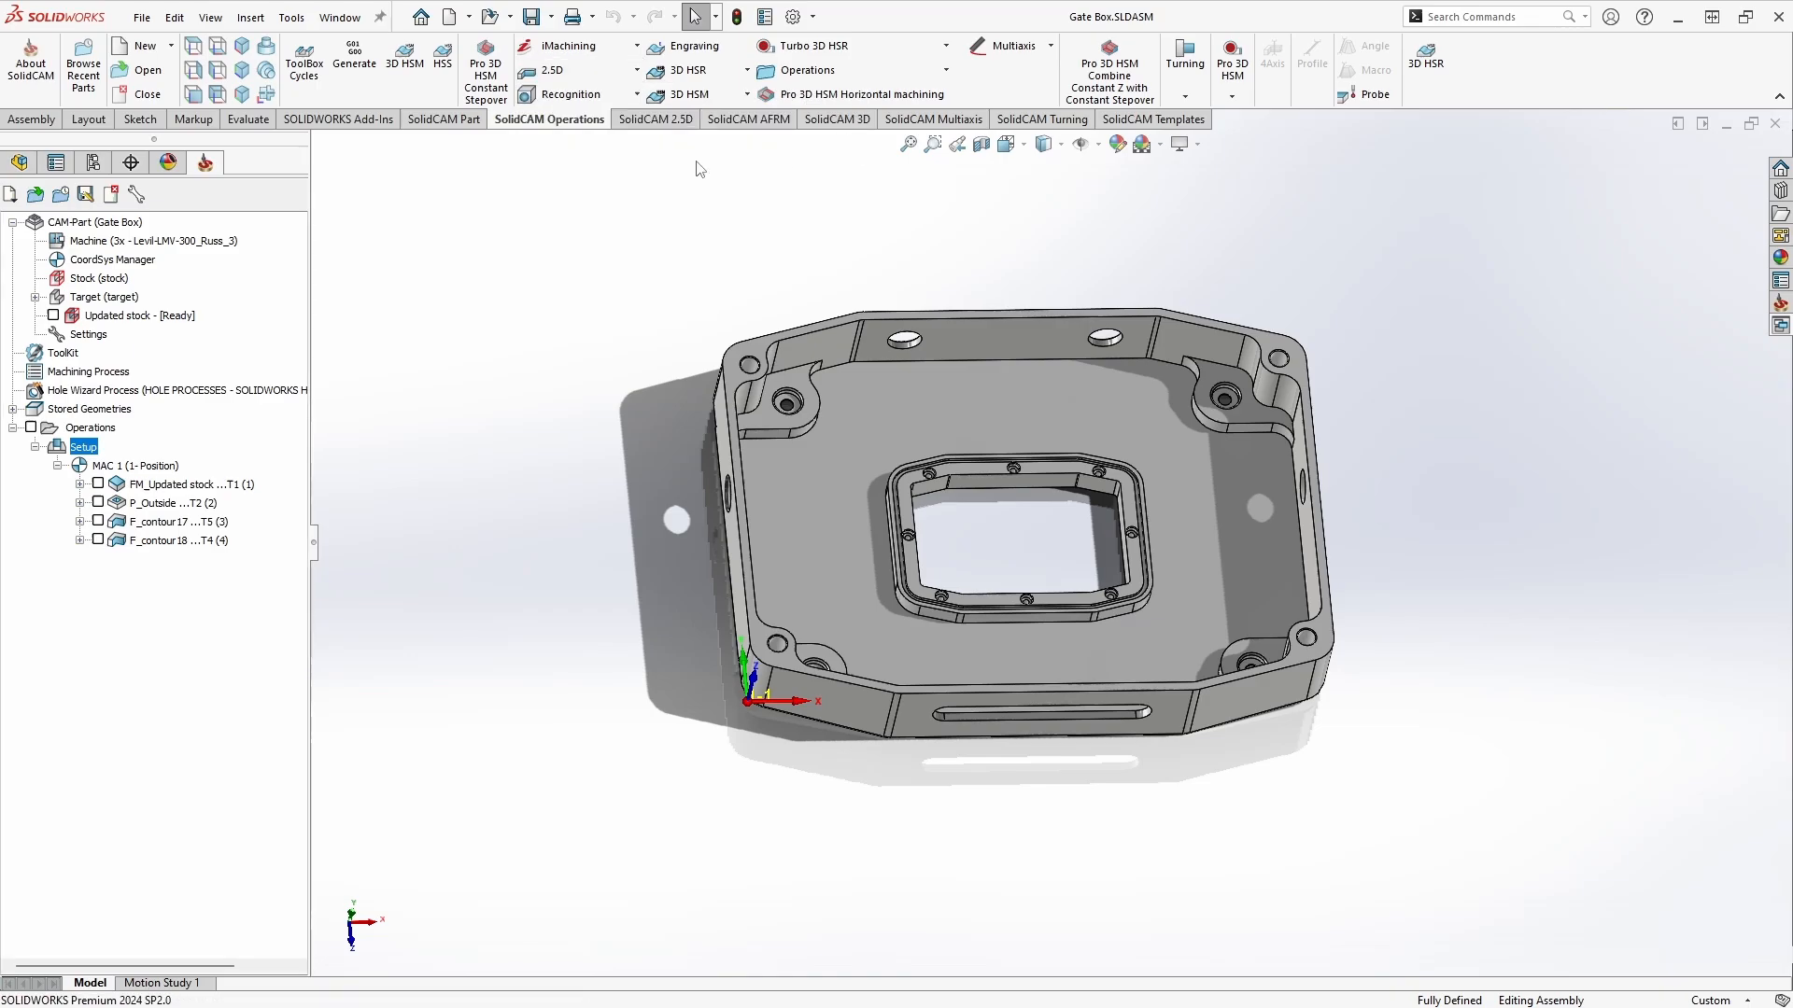
left_click(653, 119)
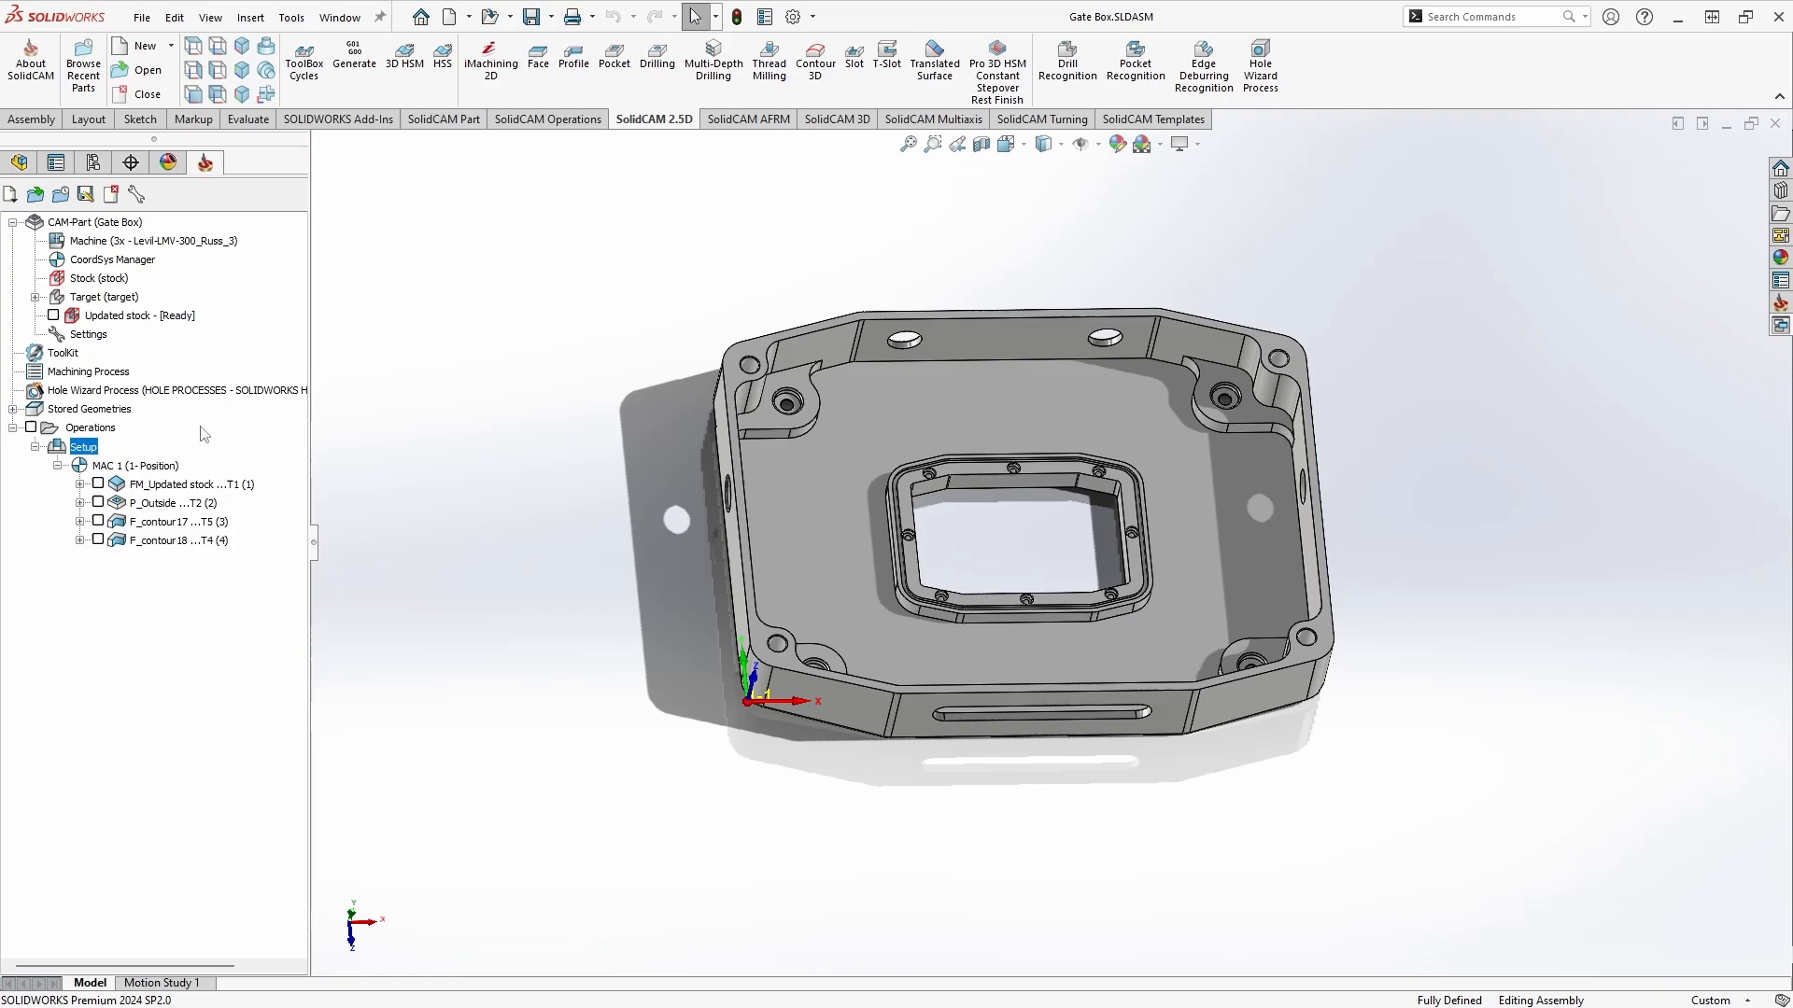
right_click(84, 446)
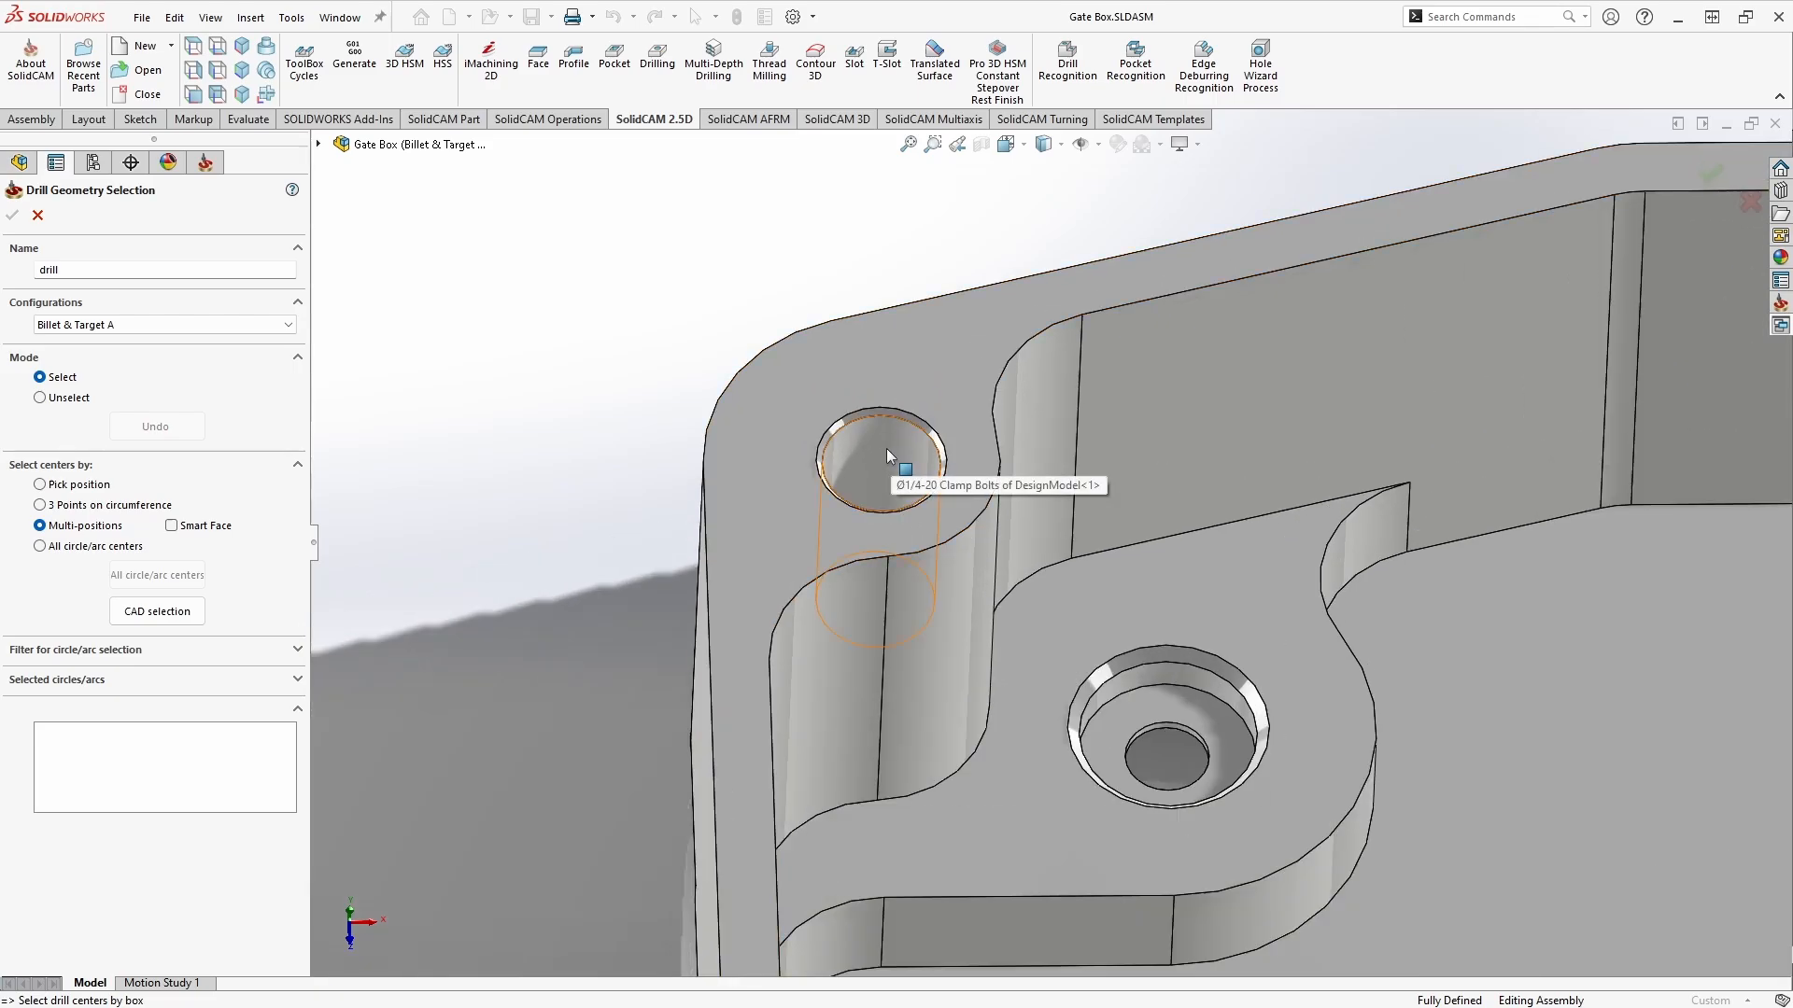
- Pick the clamp bolt hole and the next hole as multi-position drill centres
left_click(879, 463)
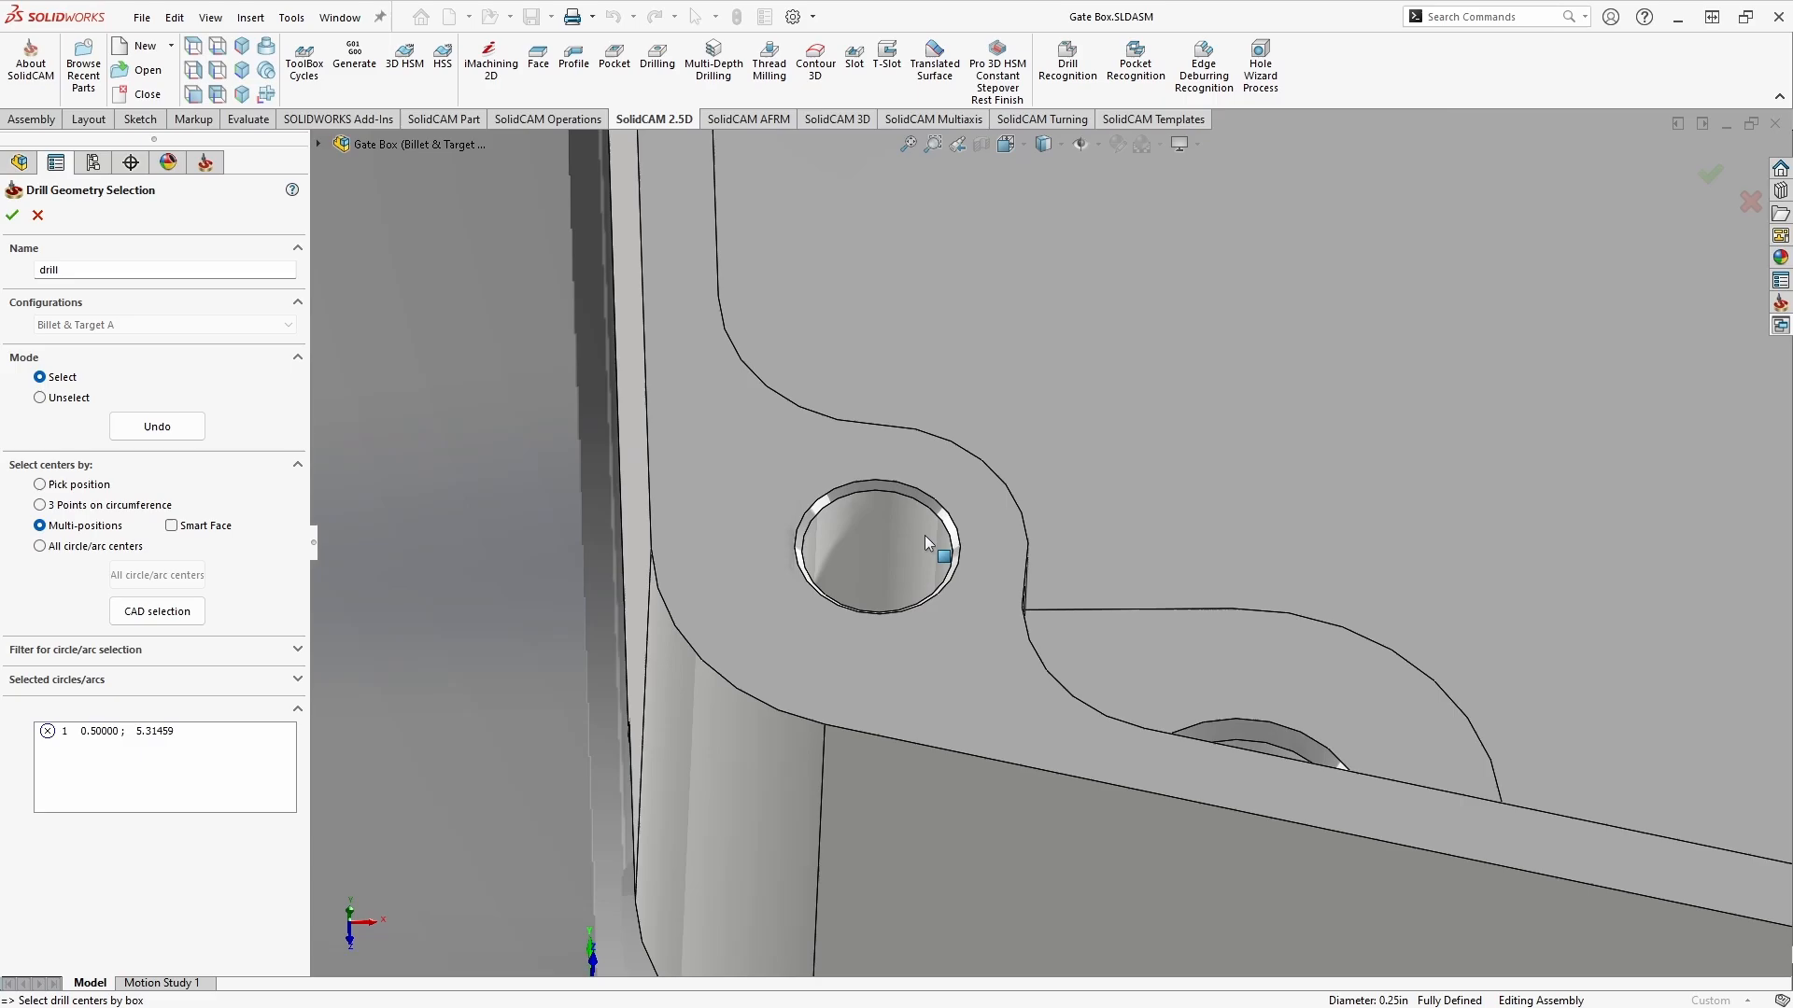
left_click(874, 543)
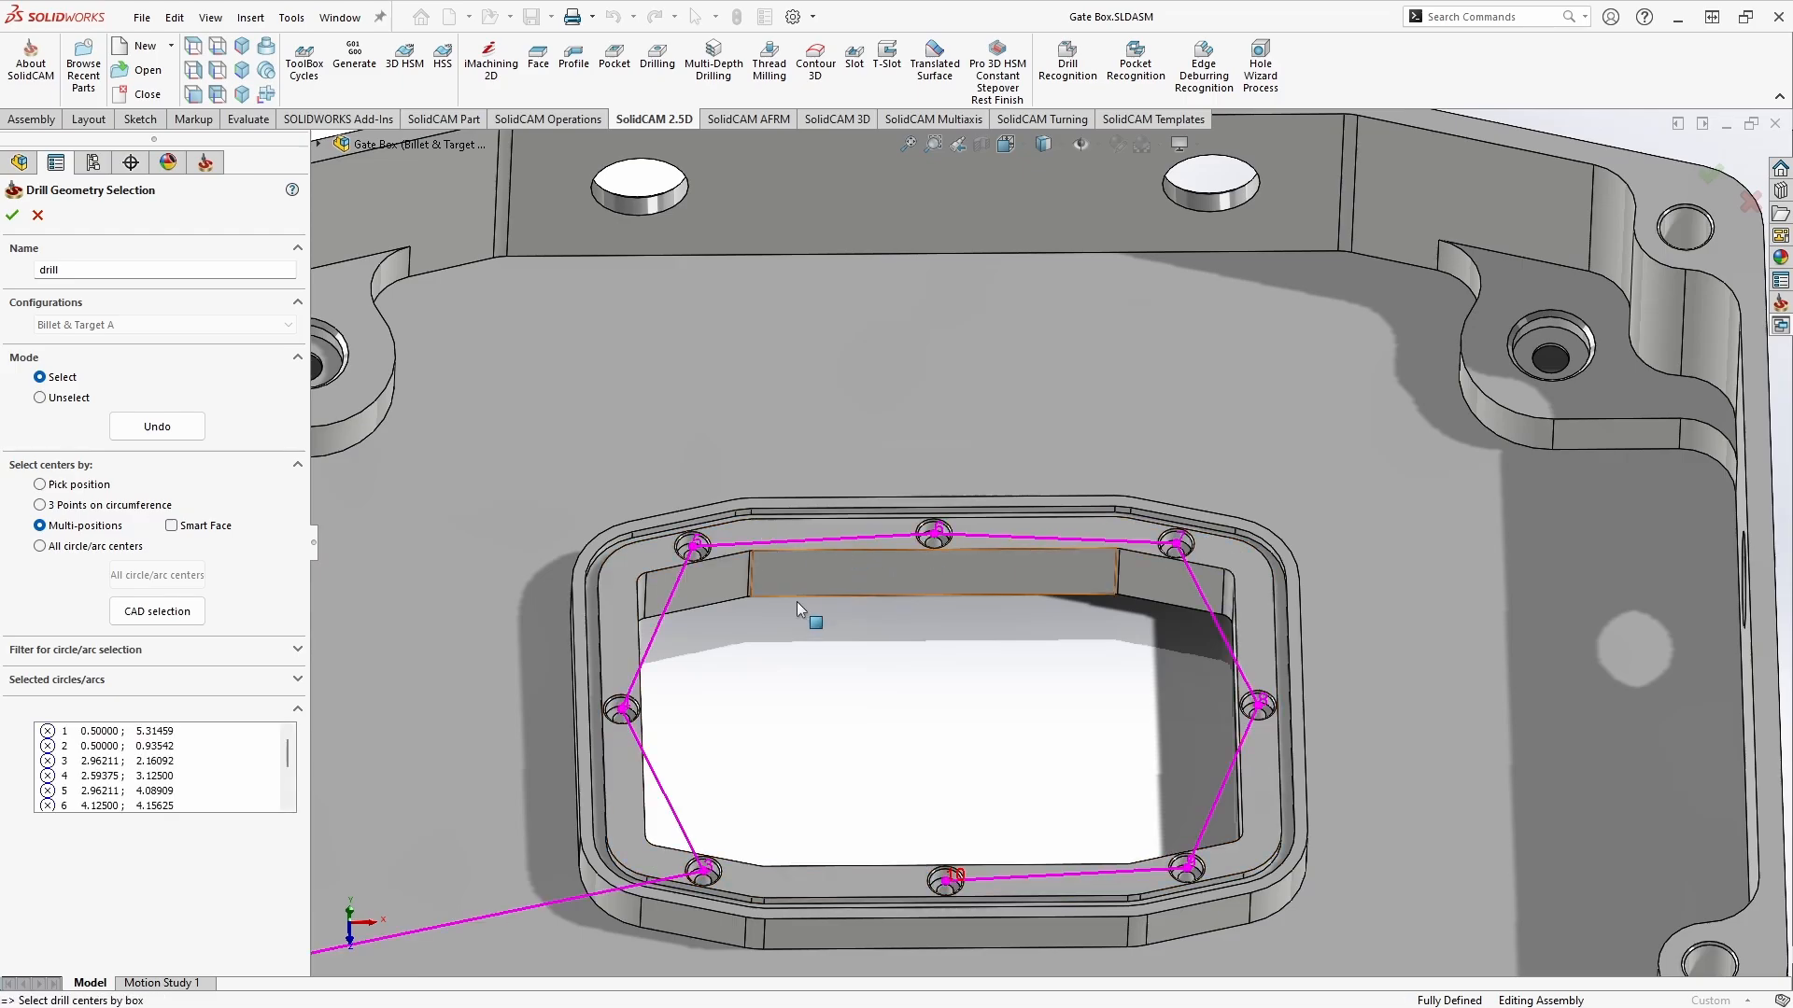
mouse_move(812, 684)
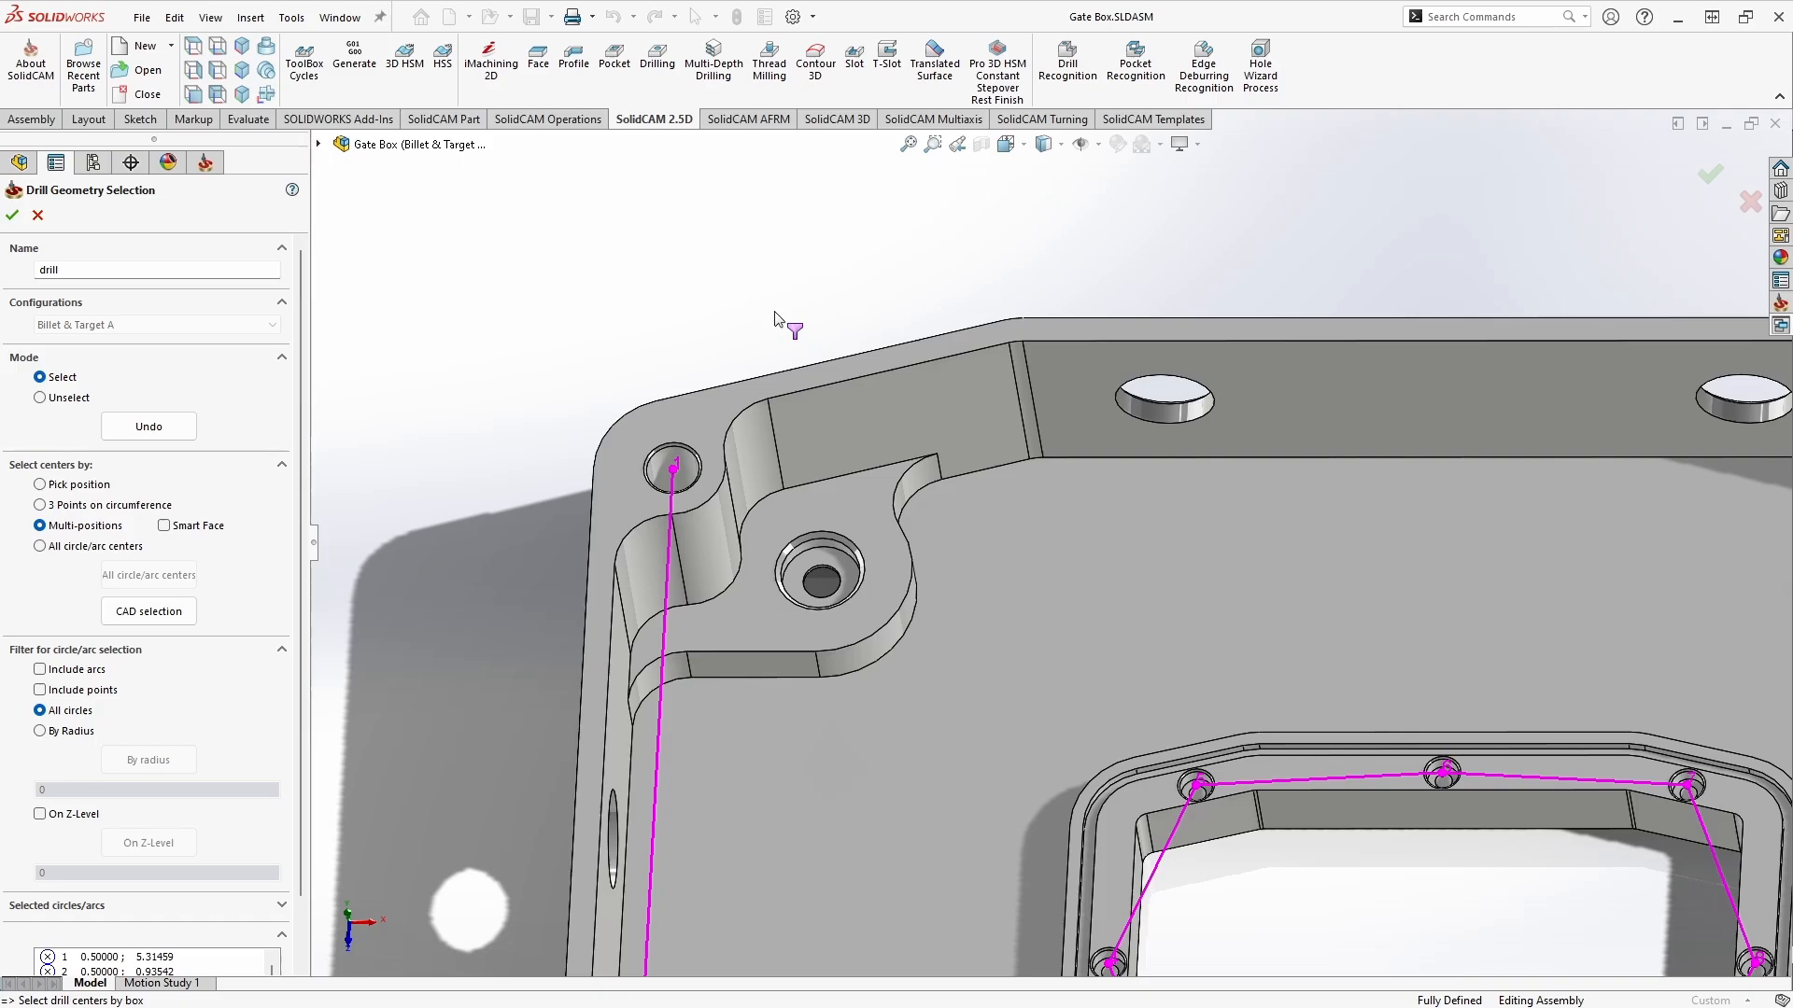
mouse_move(752, 418)
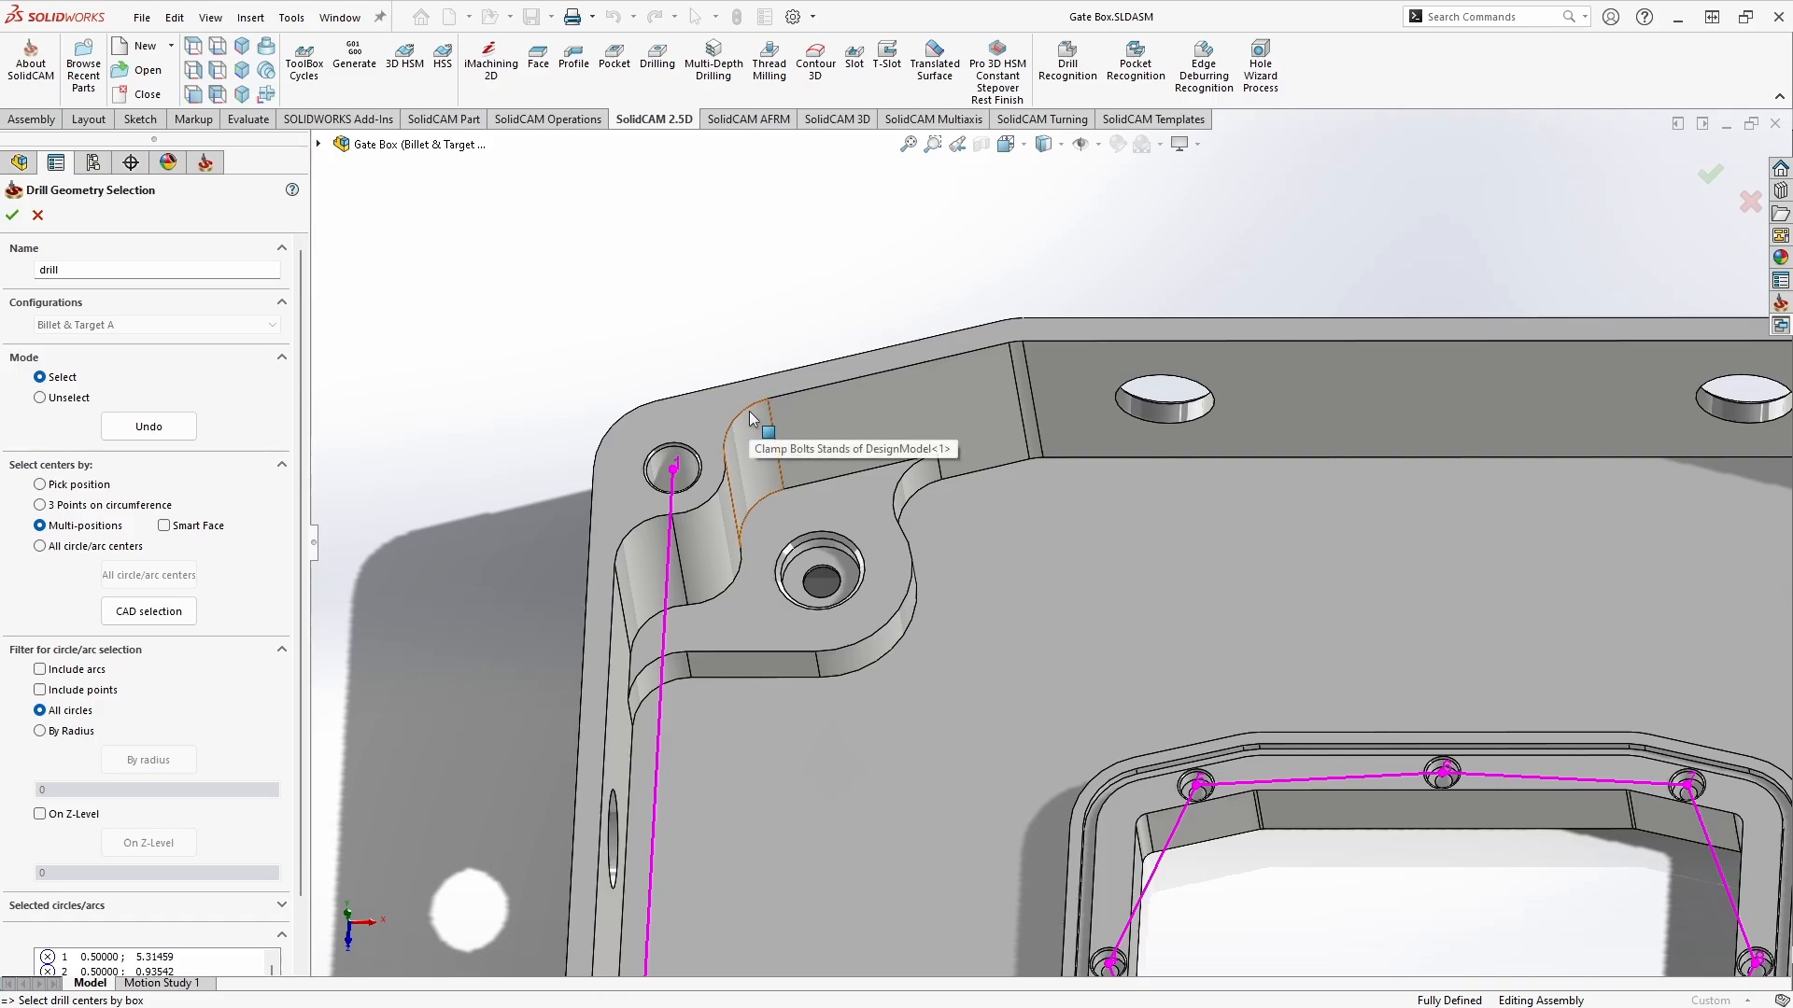
mouse_move(228, 641)
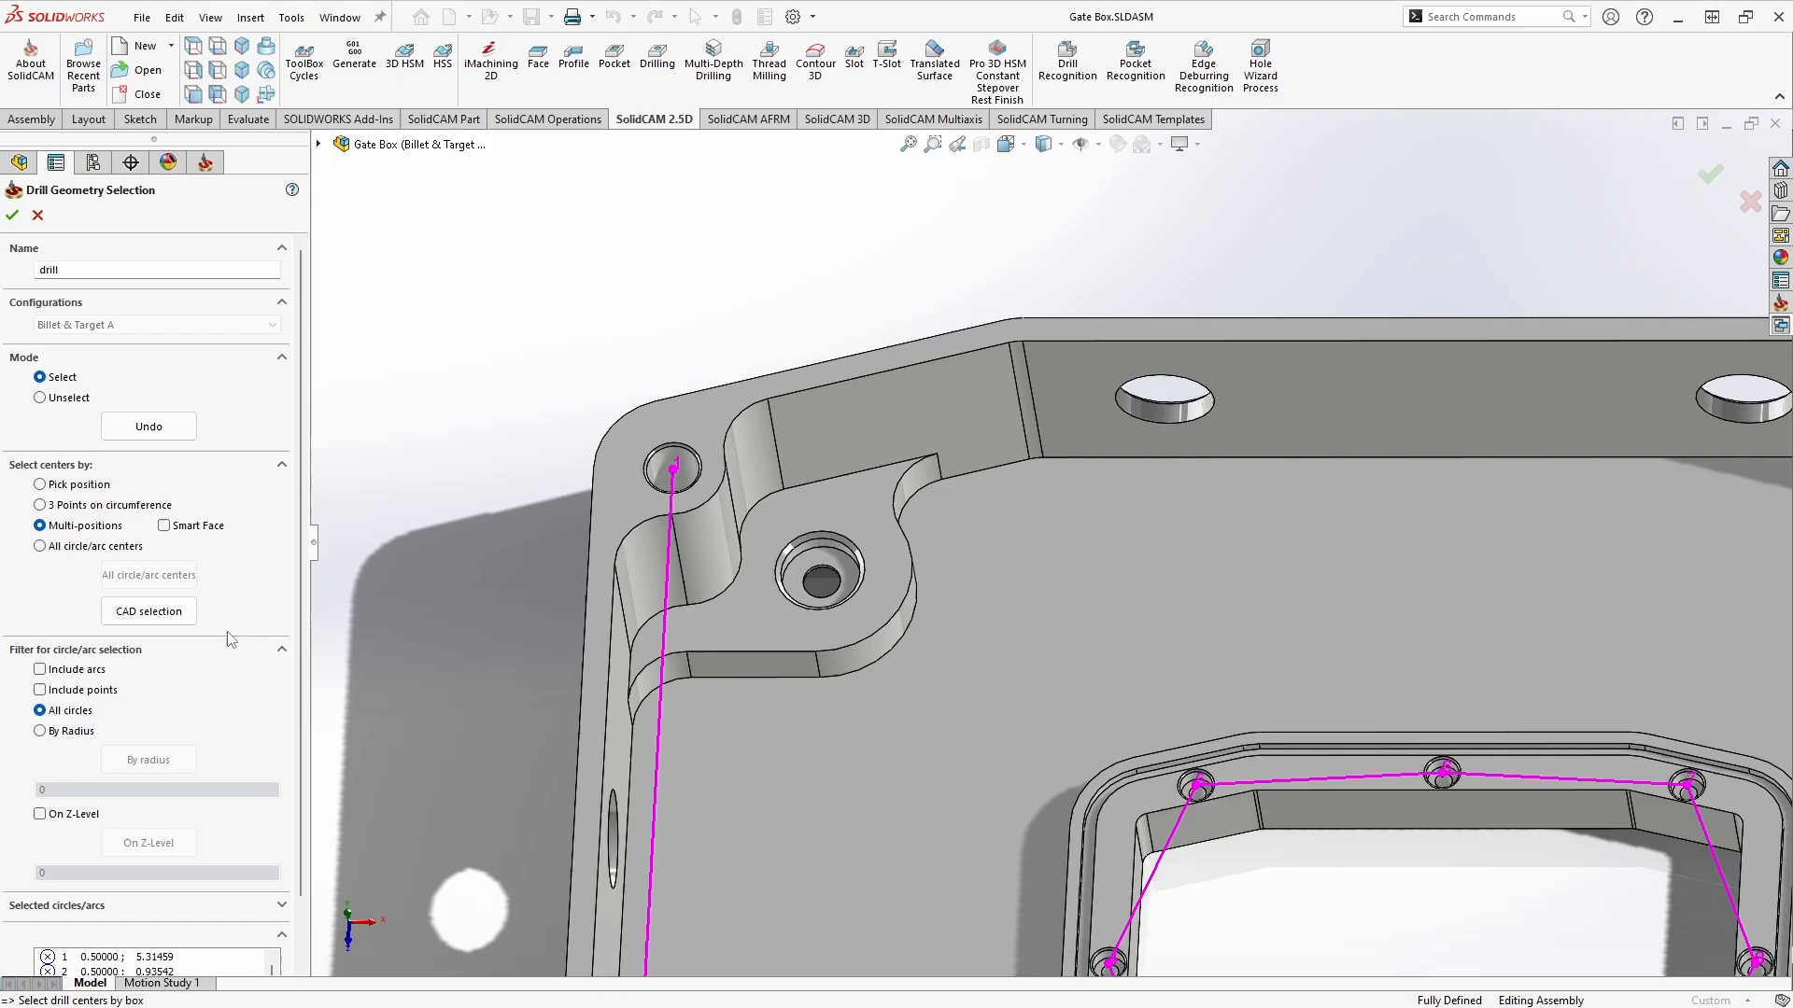
- Include arcs in the circle filter so the stand arc centres join the drill list
left_click(39, 669)
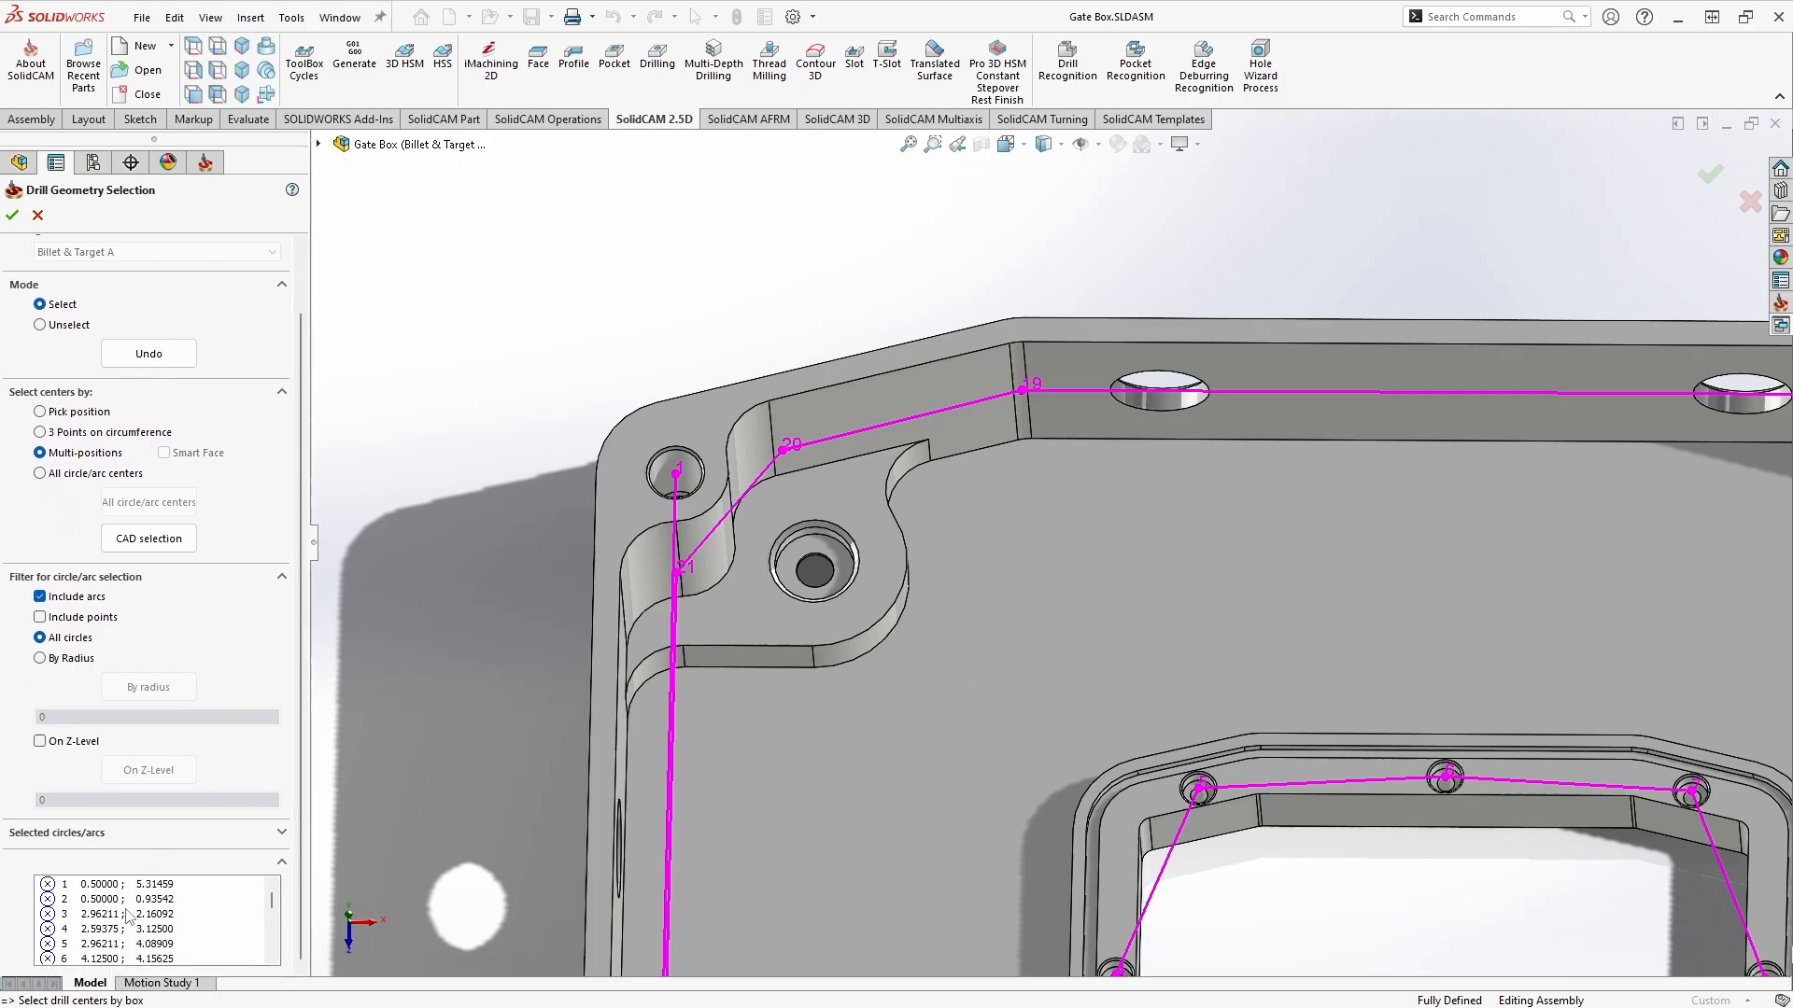
right_click(108, 899)
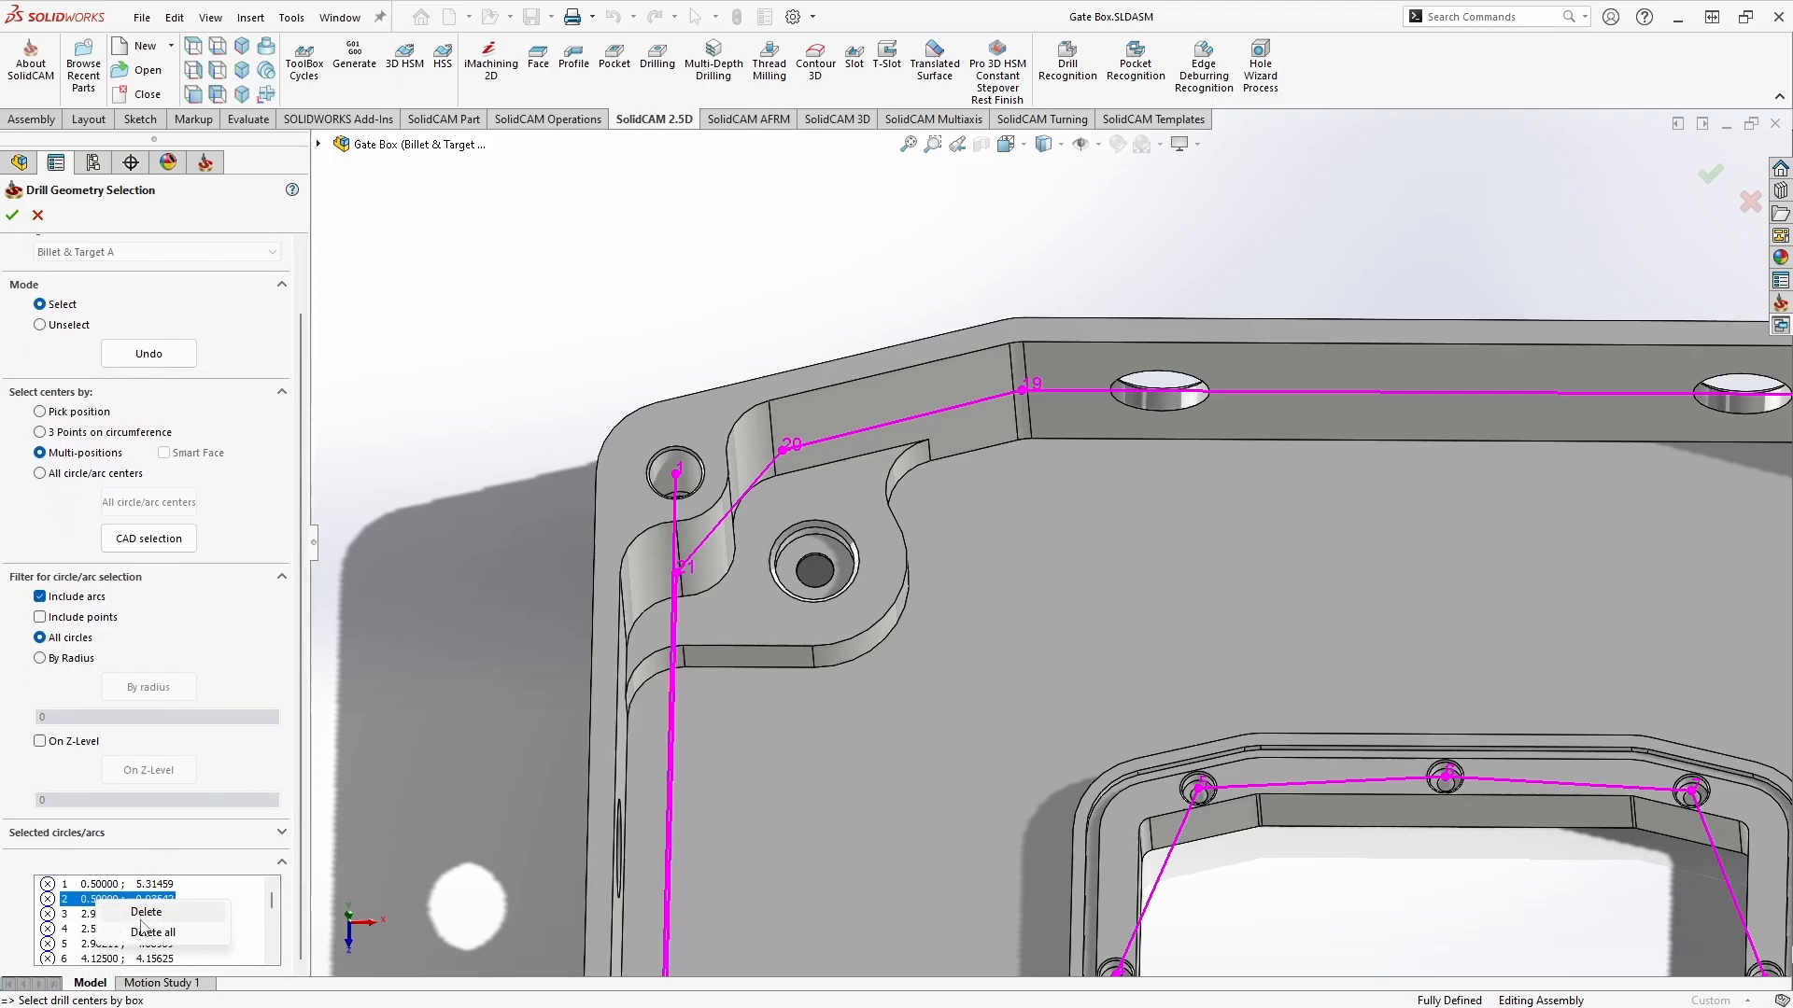
- Delete all positions, filter picks by the stand arc's 0.265 radius, then return the filter to all circles
left_click(151, 932)
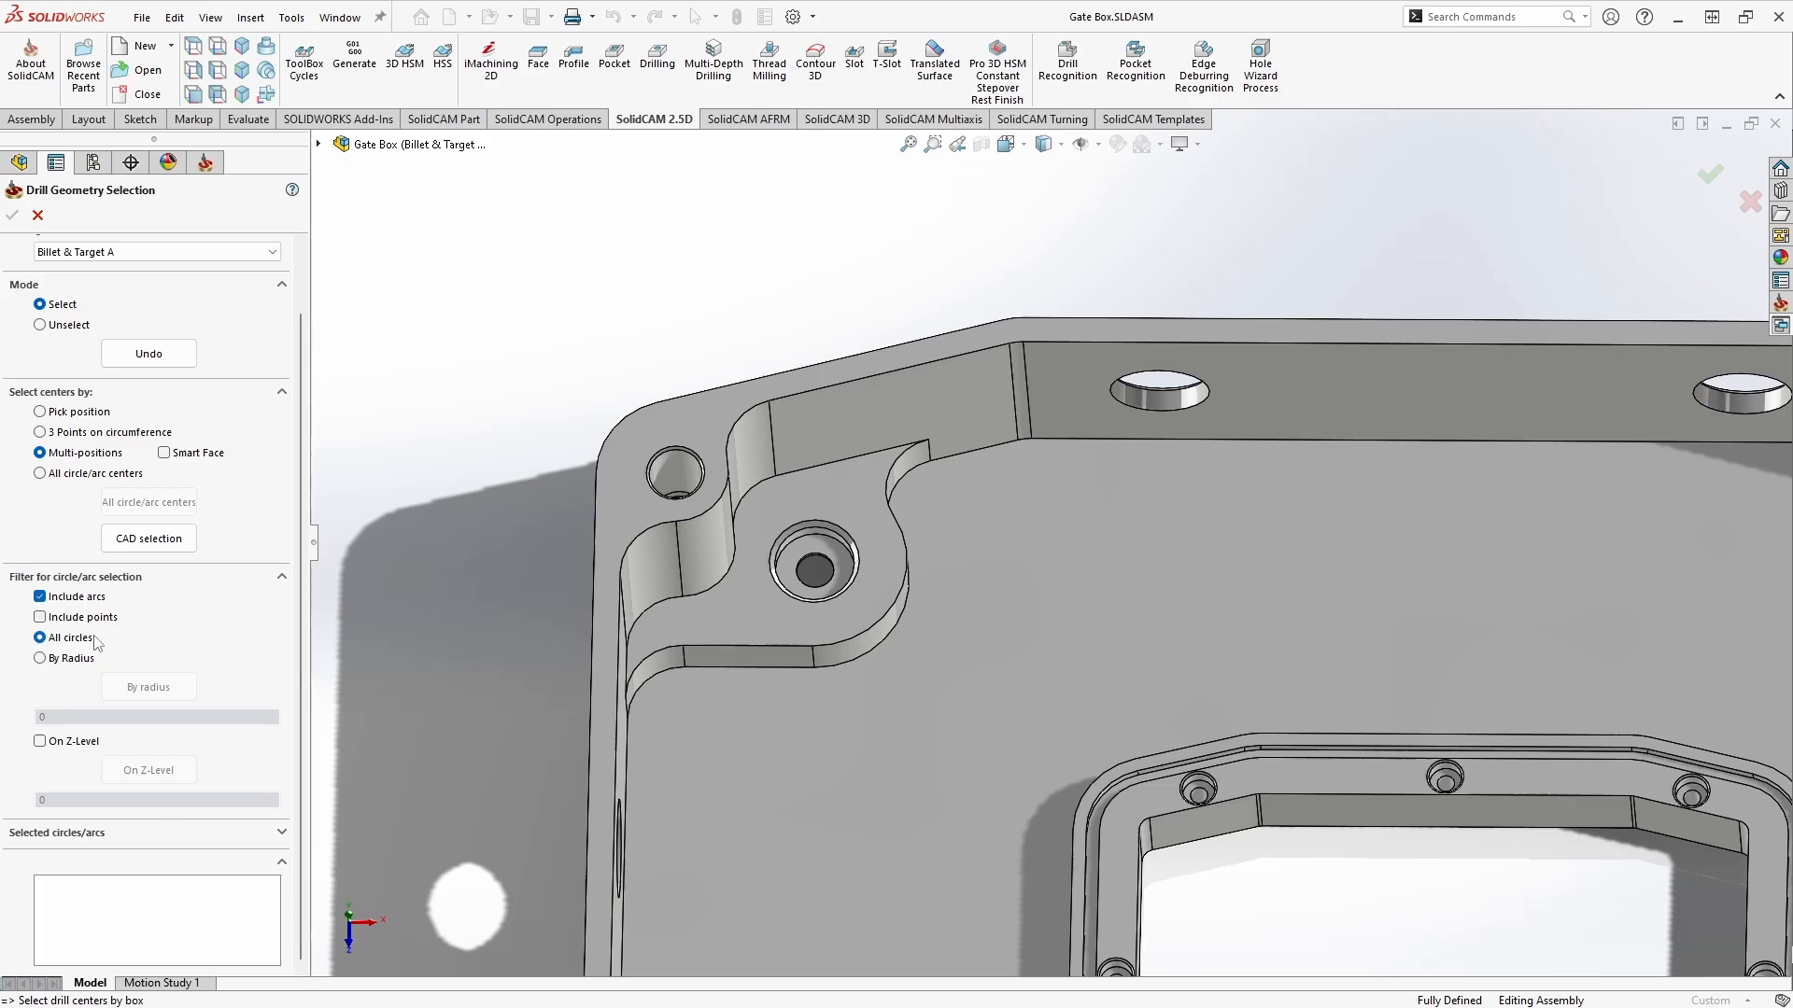
mouse_move(41, 663)
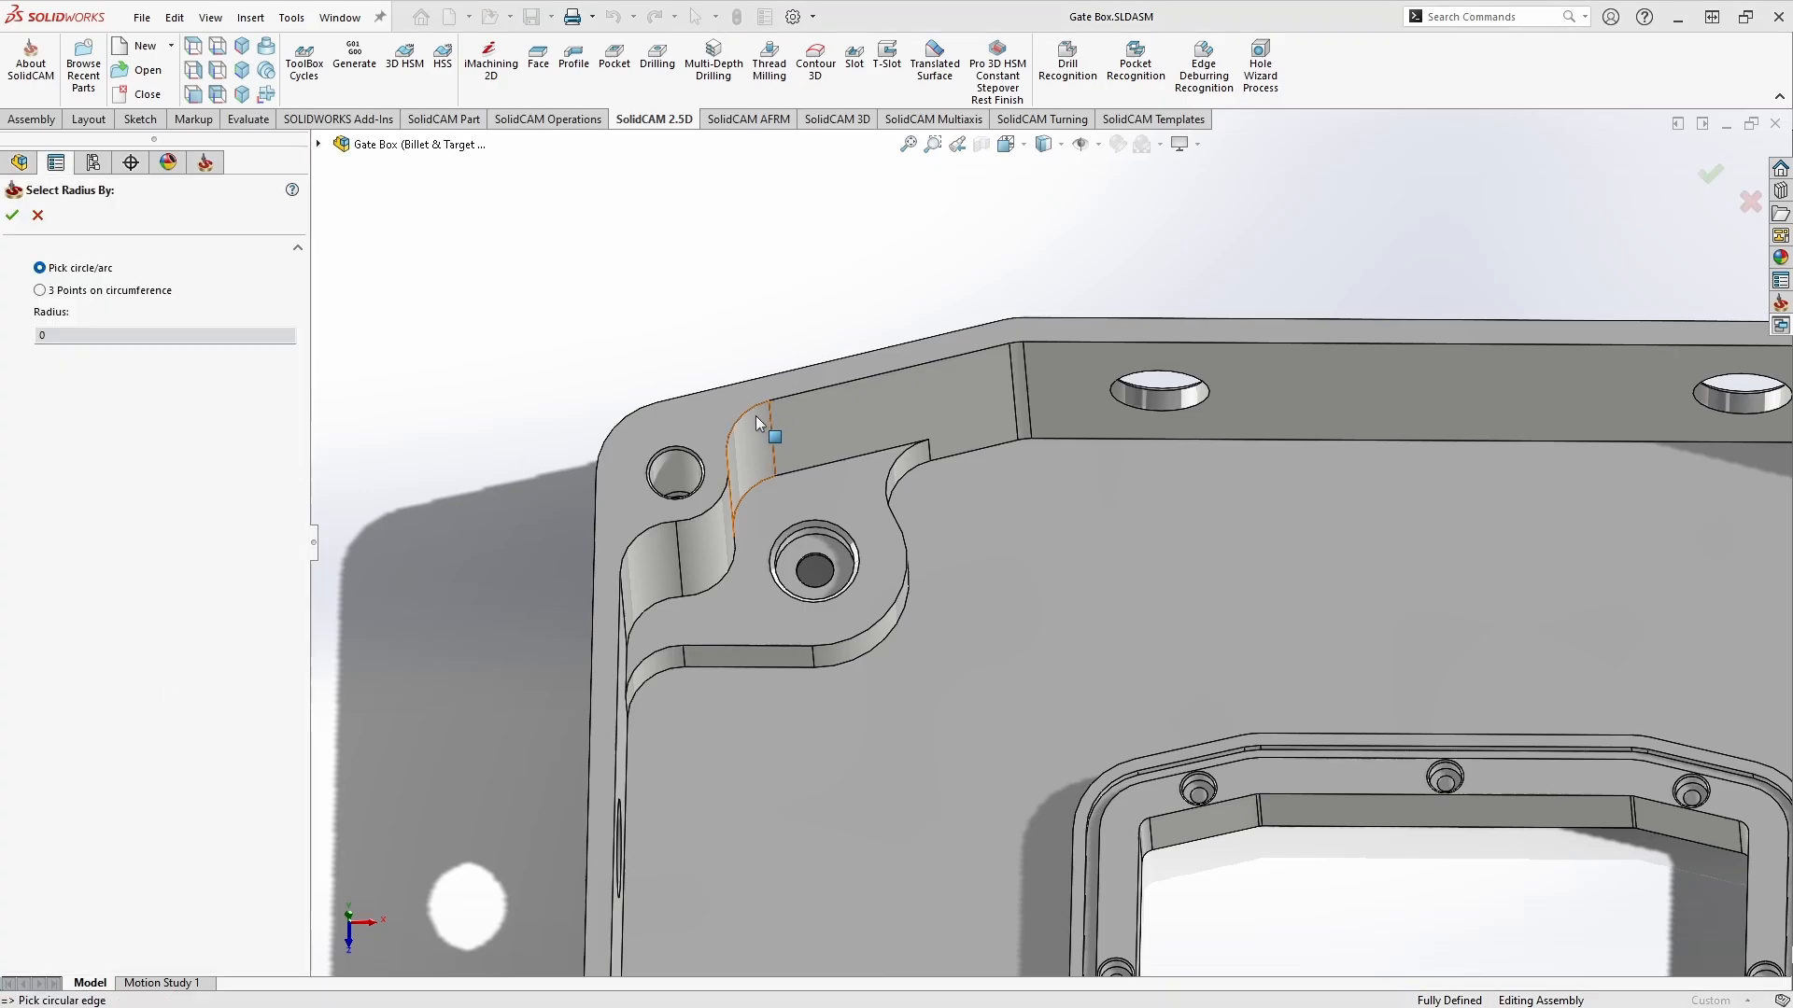
left_click(764, 440)
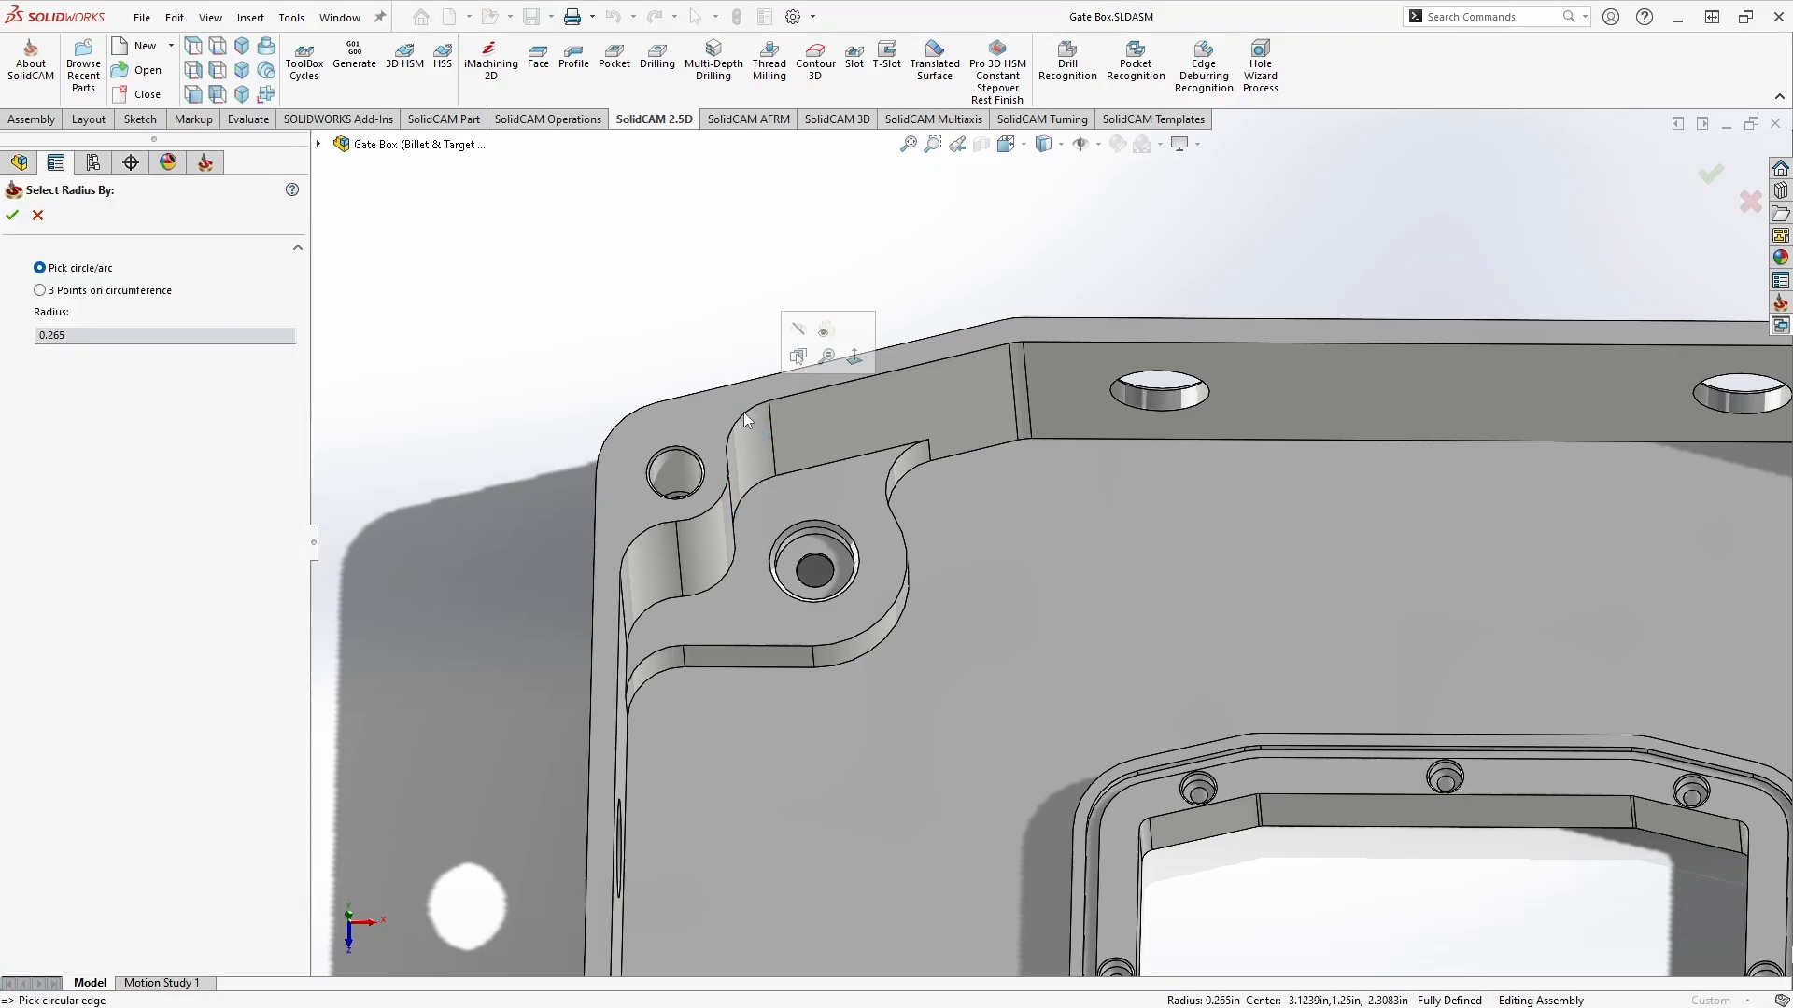
left_click(743, 424)
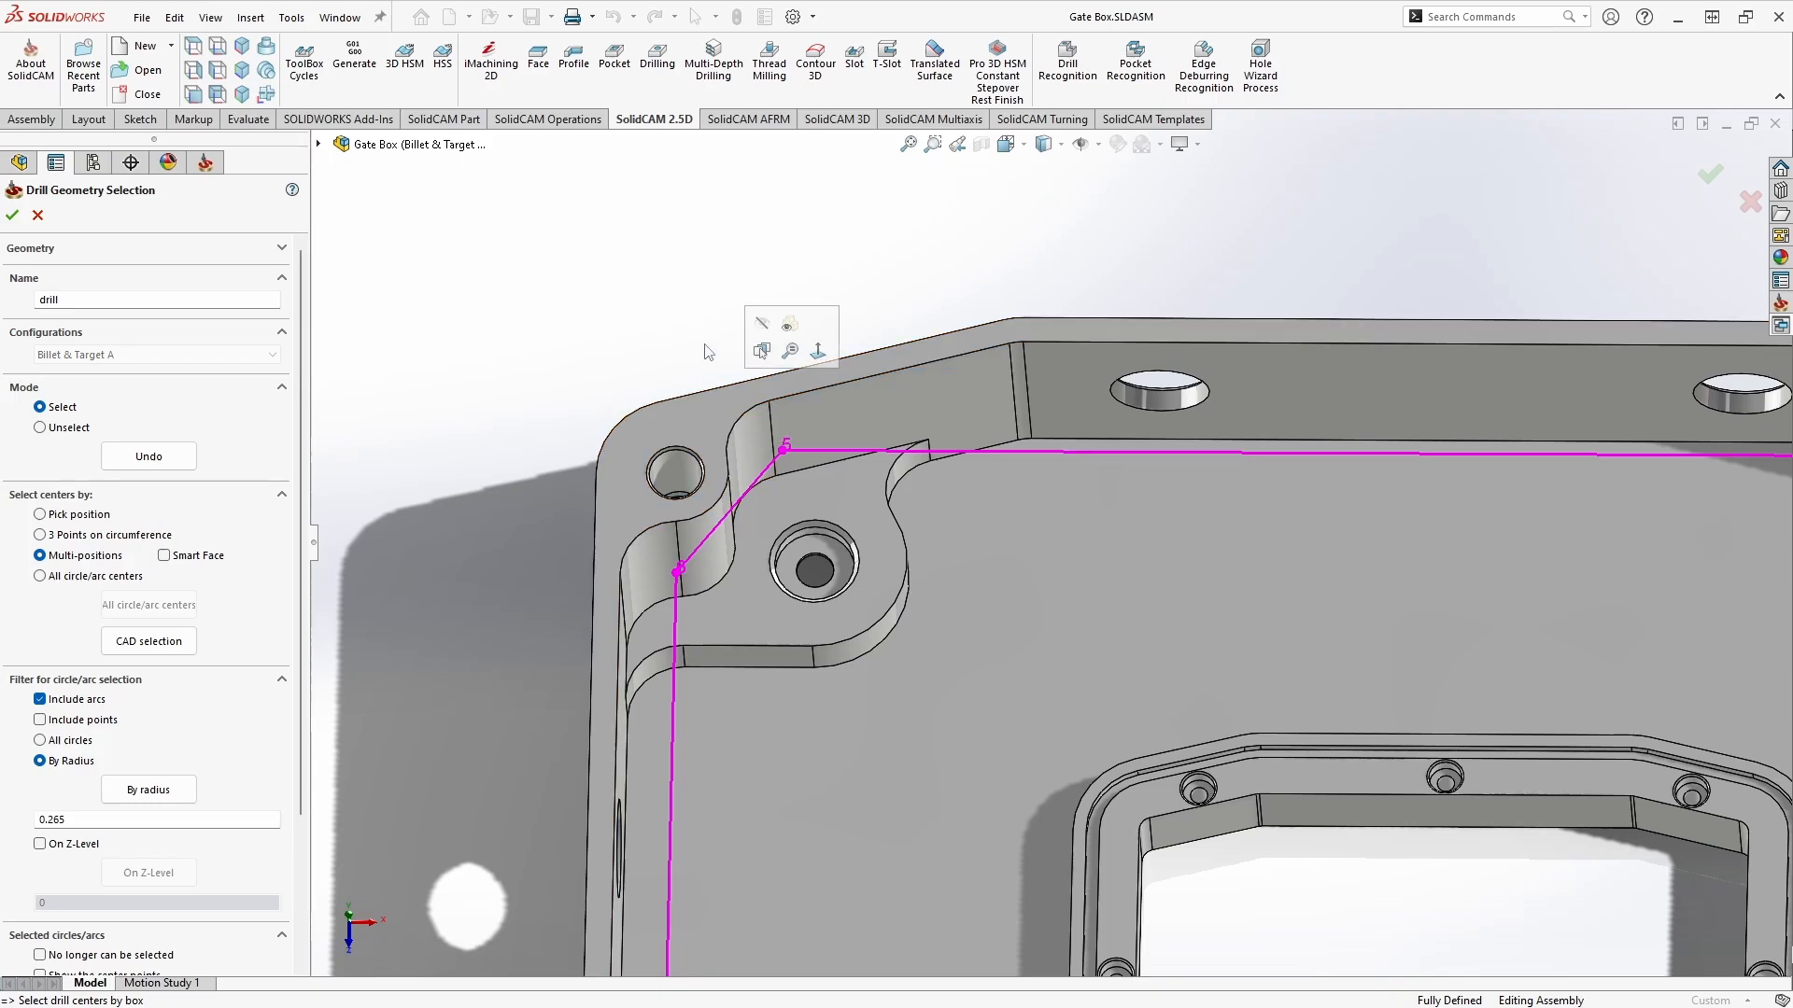
left_click(39, 740)
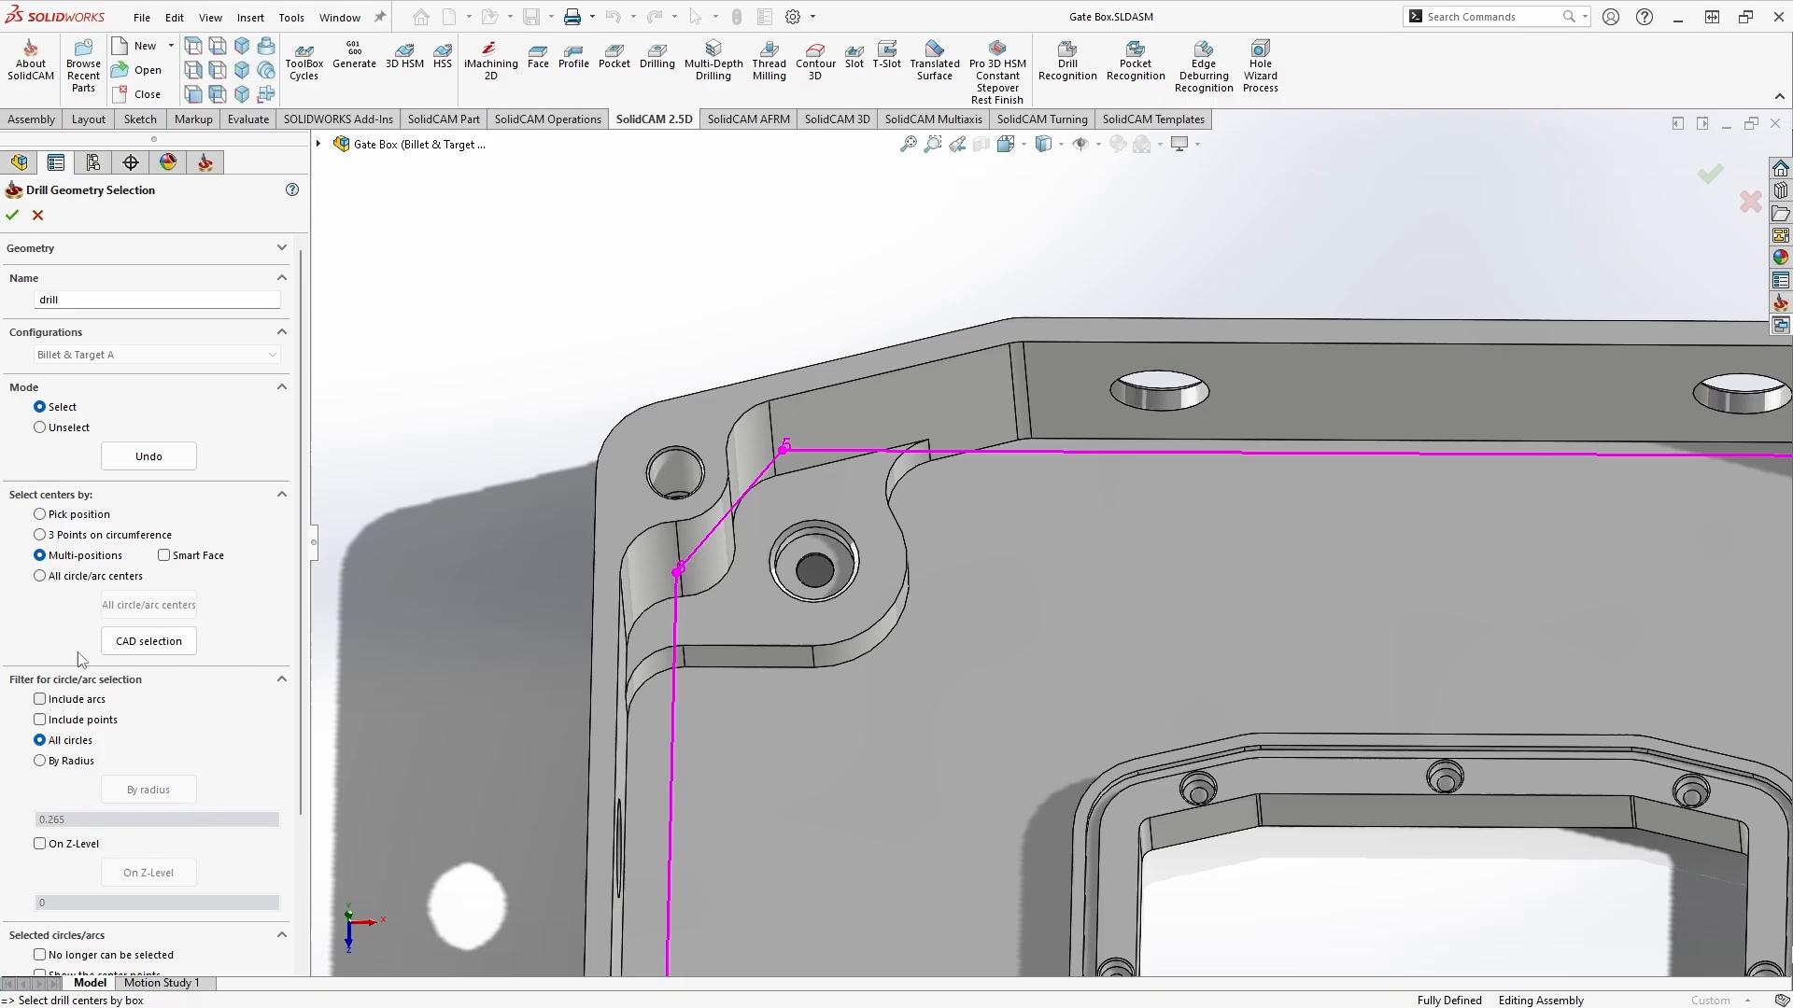
- Pick the remaining corner clamp bolt hole centre for the drill geometry
left_click(674, 474)
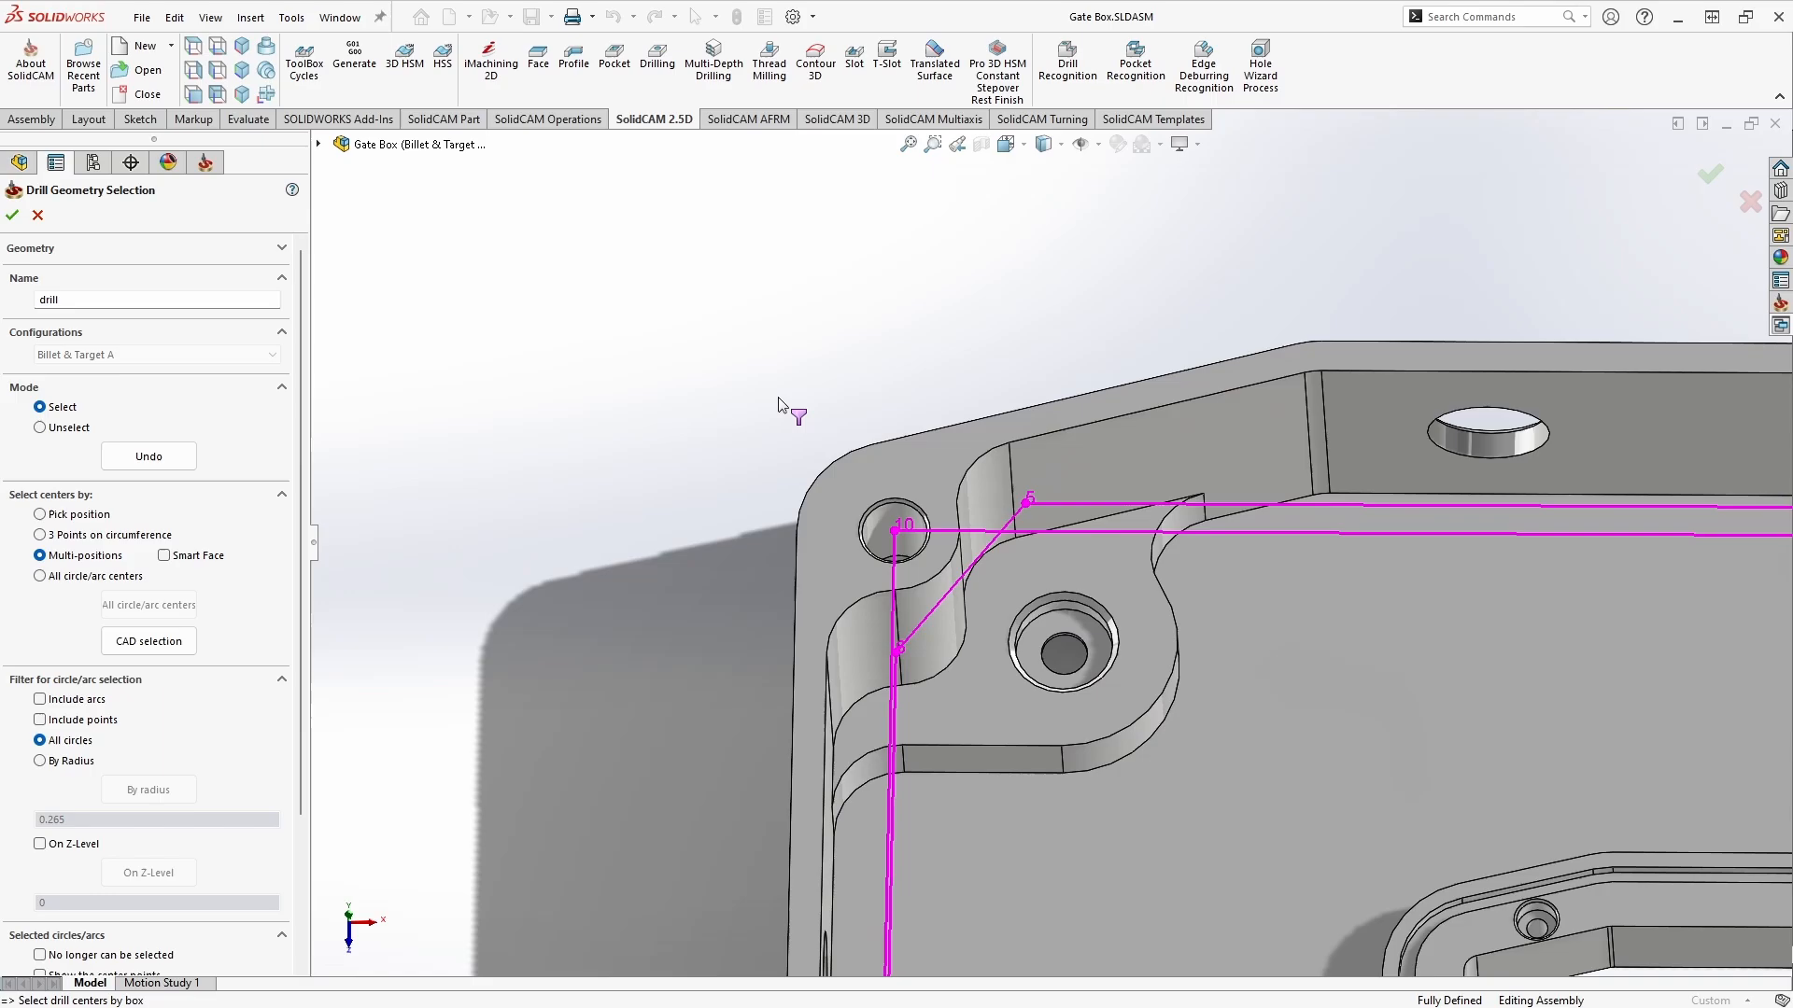
mouse_move(892, 381)
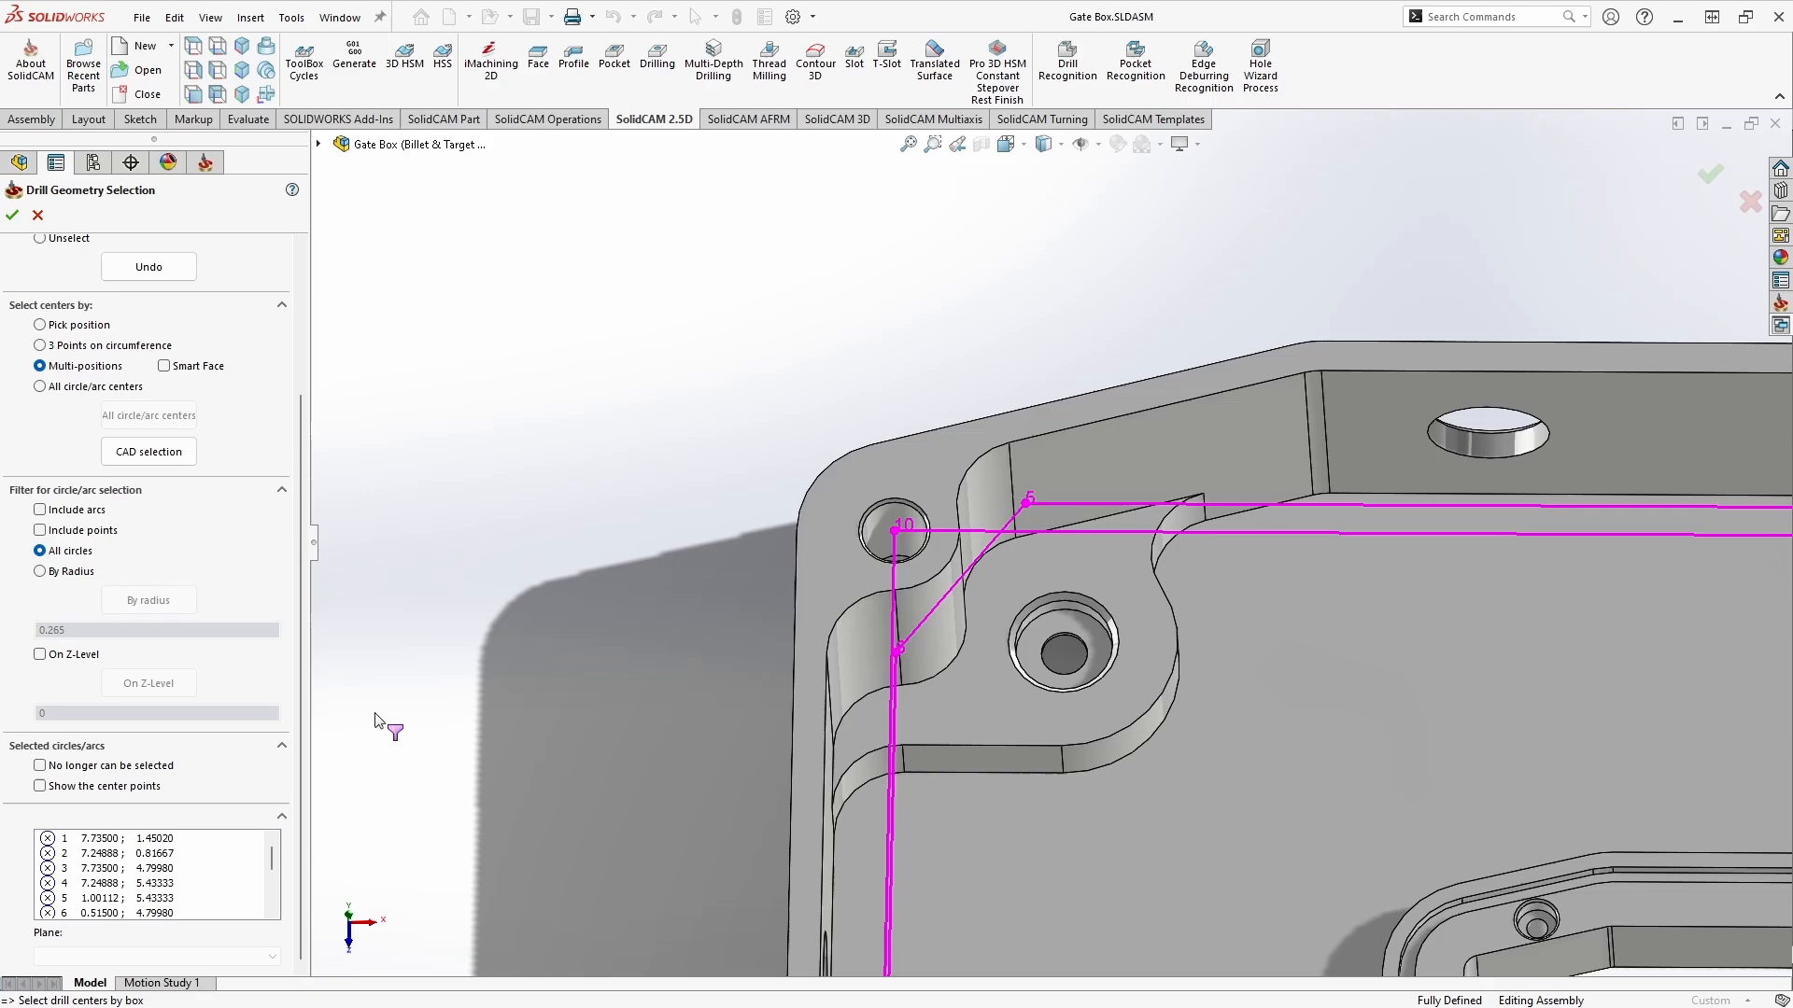
mouse_move(469, 385)
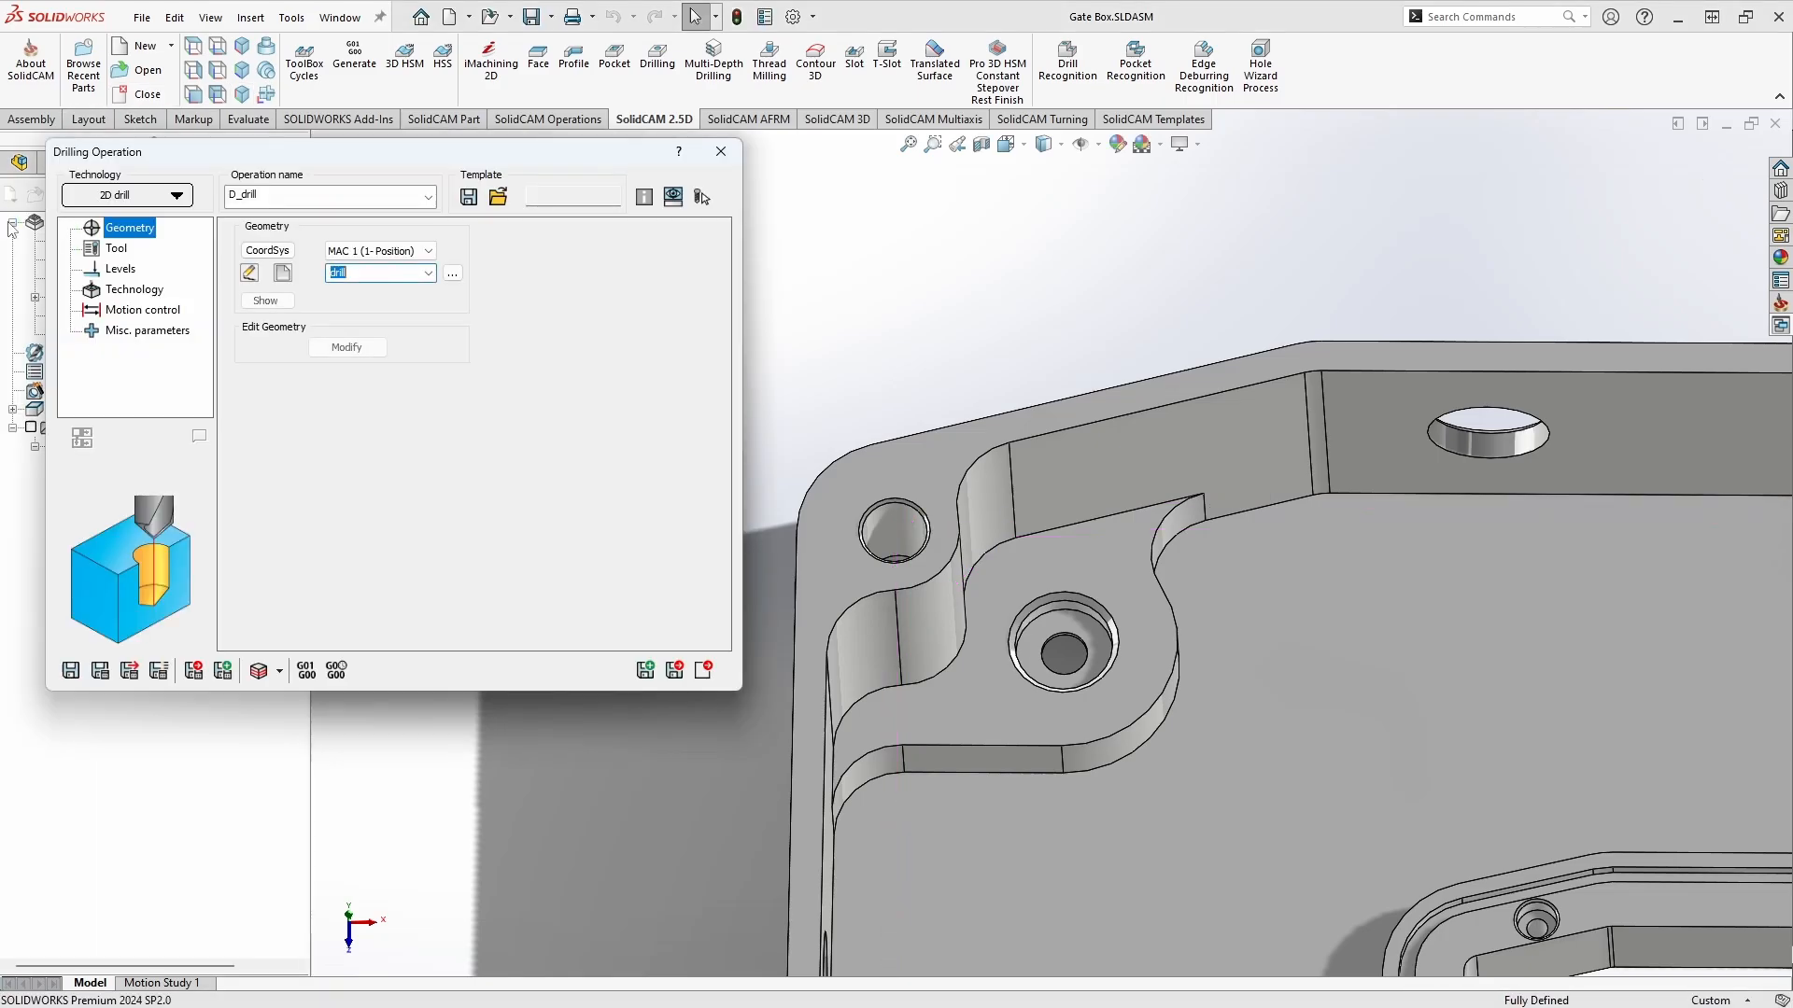
- Assign the 0.25 in drill (tool 6, 118° point) to the D_drill operation
left_click(116, 248)
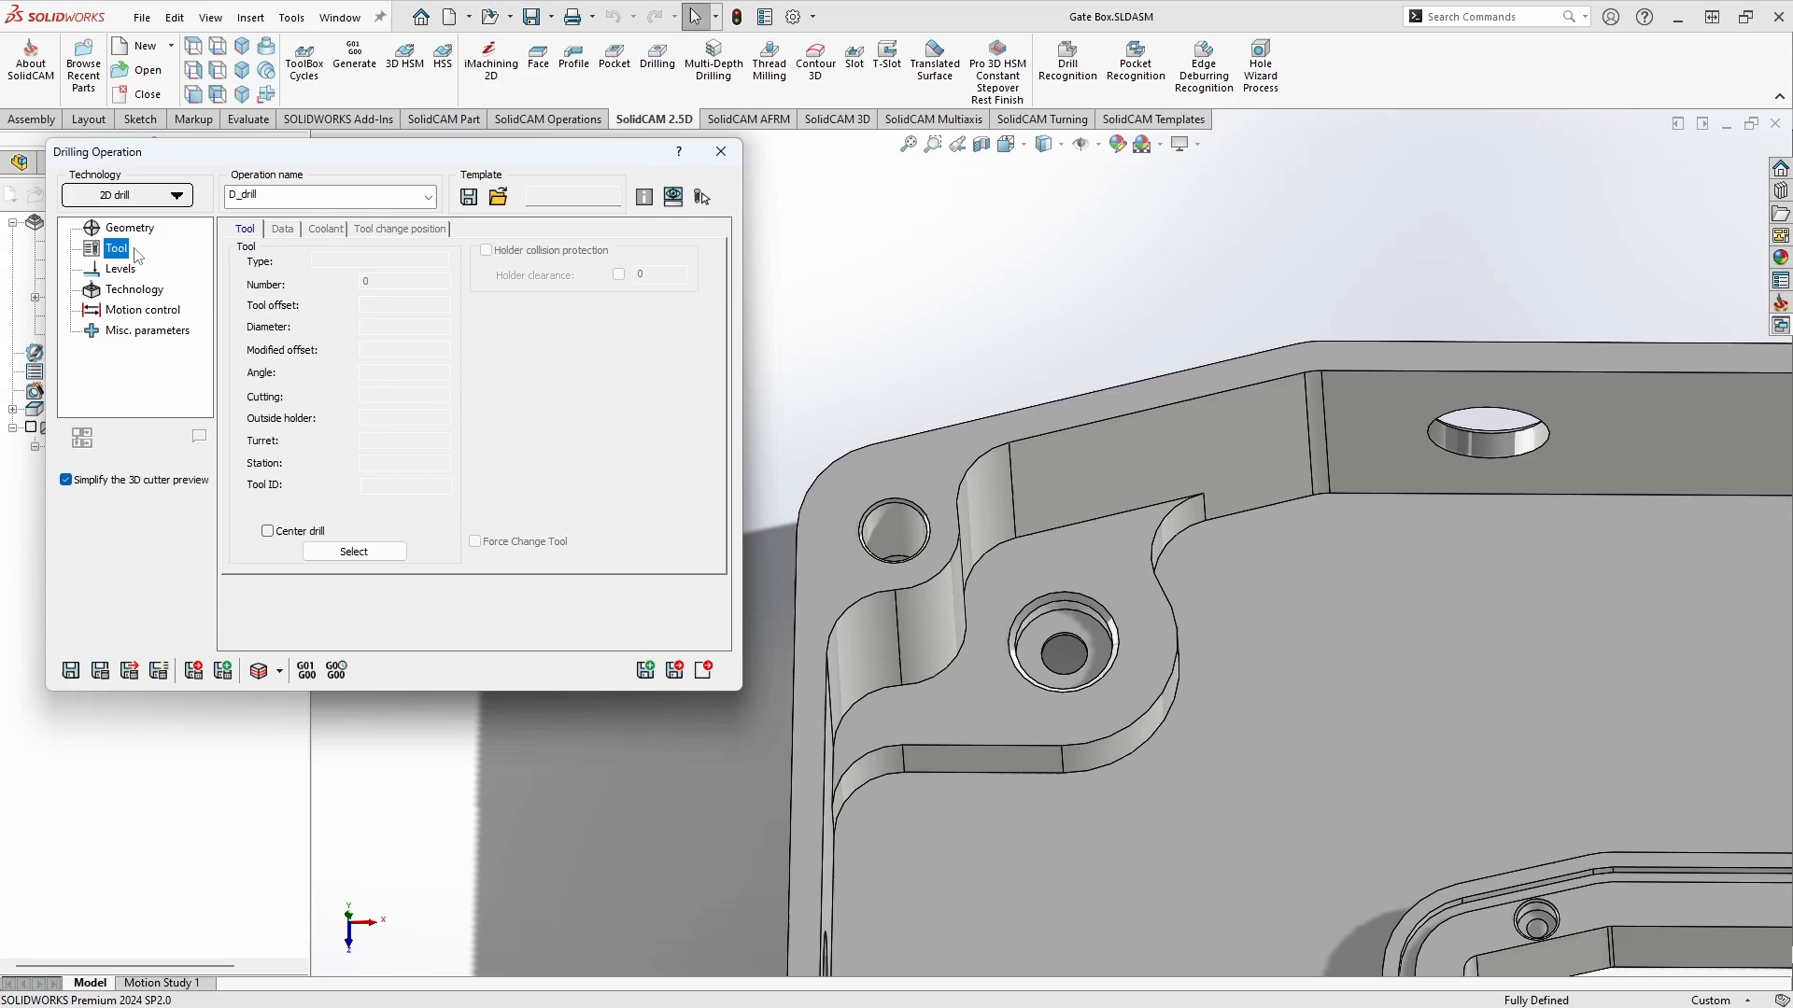
left_click(353, 551)
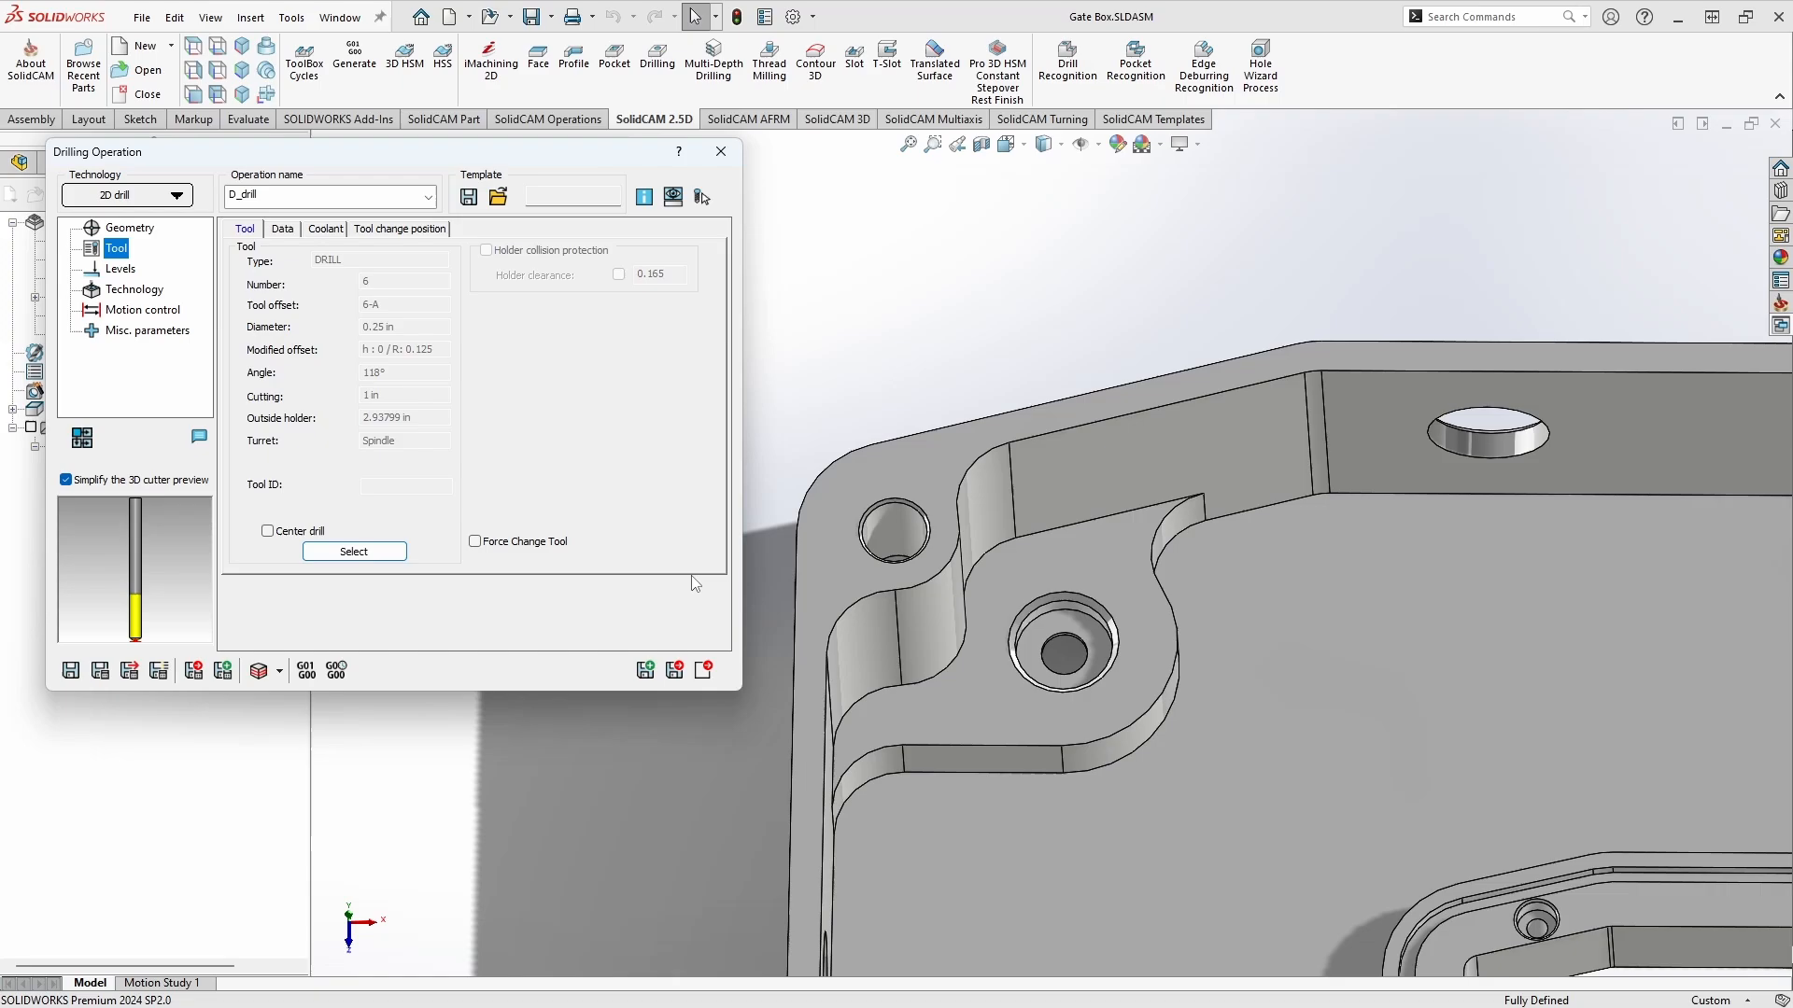
- Review the feed/spin and coolant settings, then move to the Levels page
left_click(284, 228)
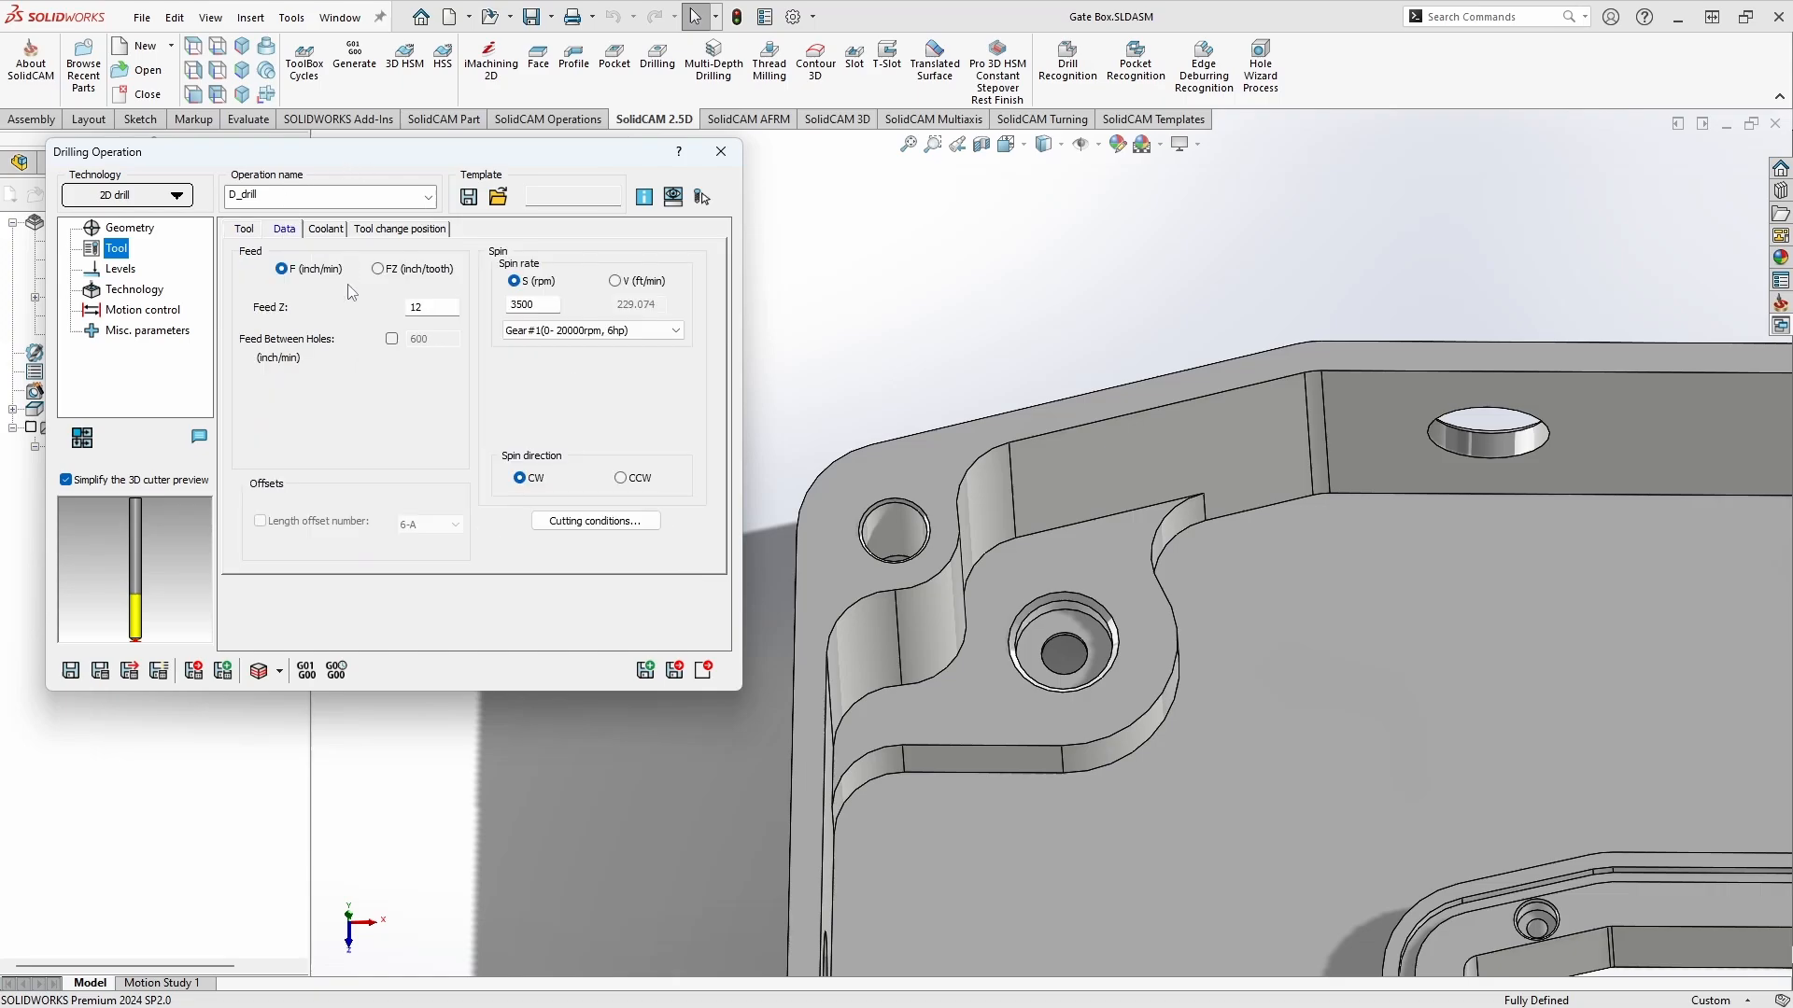
left_click(325, 228)
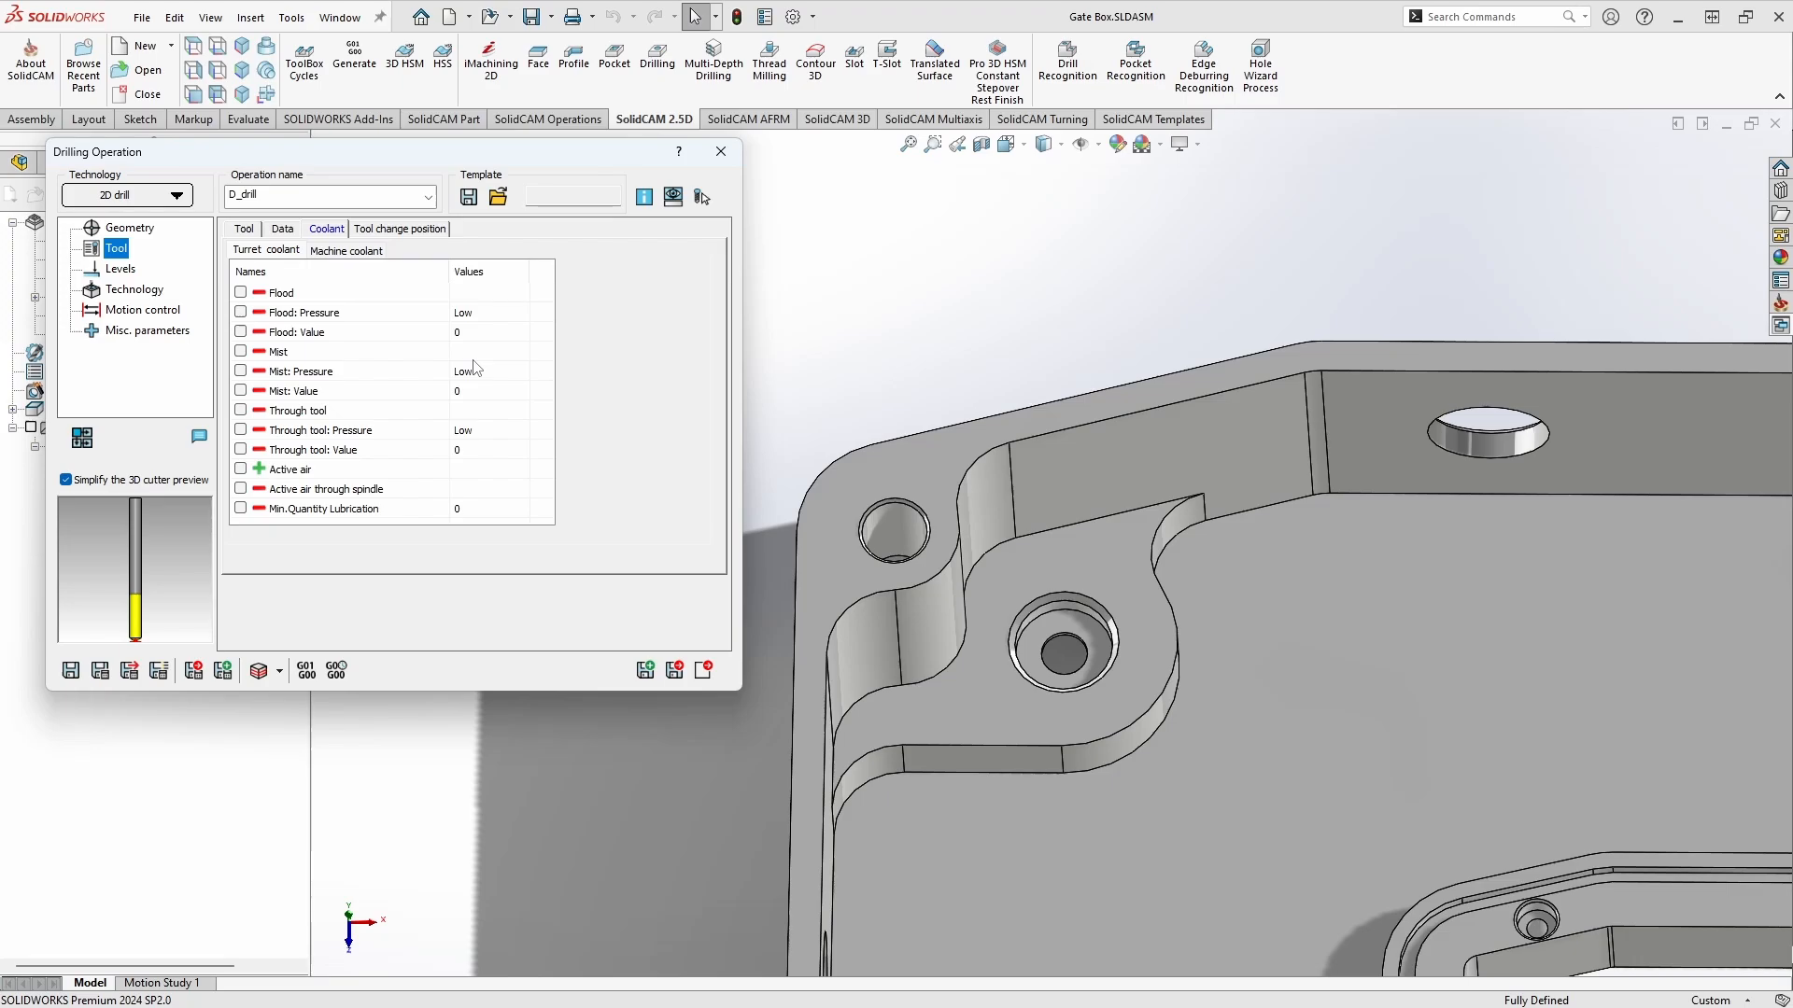
left_click(120, 267)
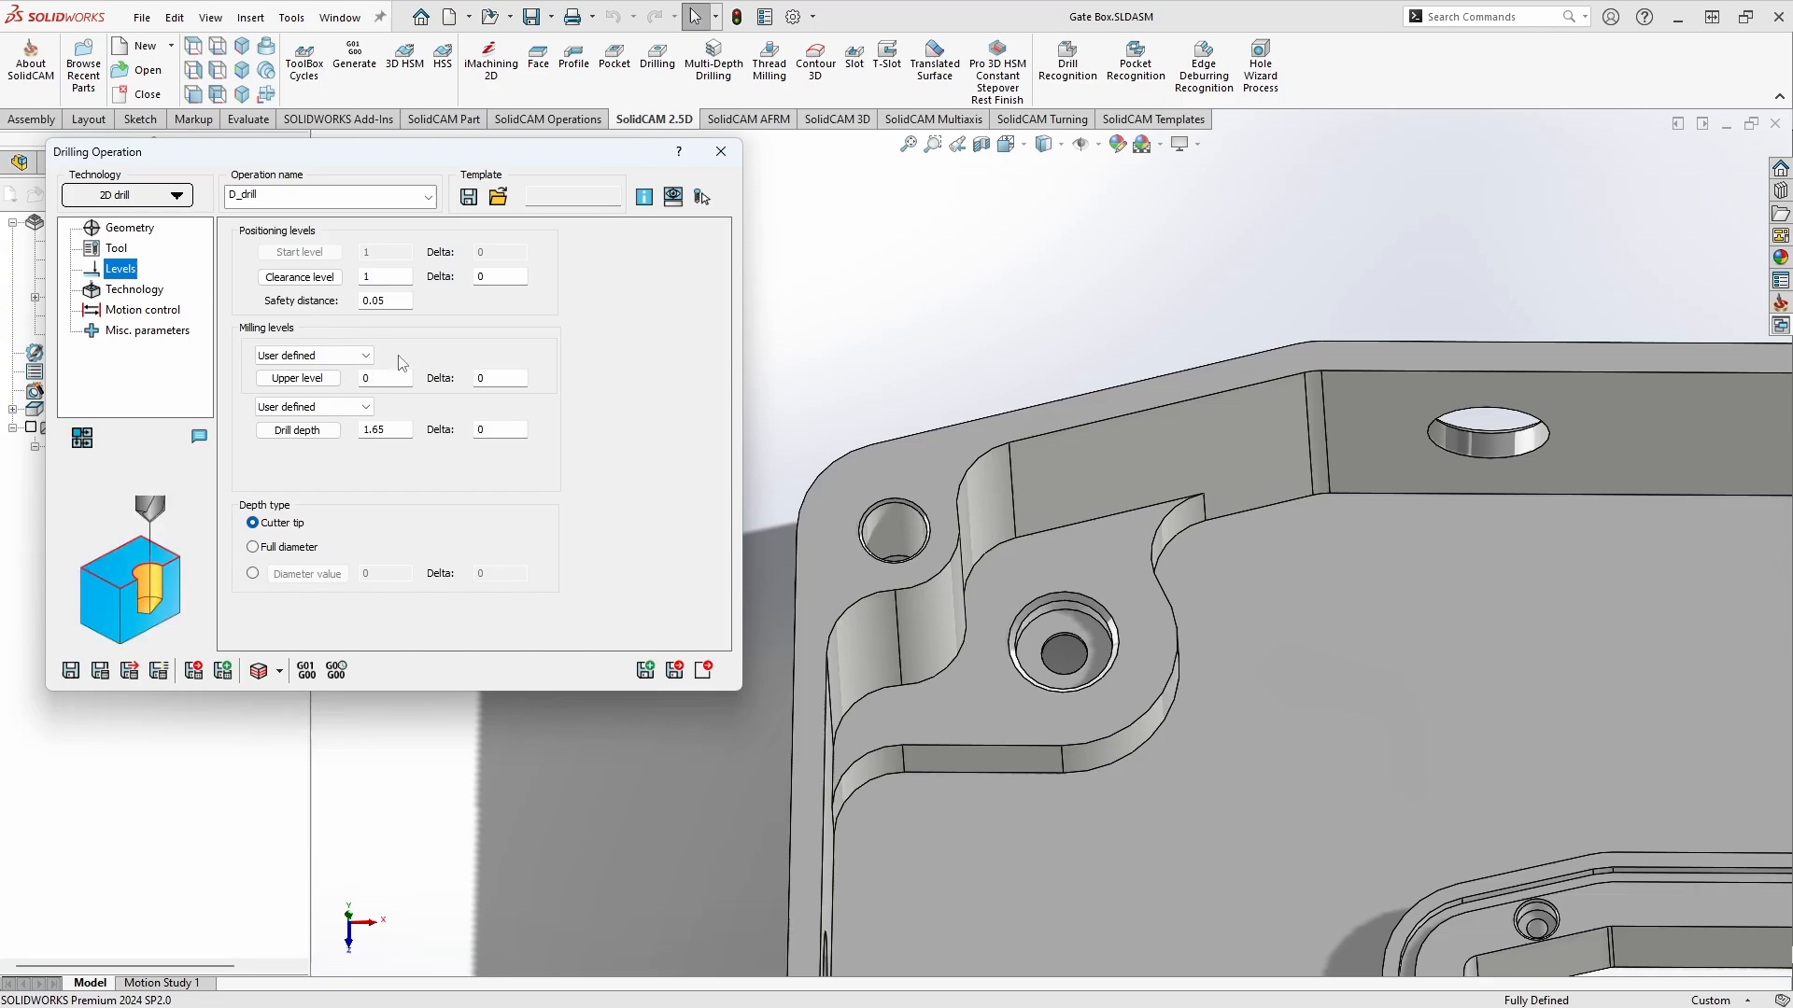
- Keep the drill depth user-defined at 1.65 and bring up the upper level choices
left_click(311, 405)
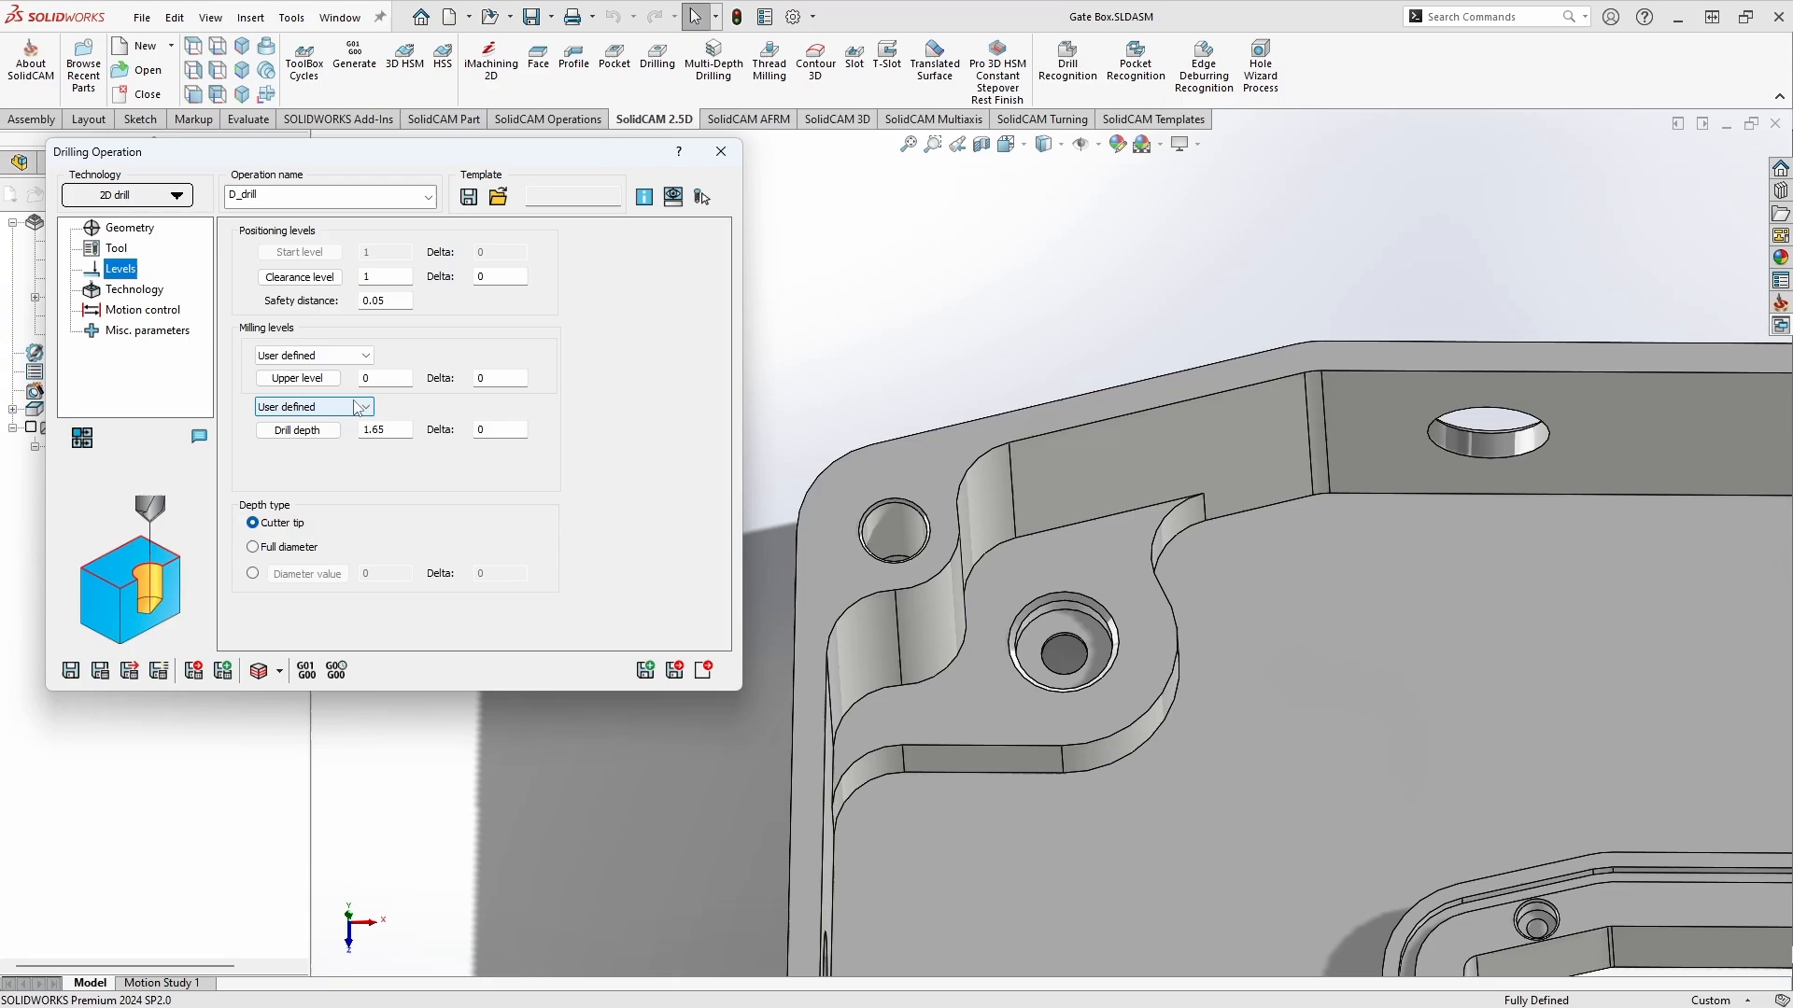
left_click(364, 405)
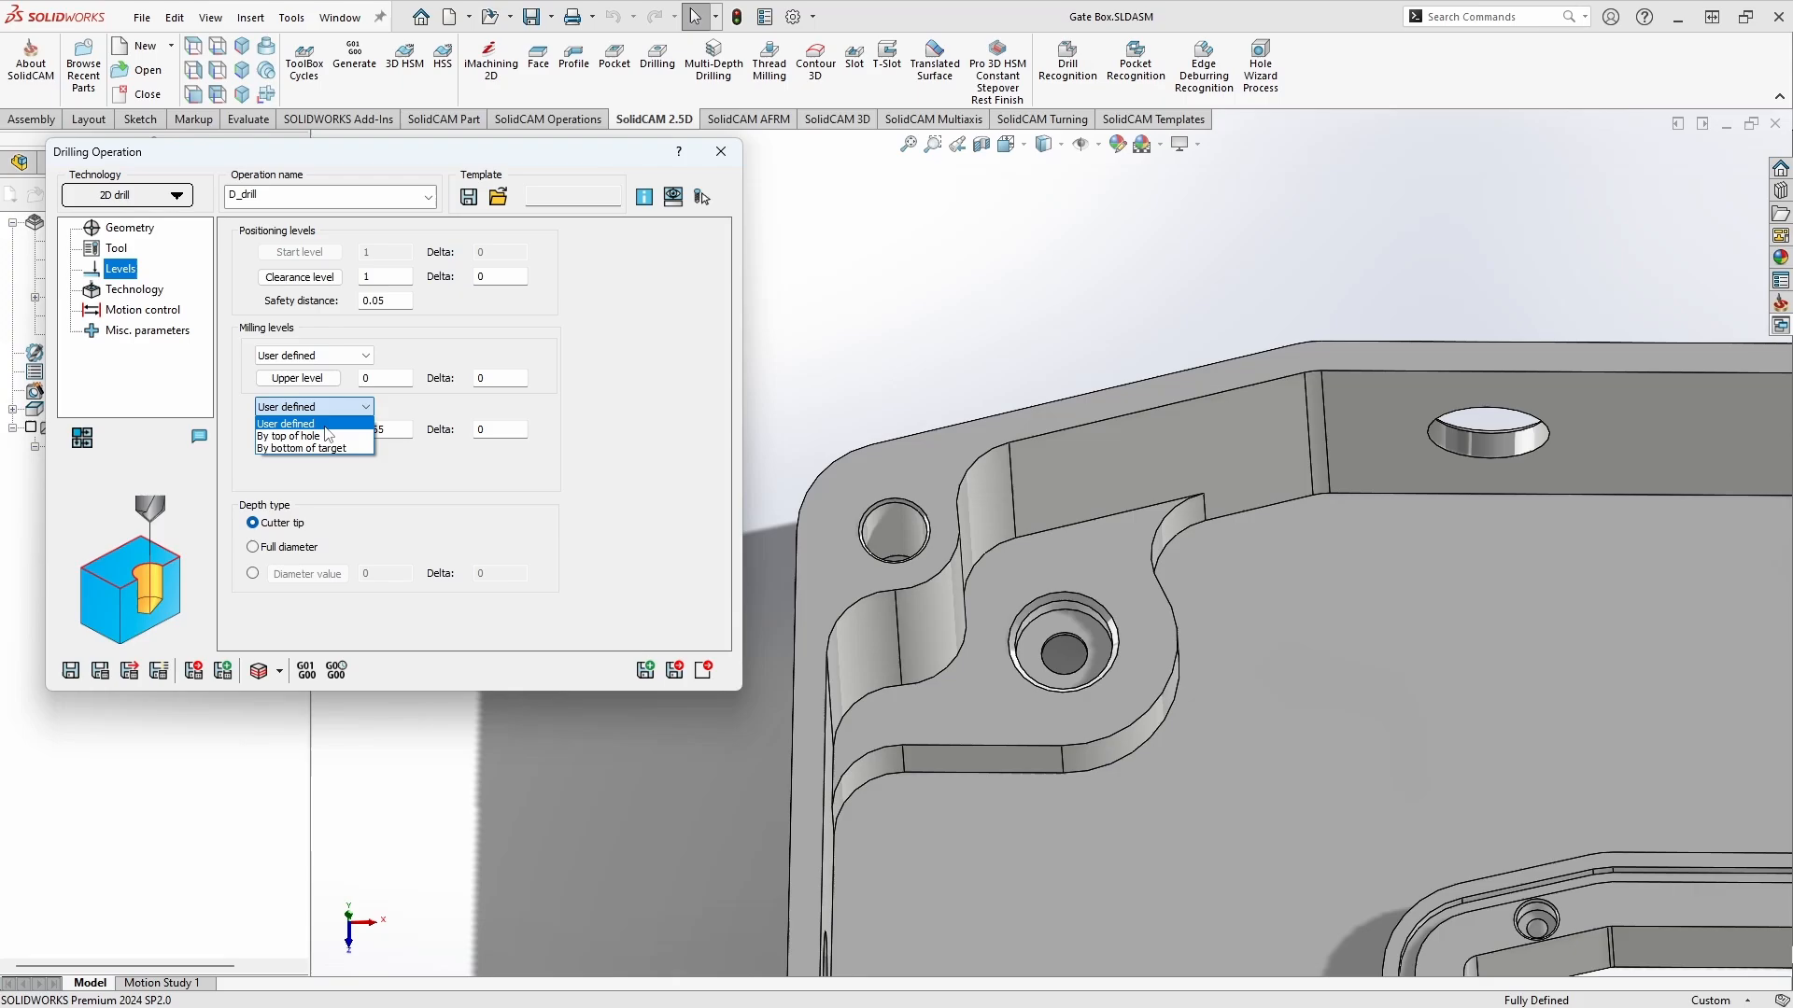
mouse_move(302, 447)
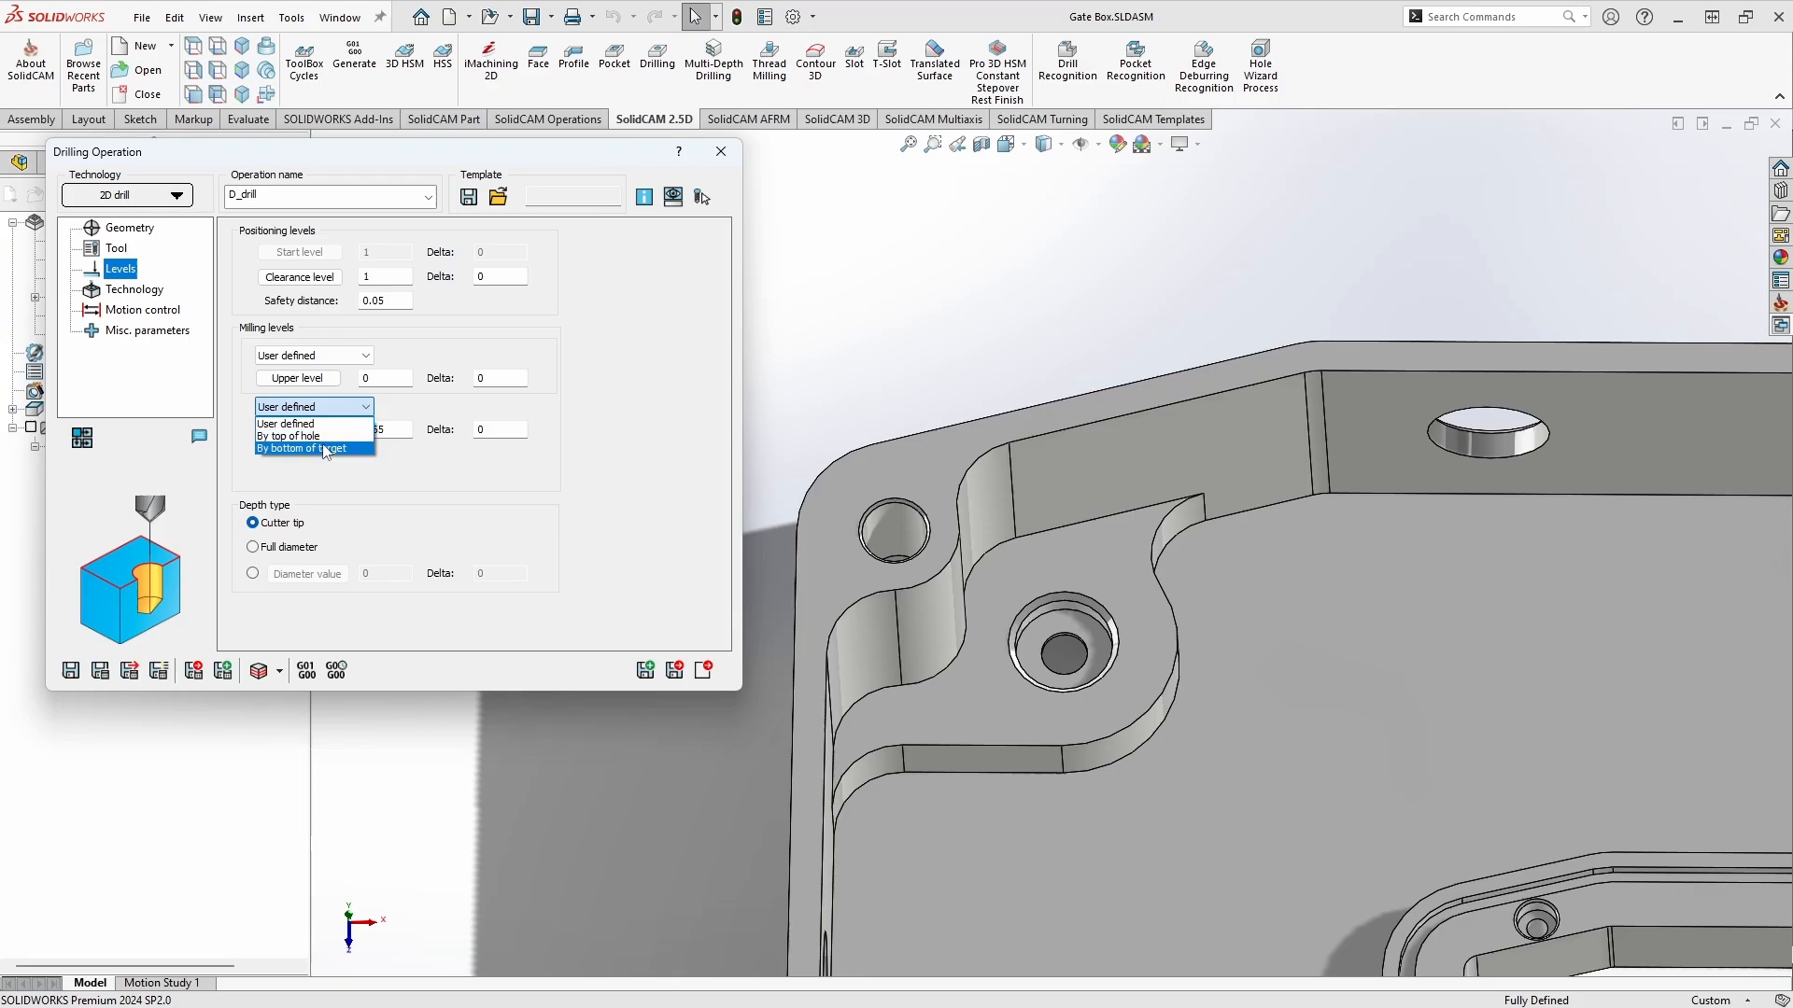
left_click(299, 446)
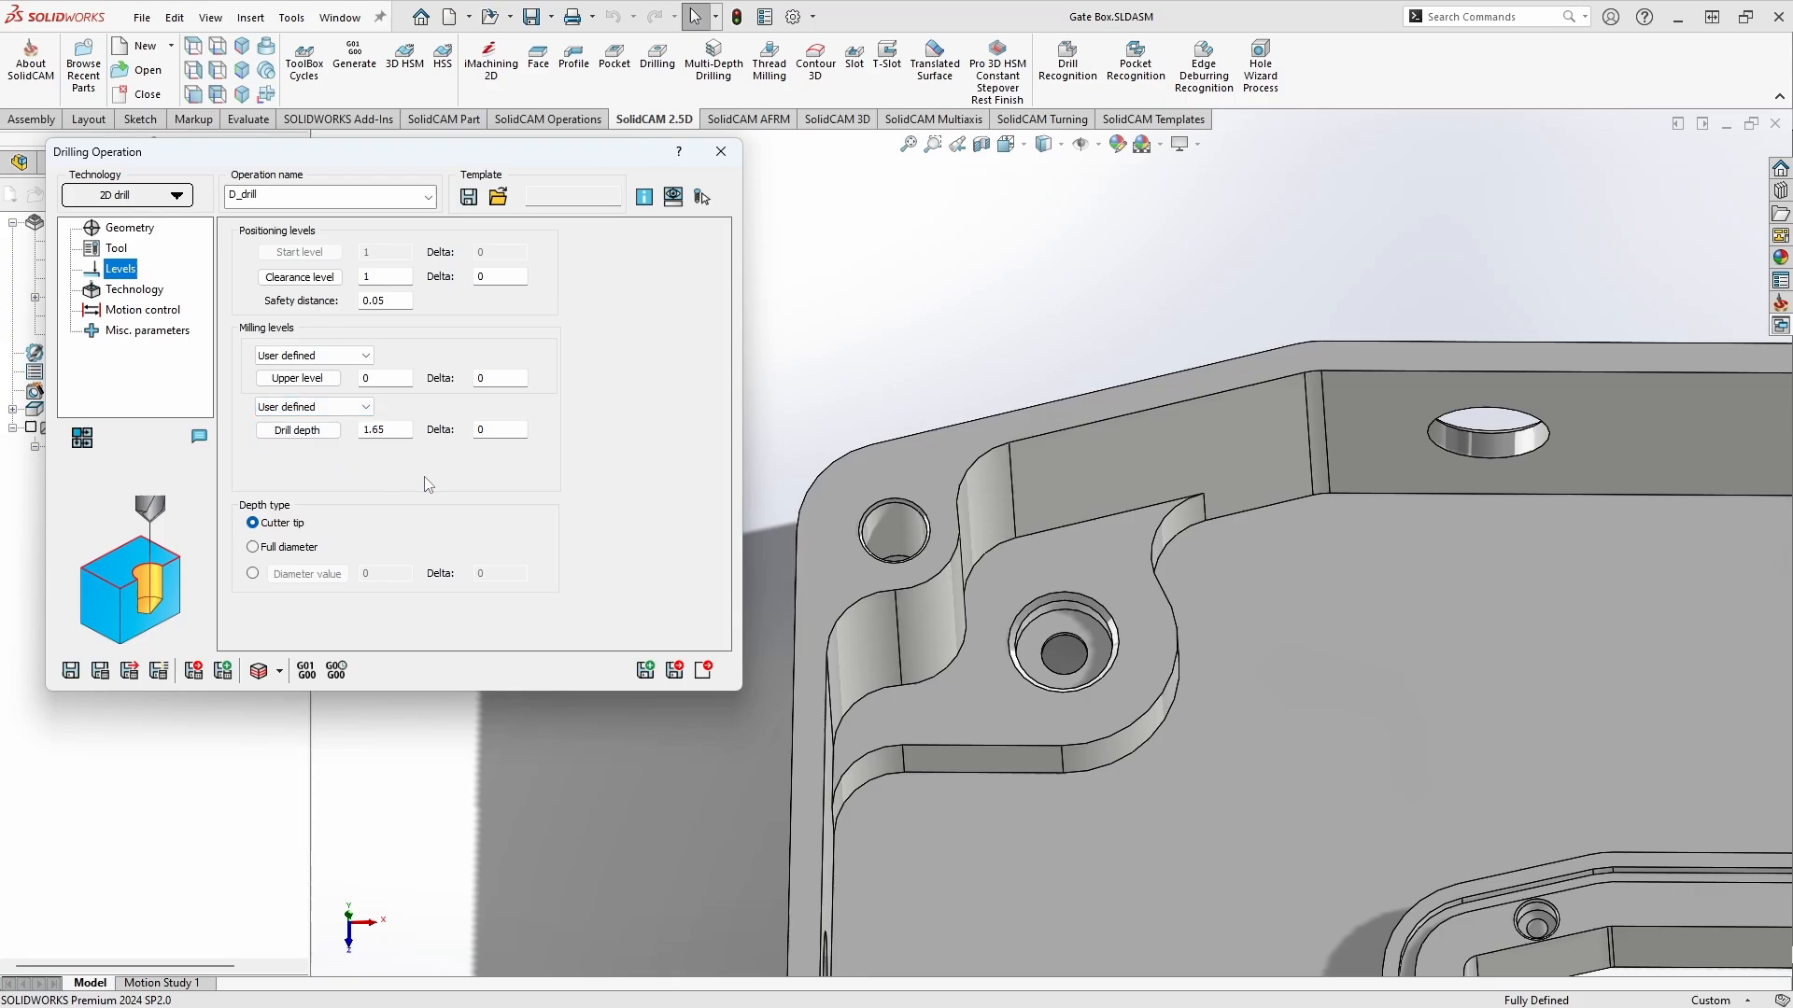
left_click(364, 355)
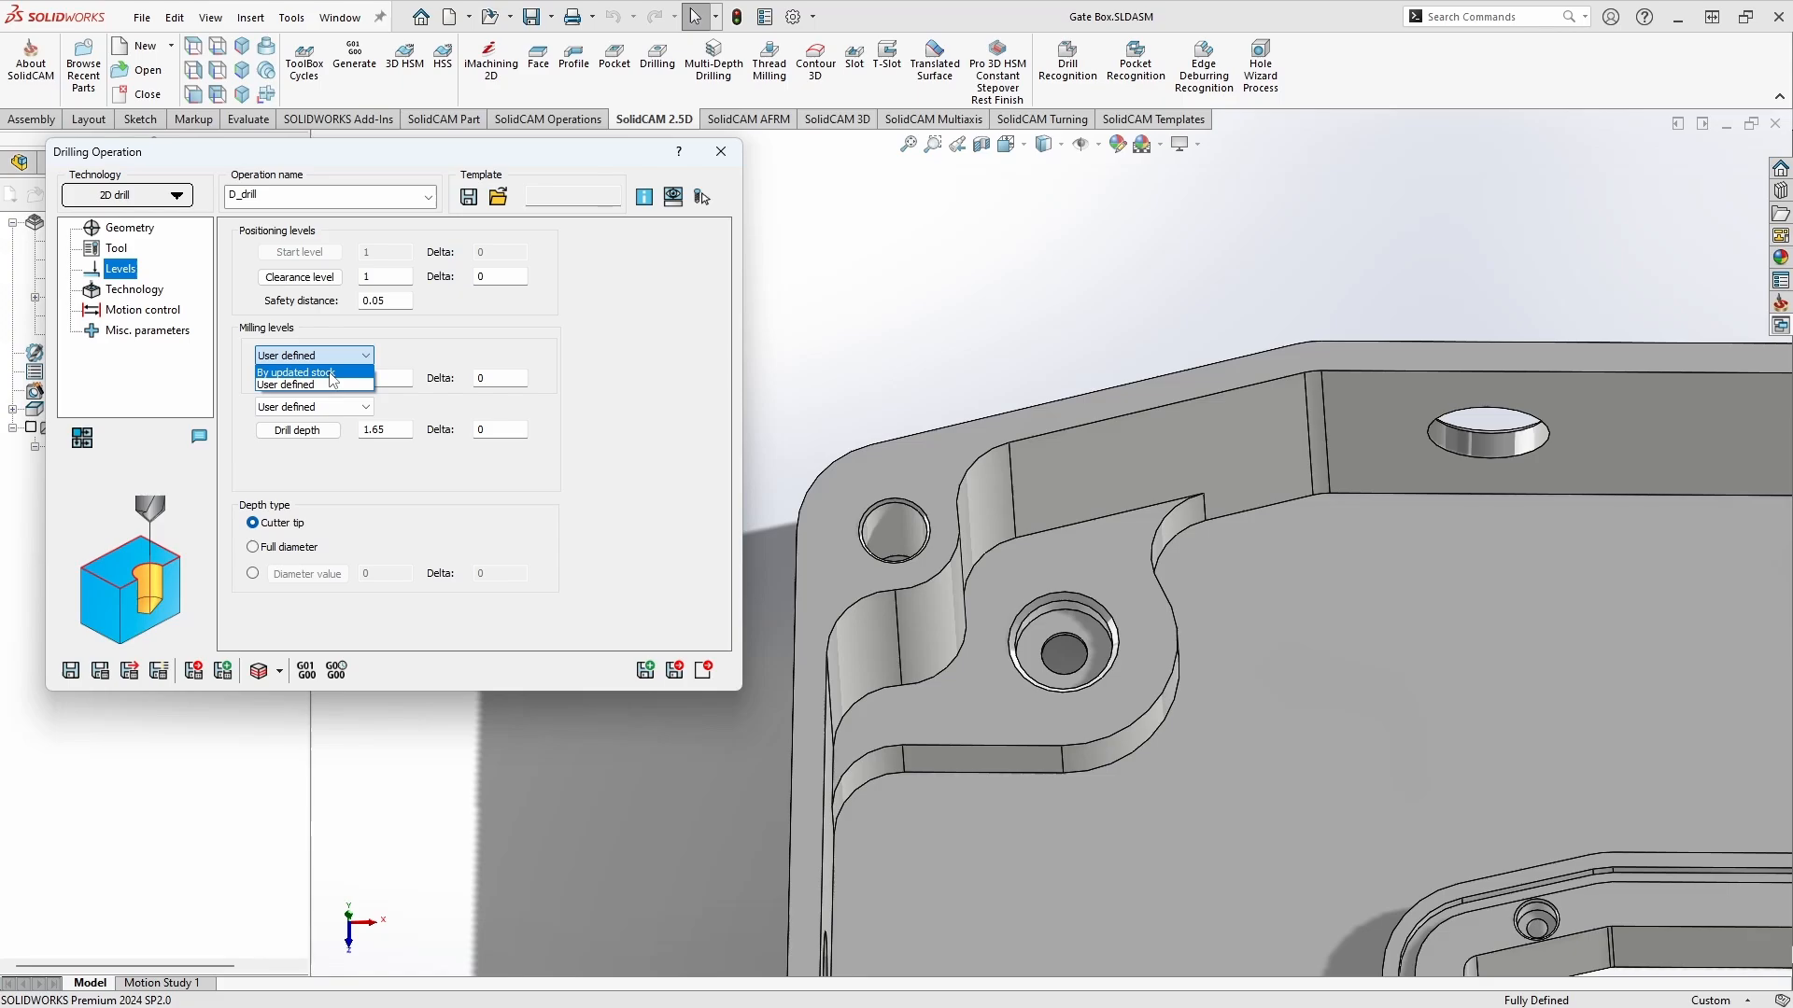
- Set the upper level by updated stock and try drill depth by top of hole, then by bottom of target
left_click(297, 374)
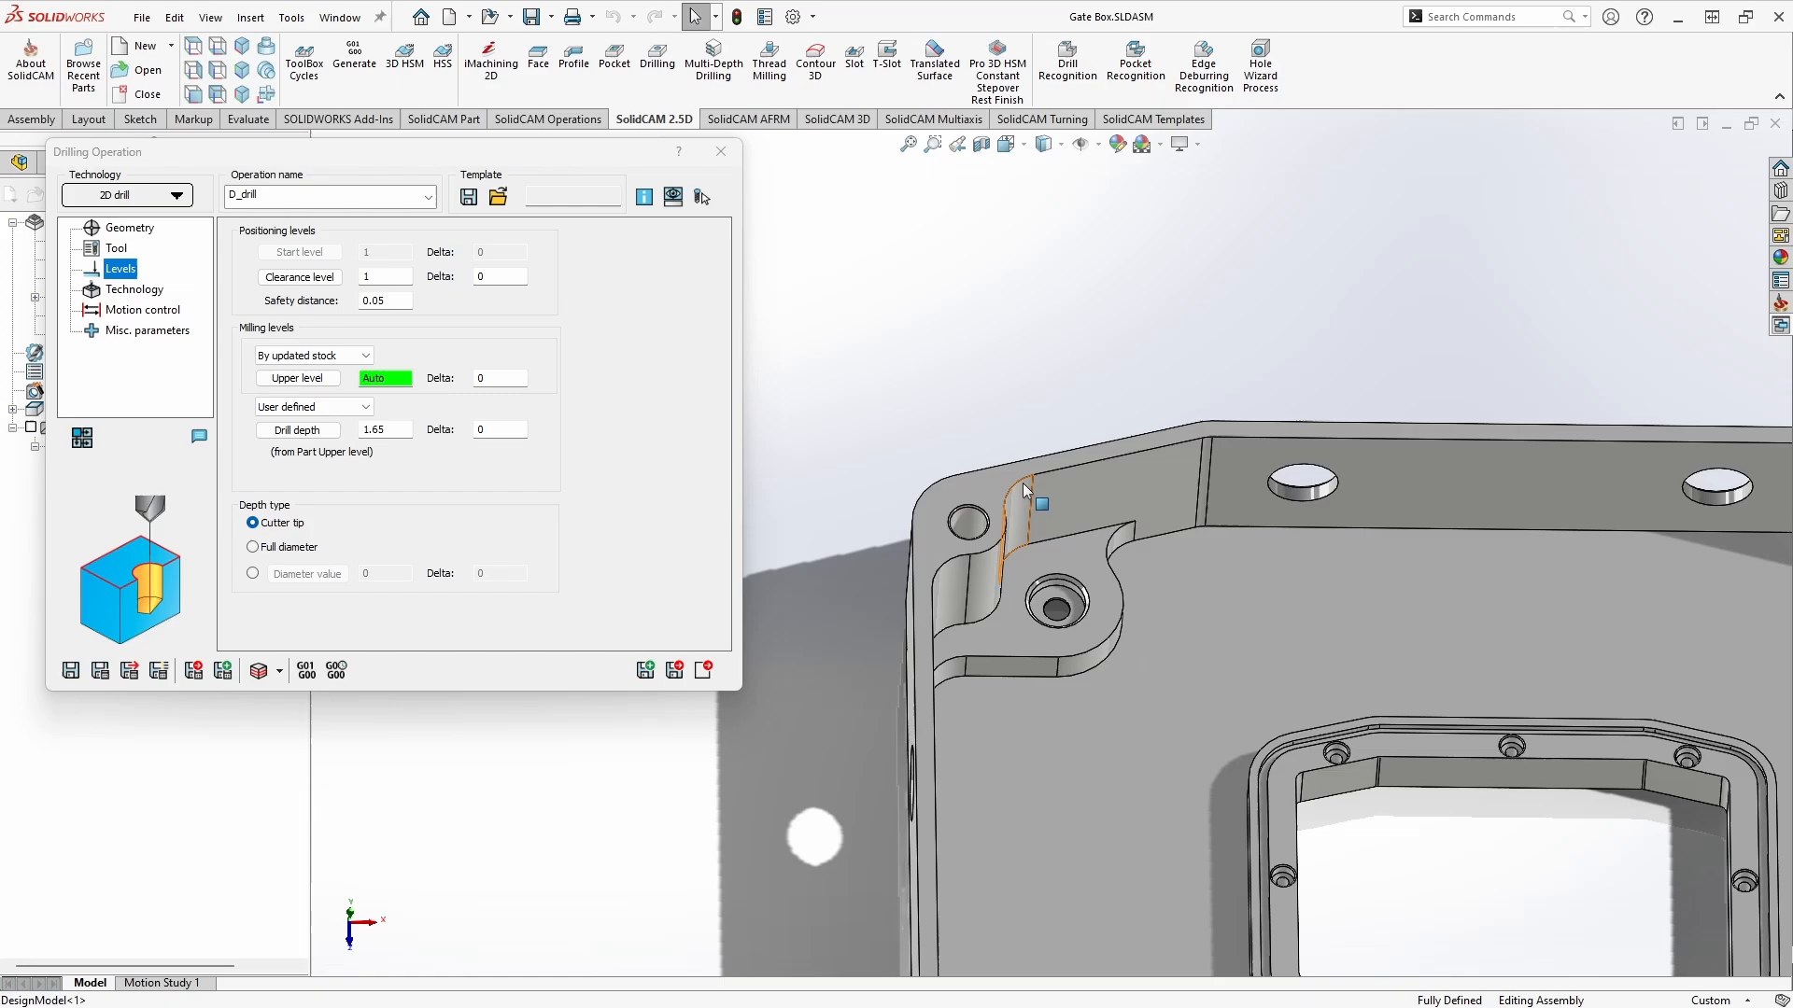
mouse_move(1021, 344)
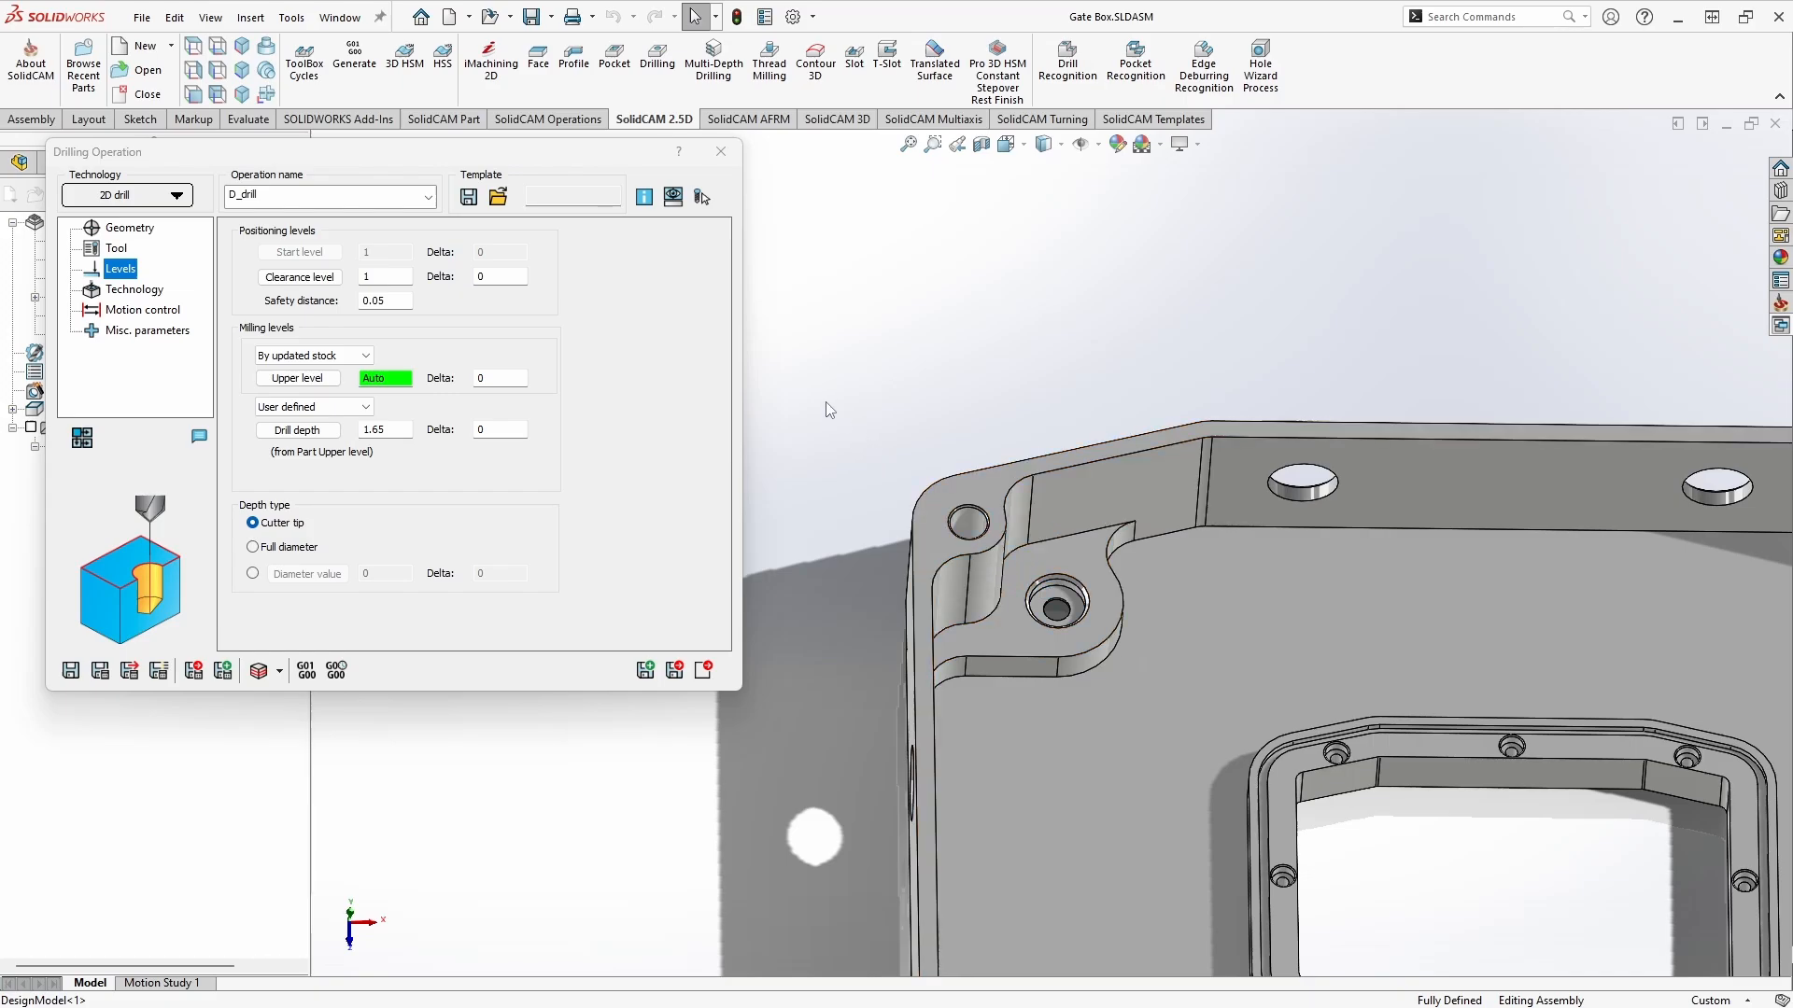
left_click(364, 405)
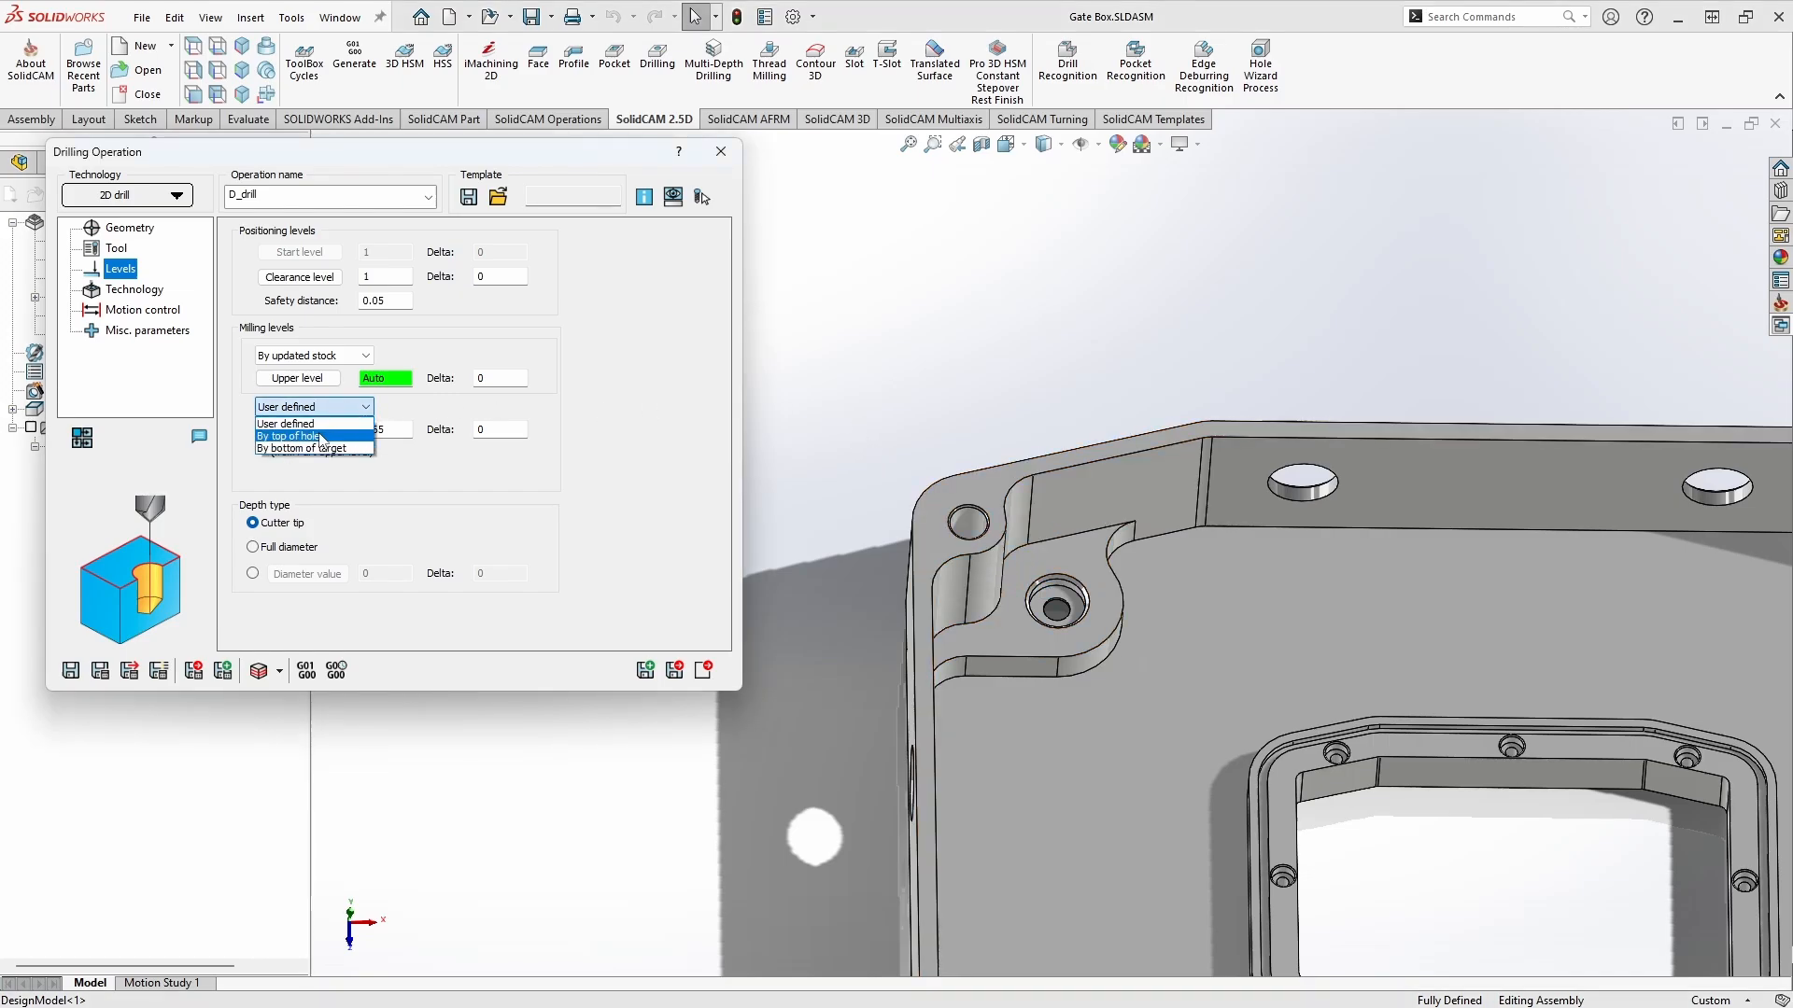
left_click(288, 435)
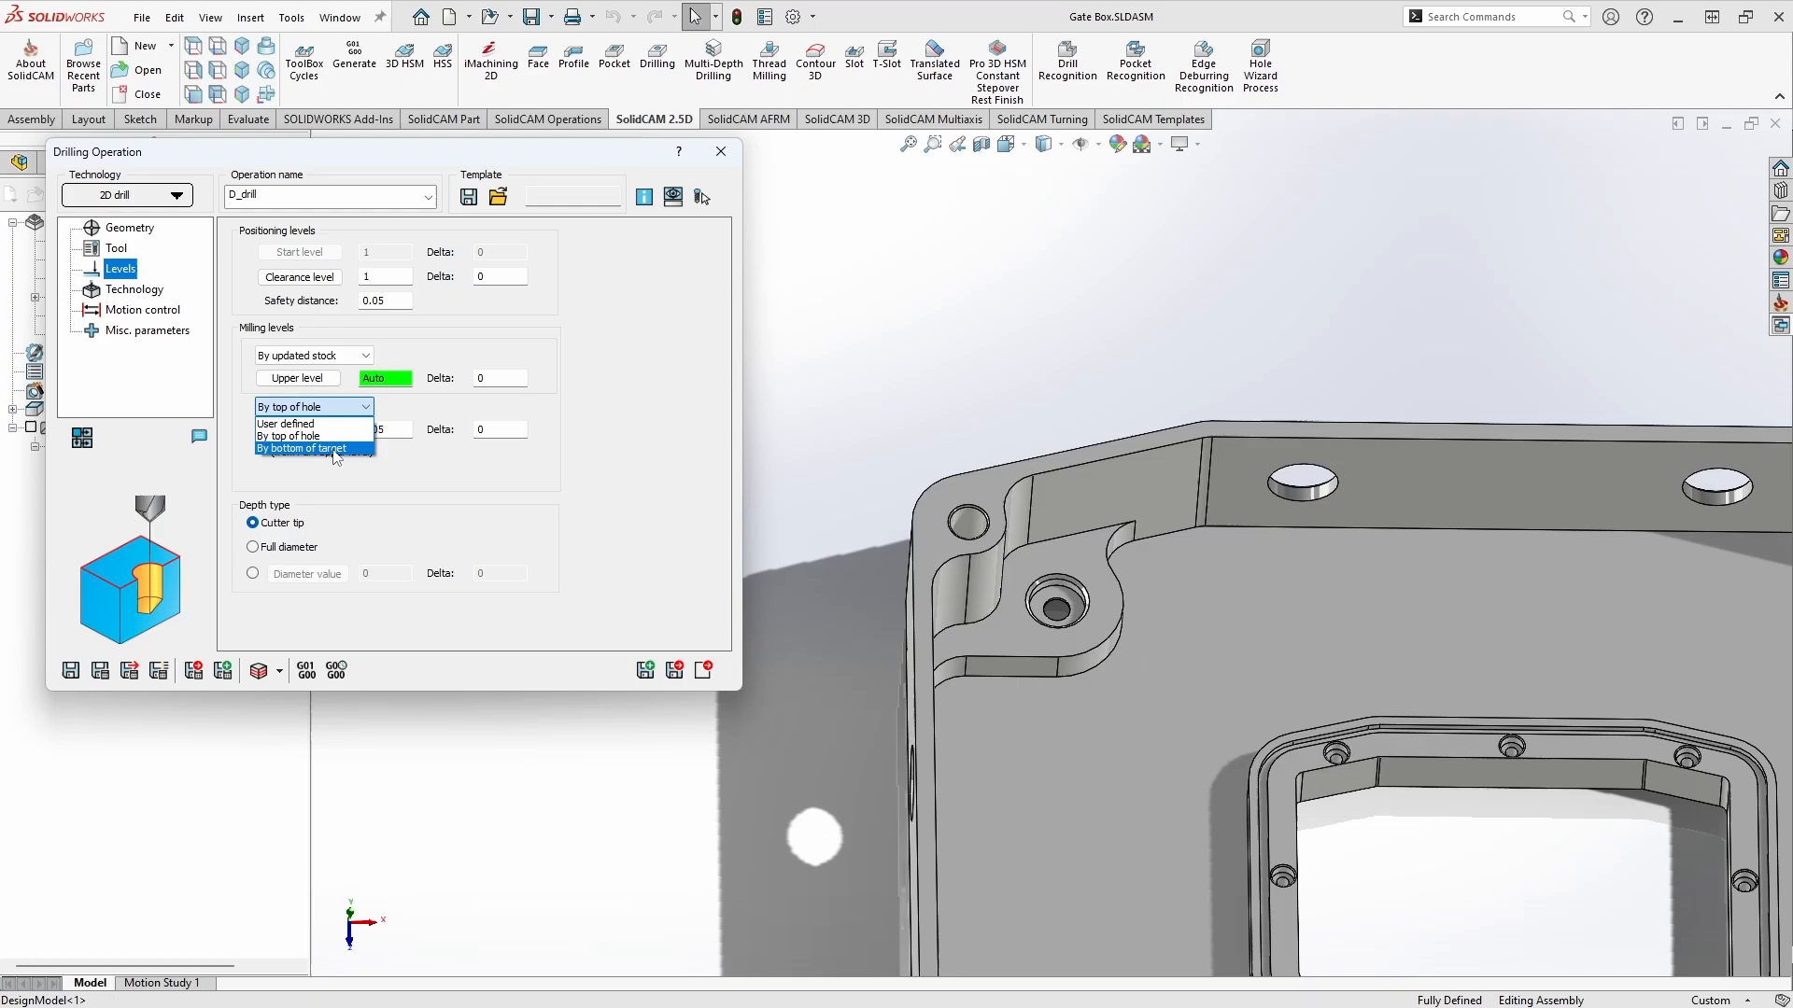
left_click(299, 448)
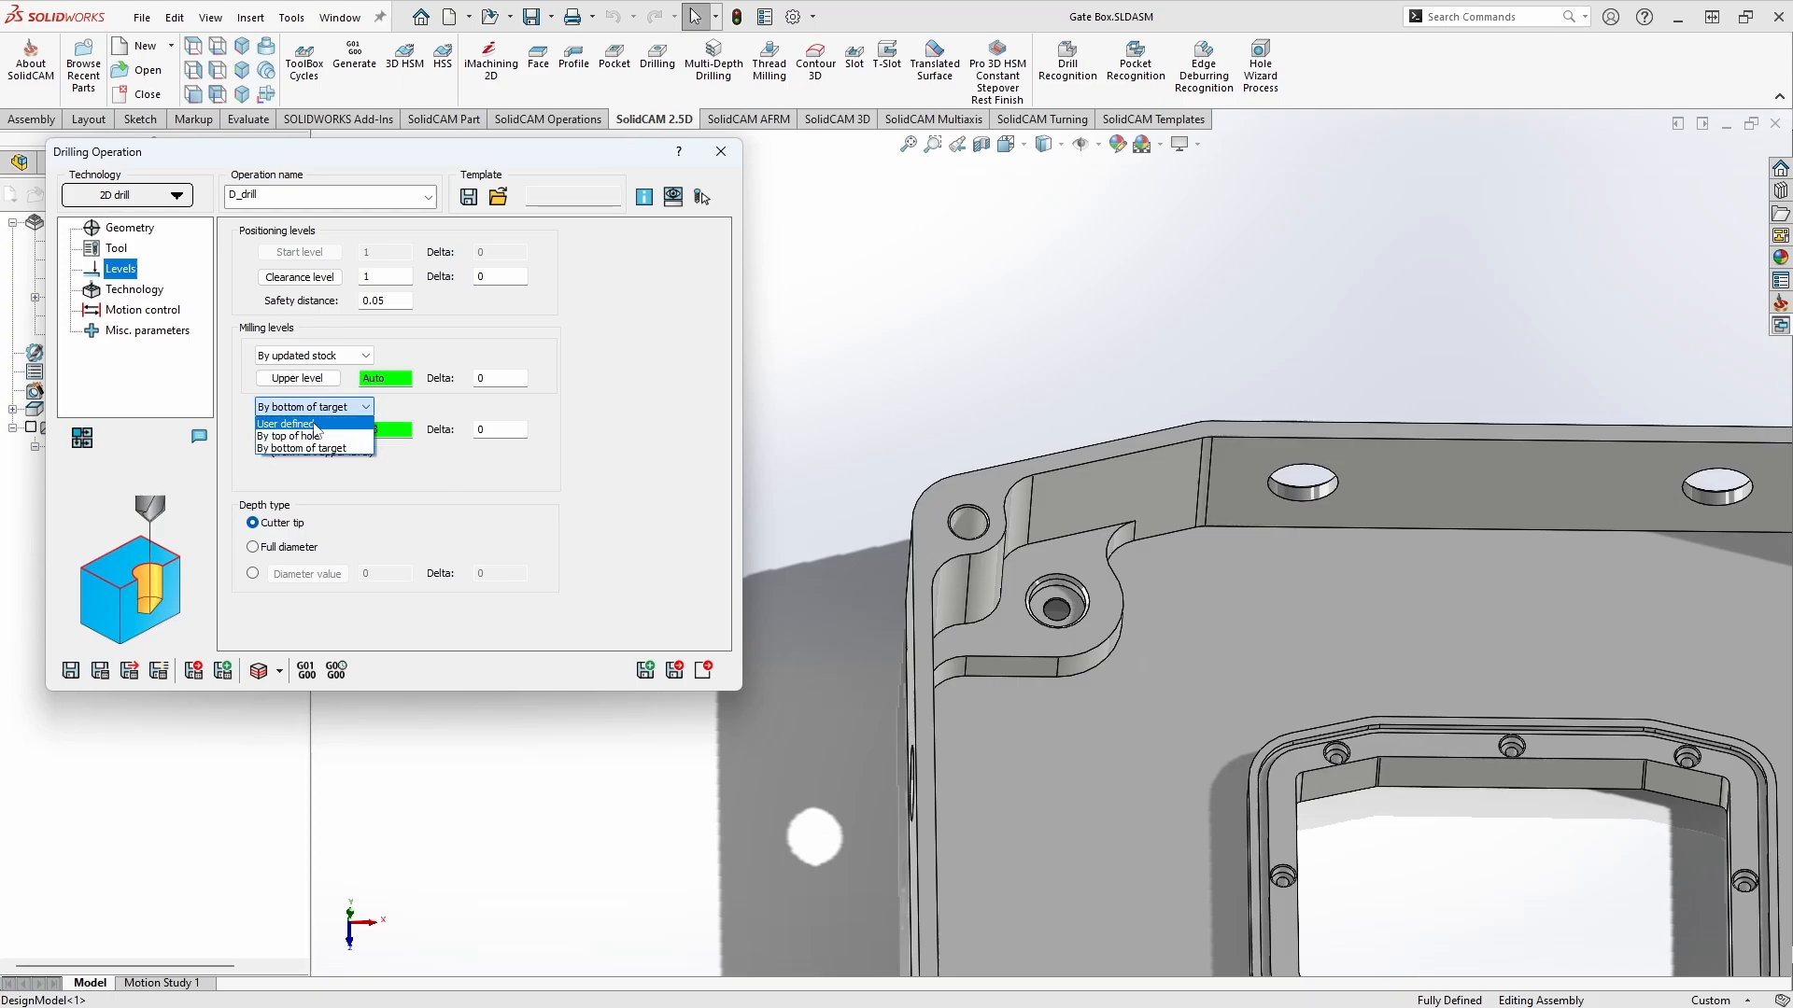
- Return drill depth to user-defined and pick the boss face as the depth level
left_click(286, 423)
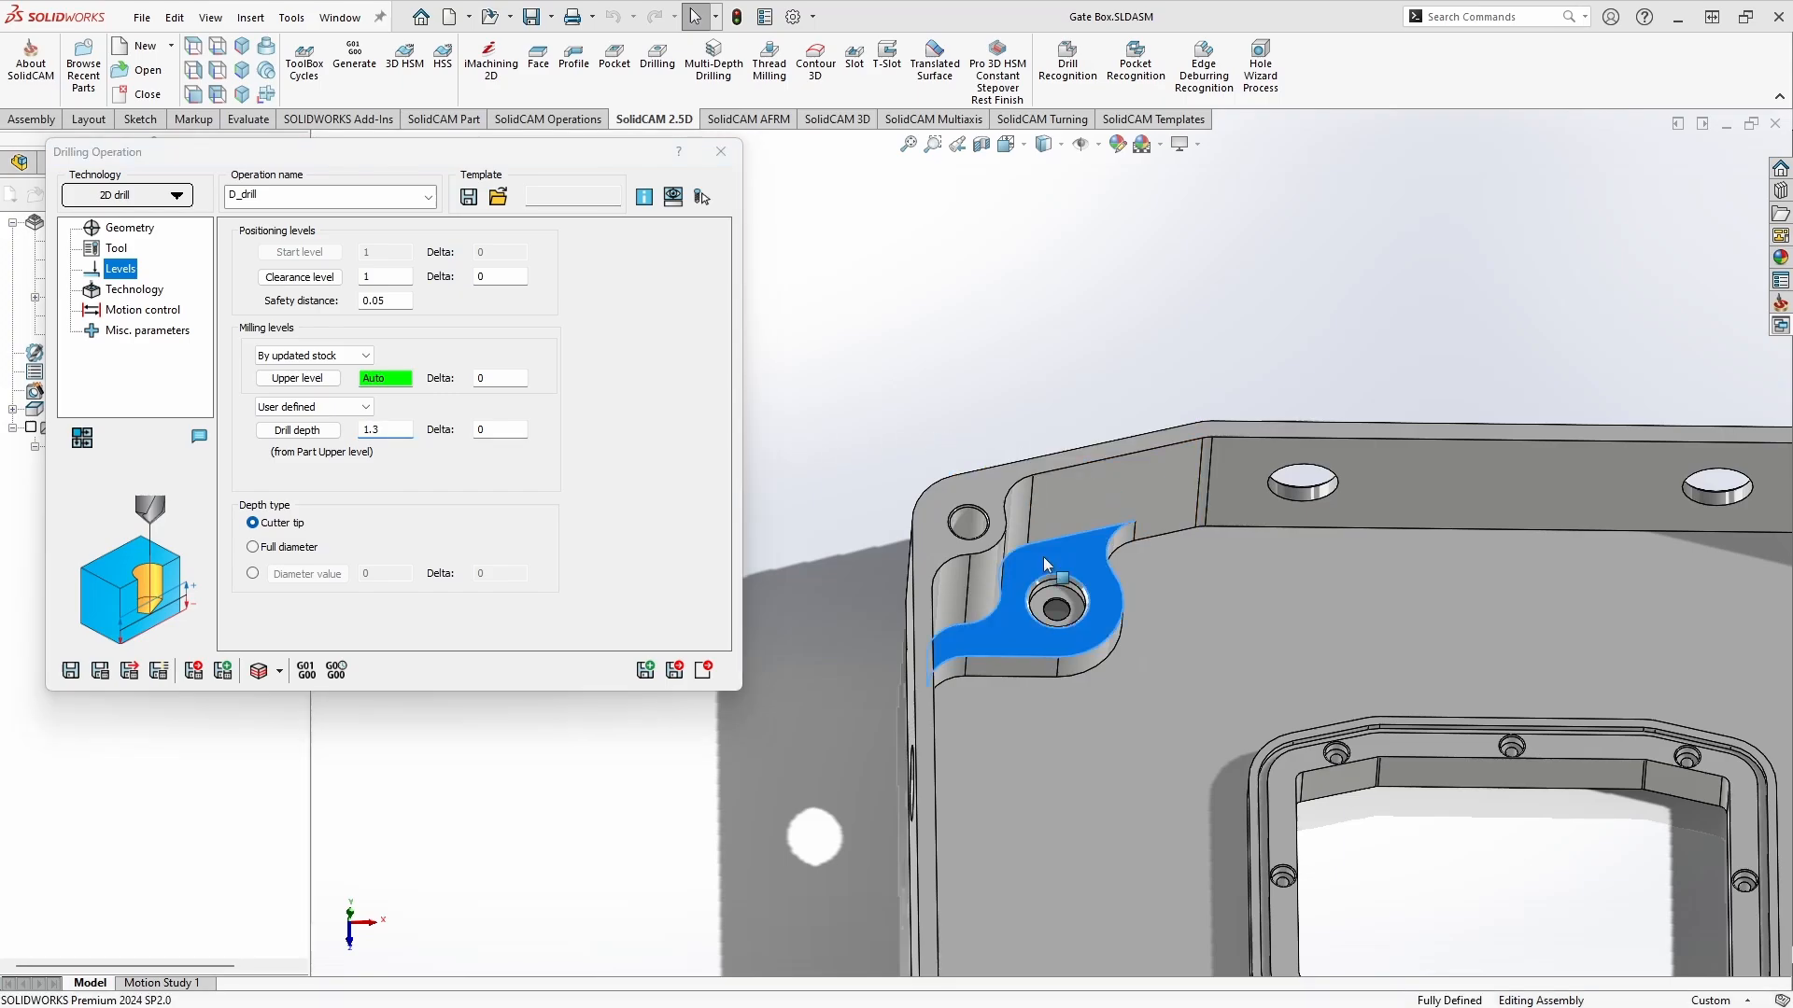
left_click(1051, 577)
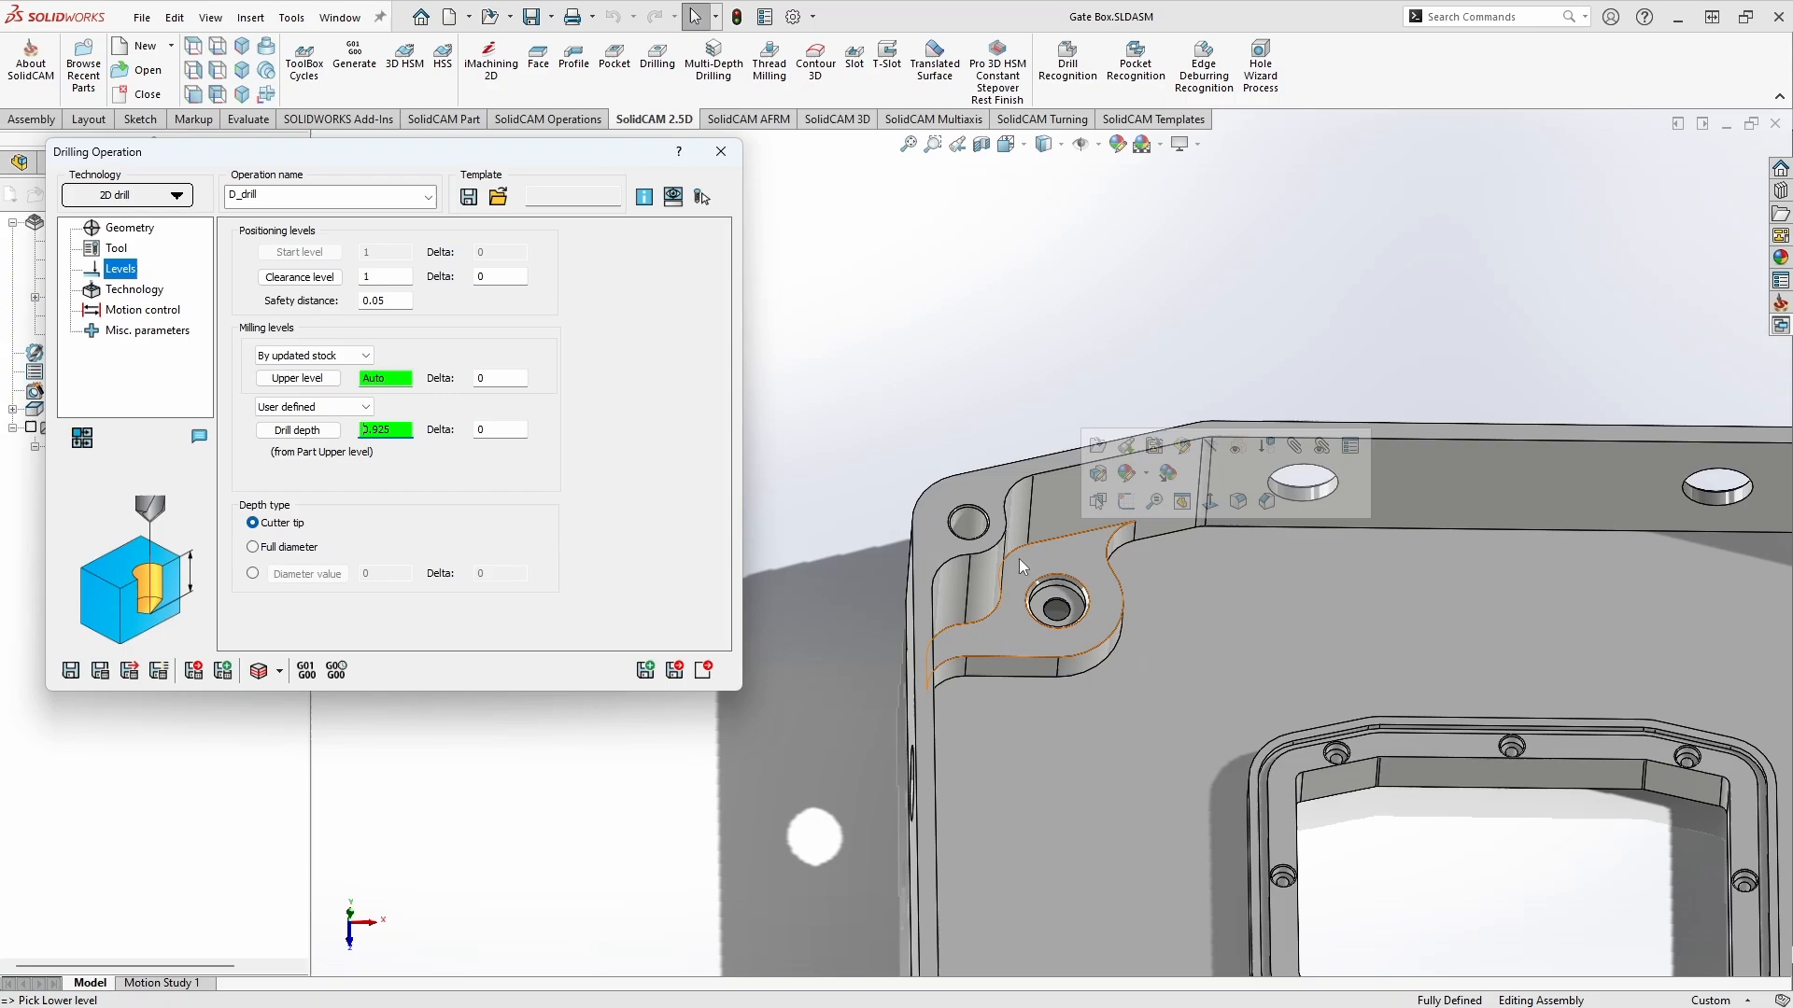
mouse_move(1038, 558)
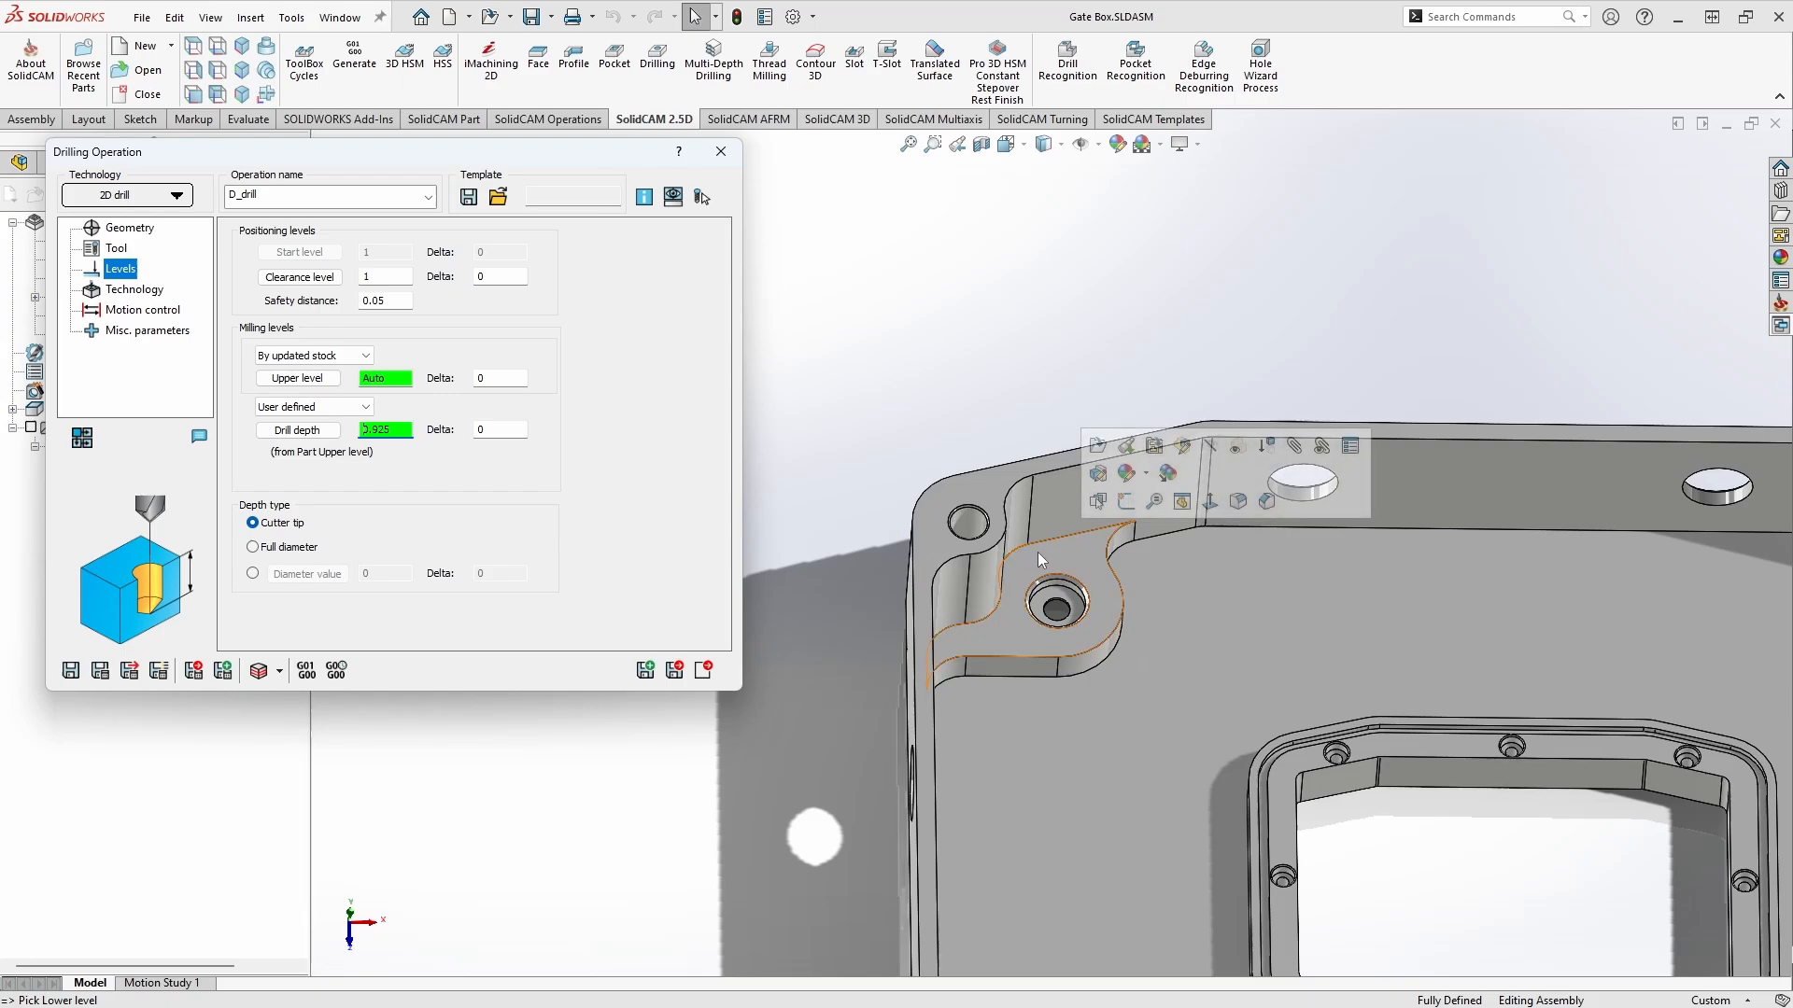
mouse_move(1042, 562)
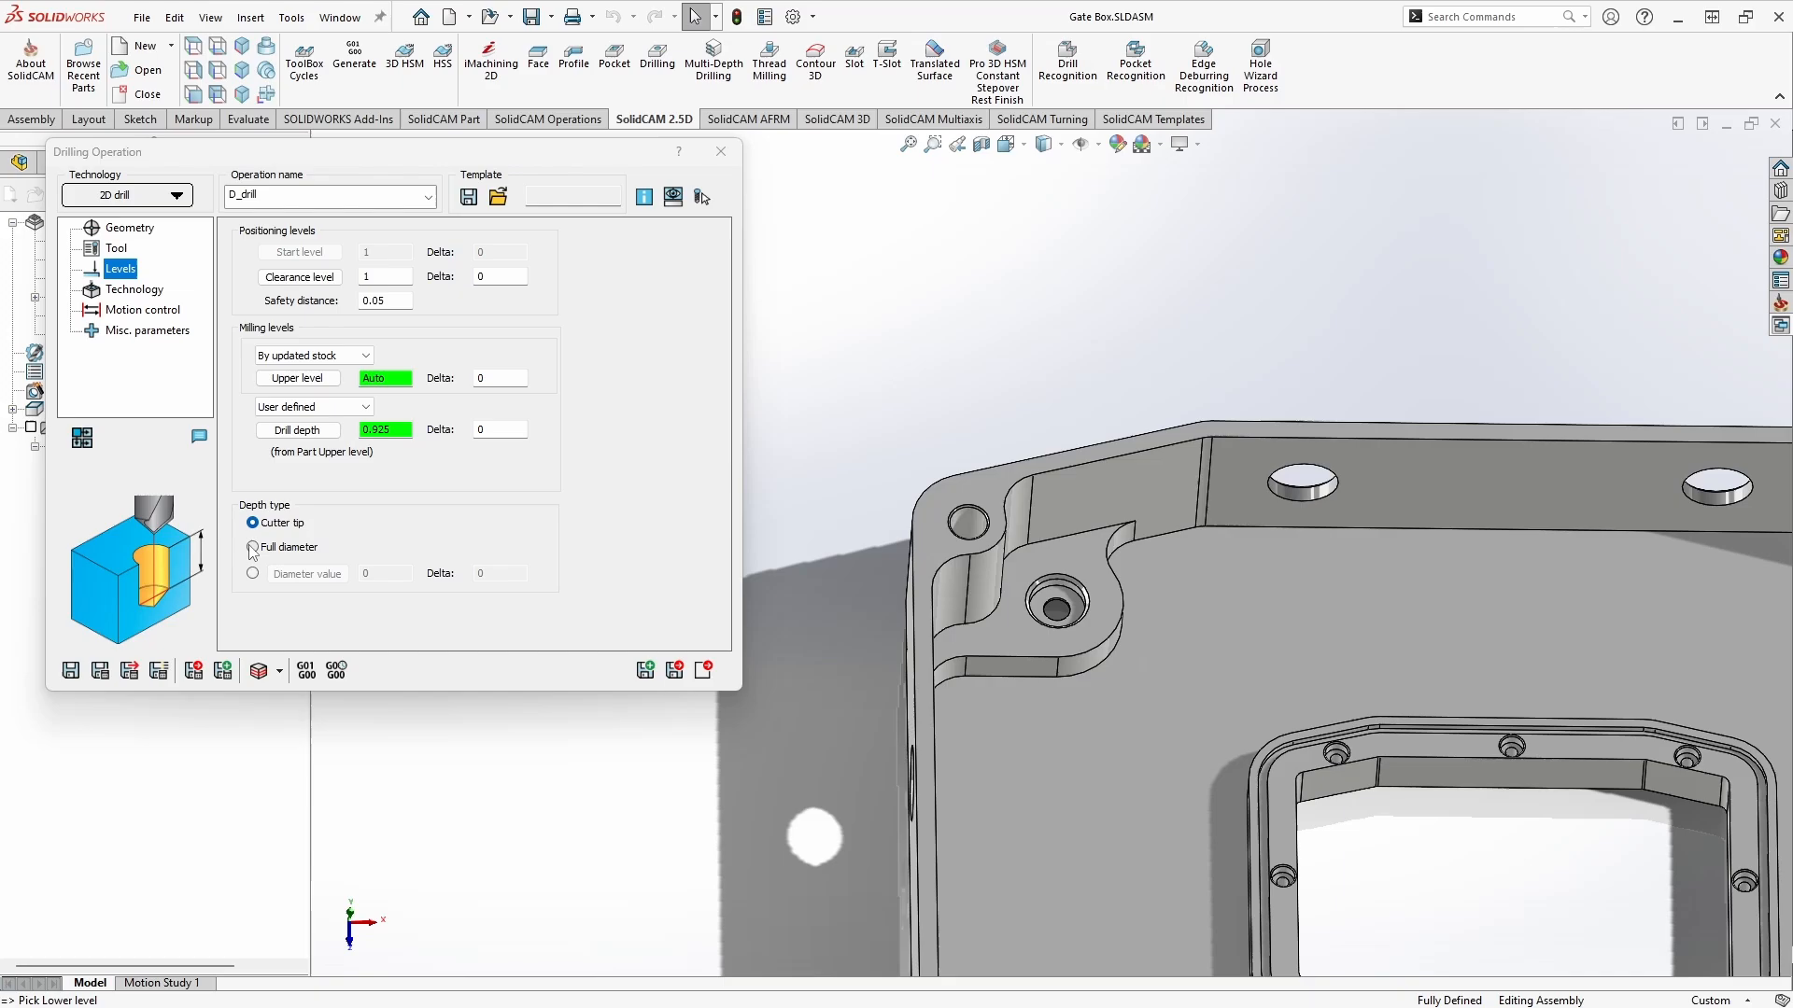
left_click(252, 547)
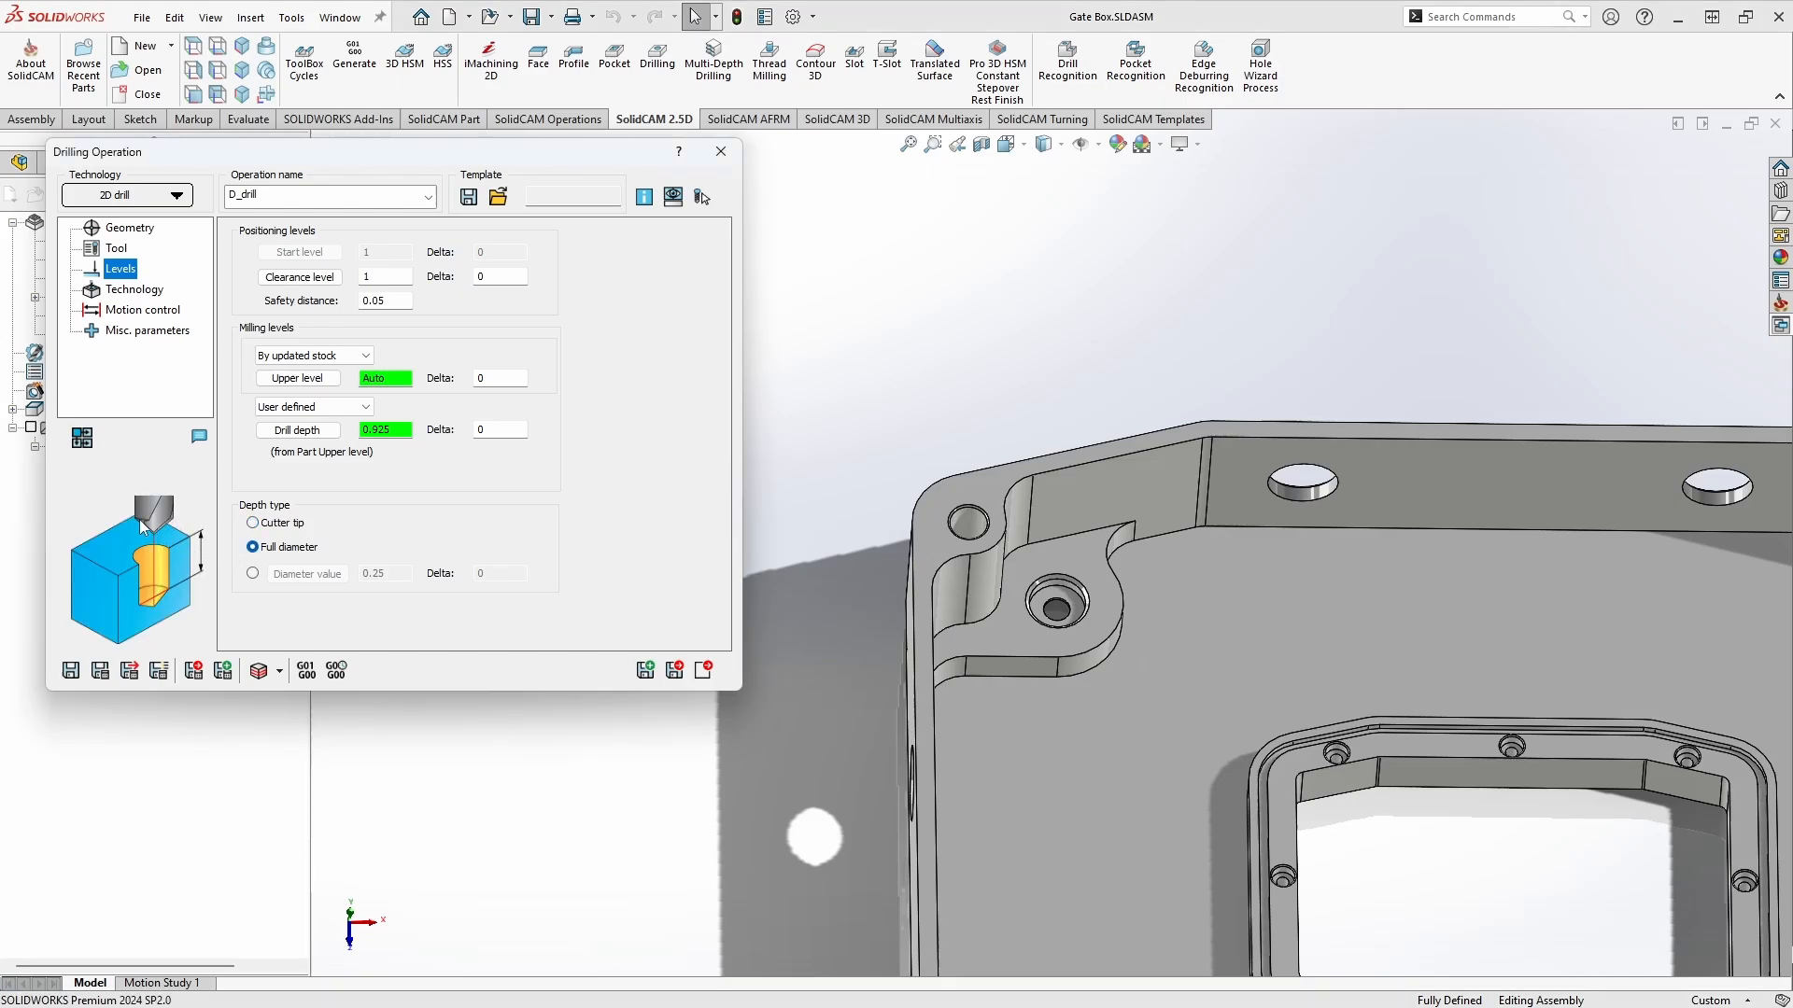
mouse_move(317, 538)
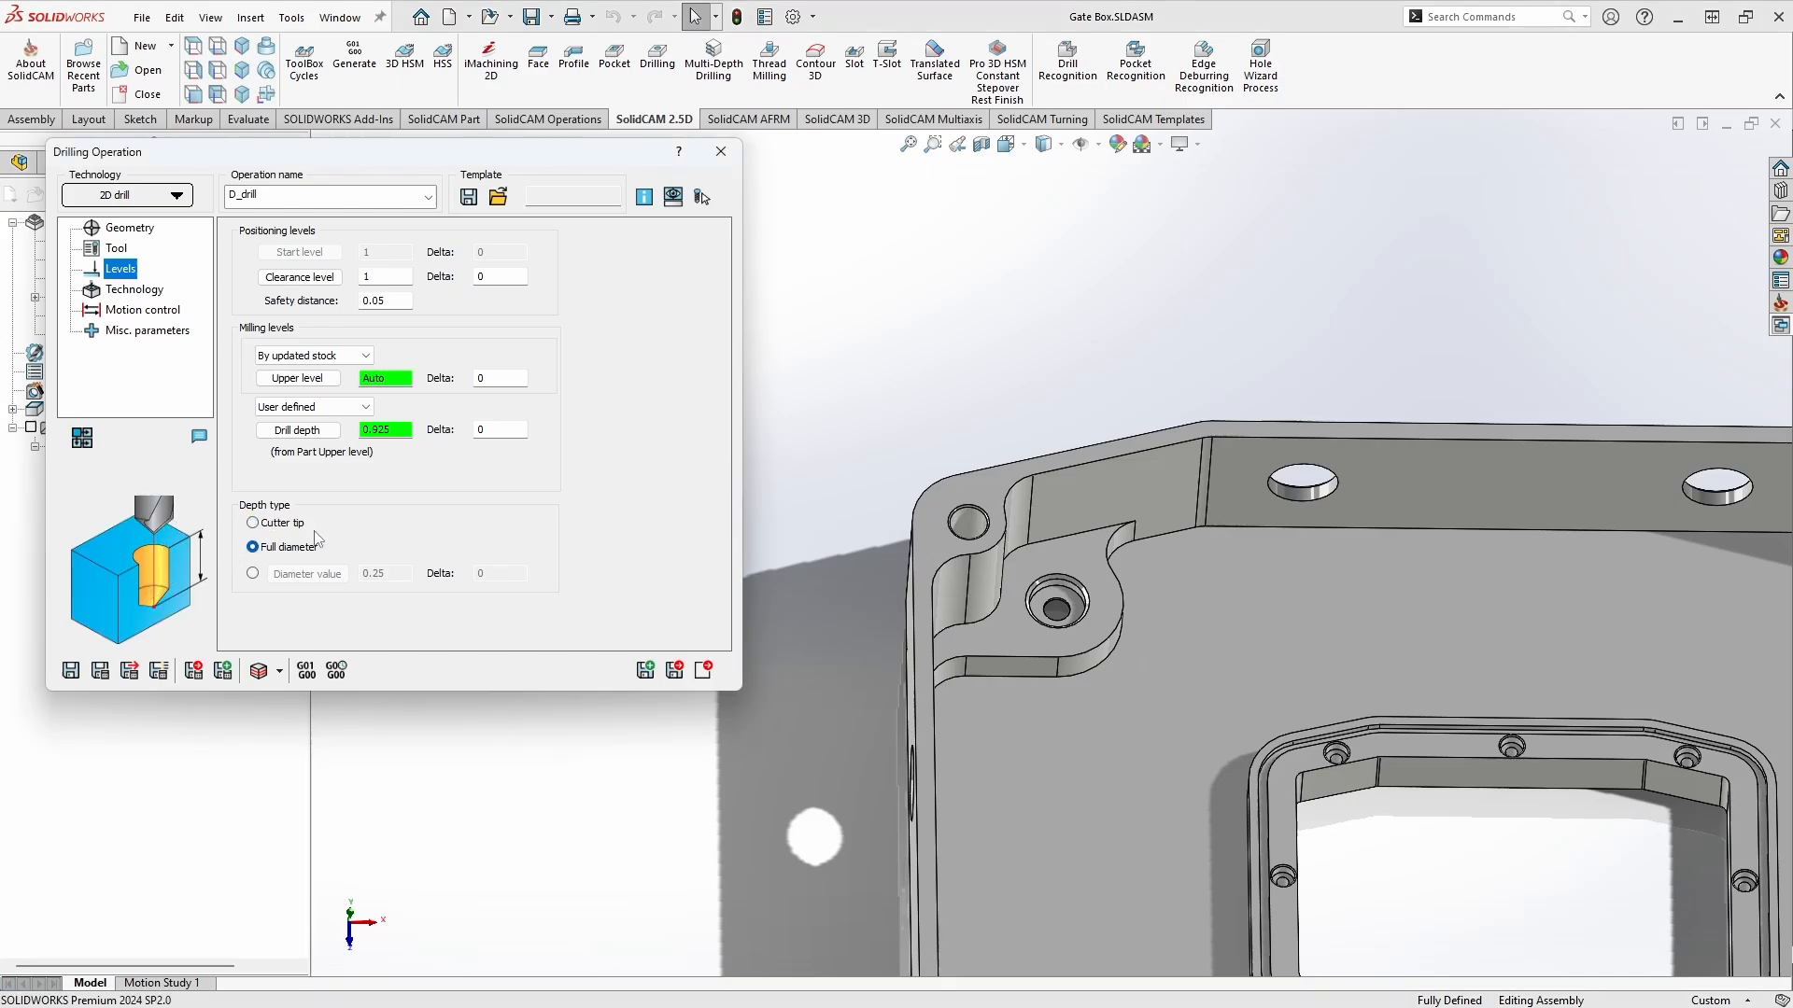
left_click(252, 573)
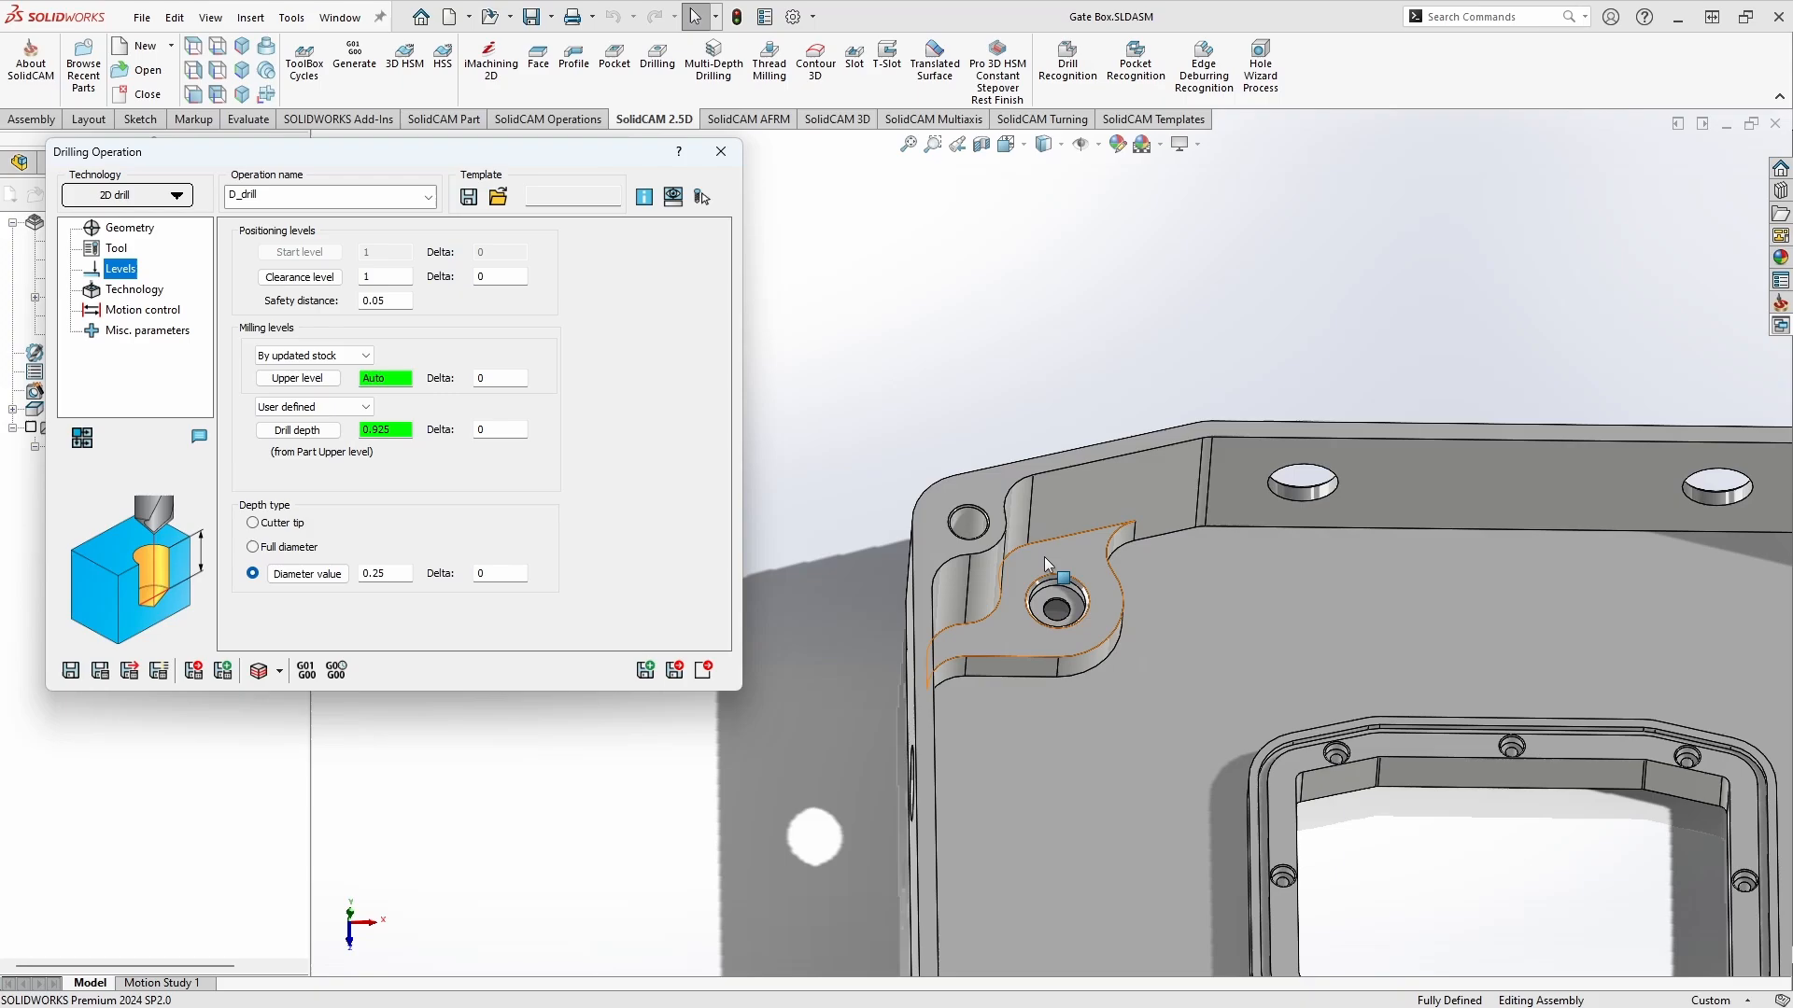
mouse_move(1033, 570)
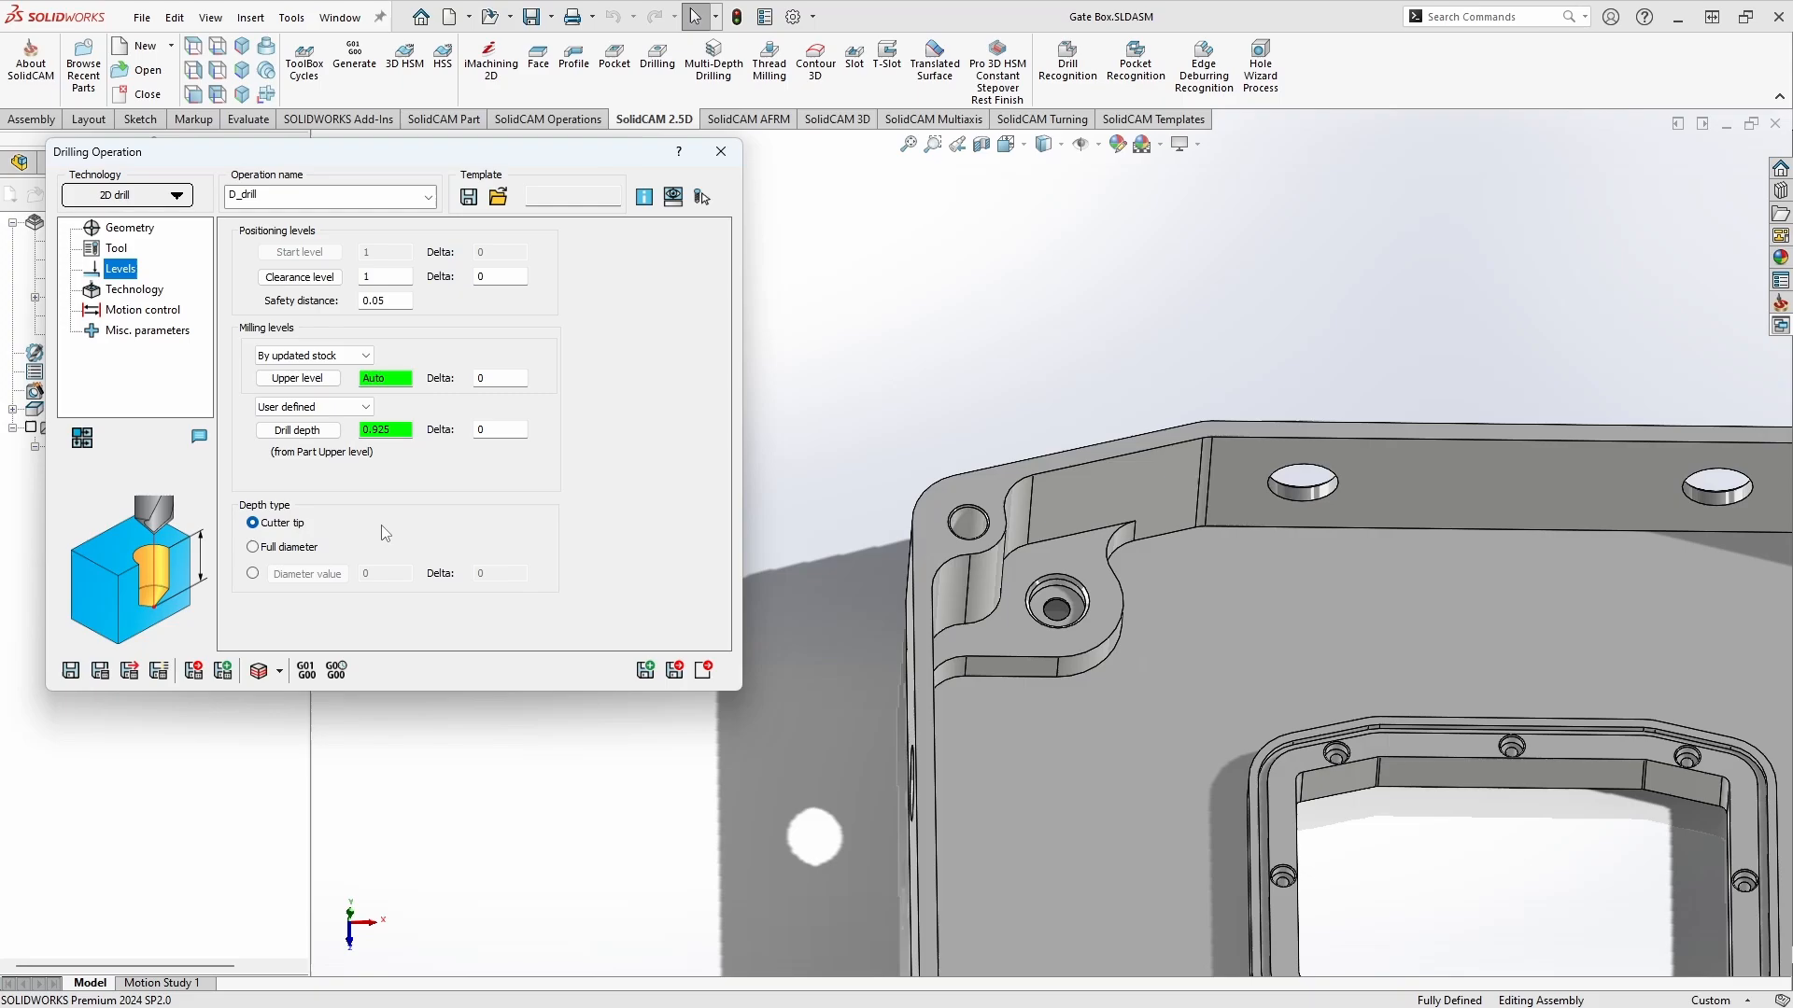
- On the Technology page, switch hole sorting to Advanced to bring up the sorting patterns
left_click(134, 289)
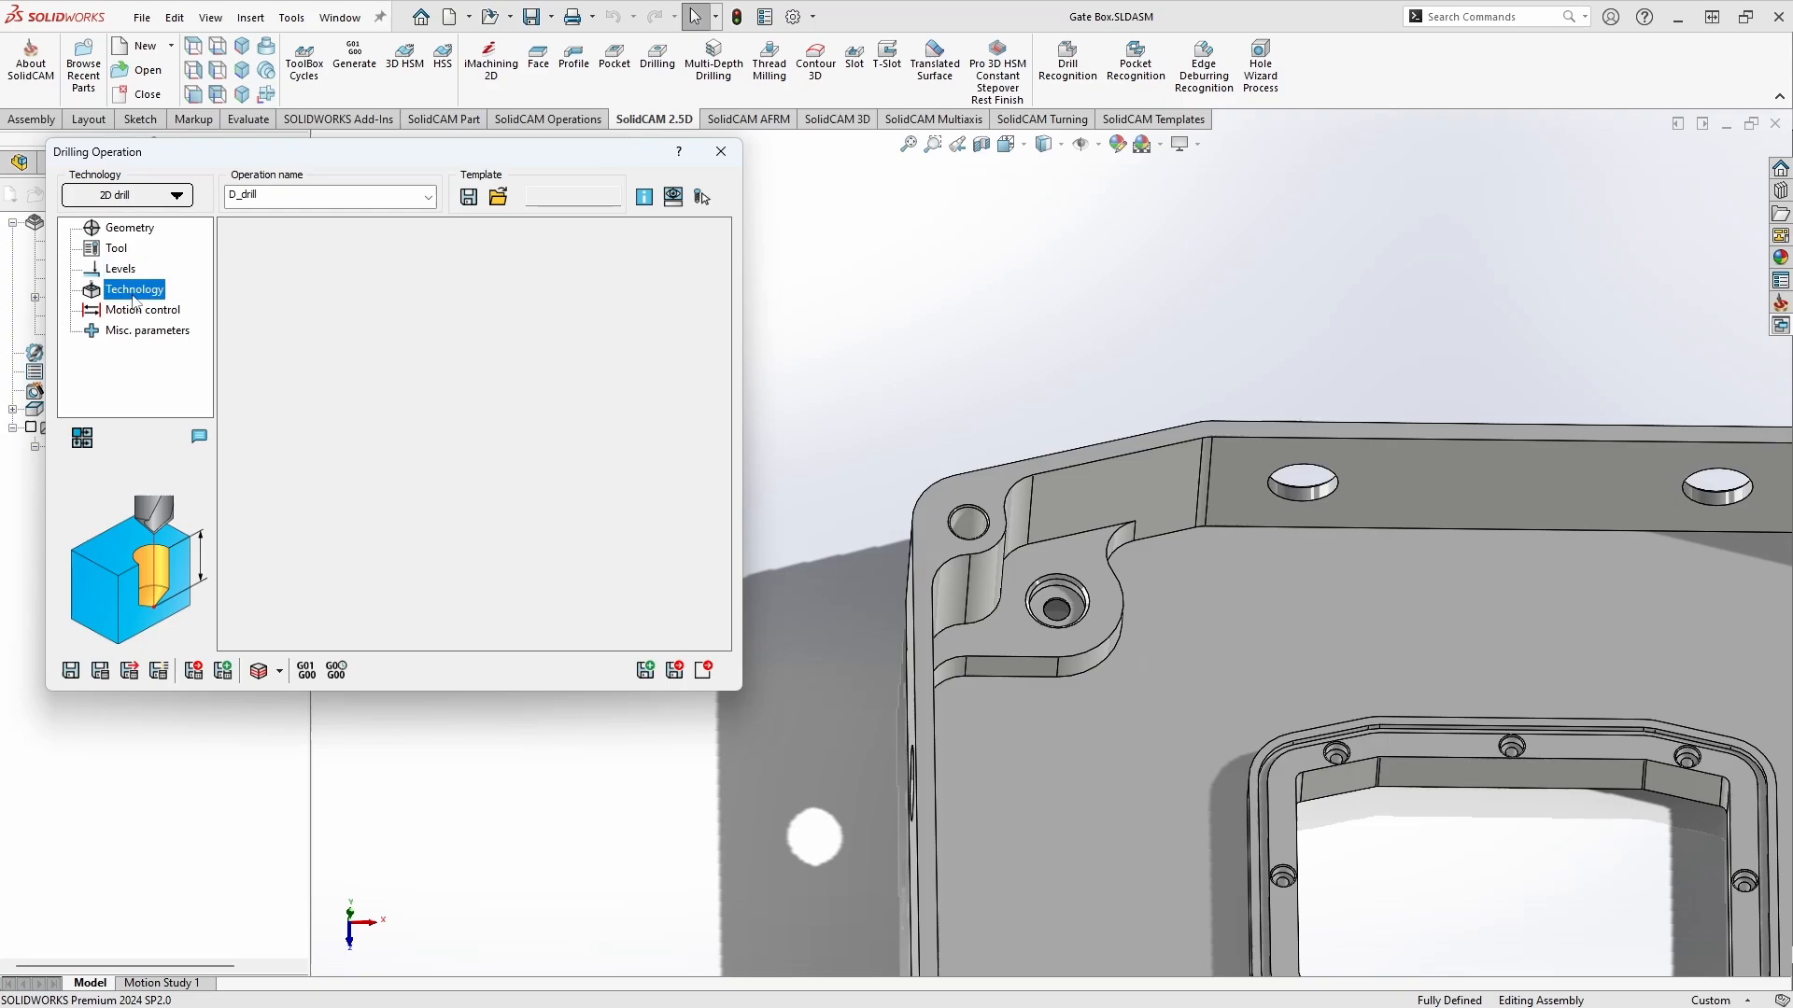
left_click(134, 289)
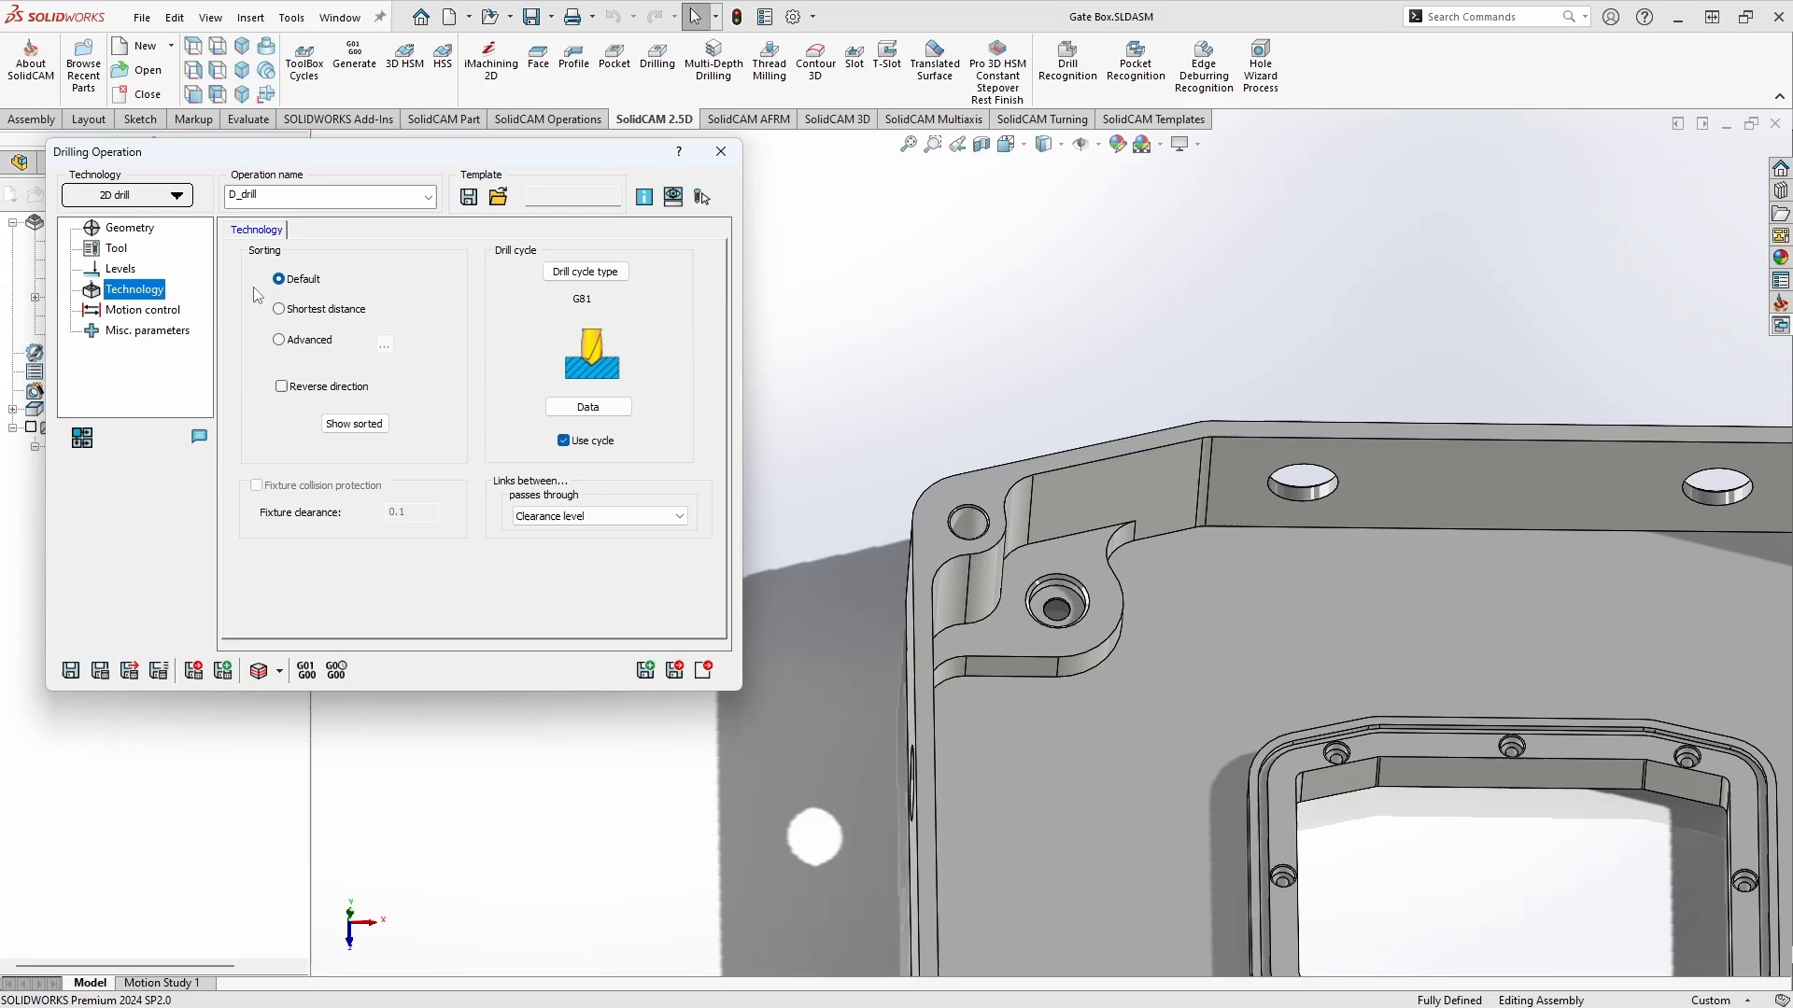
left_click(279, 308)
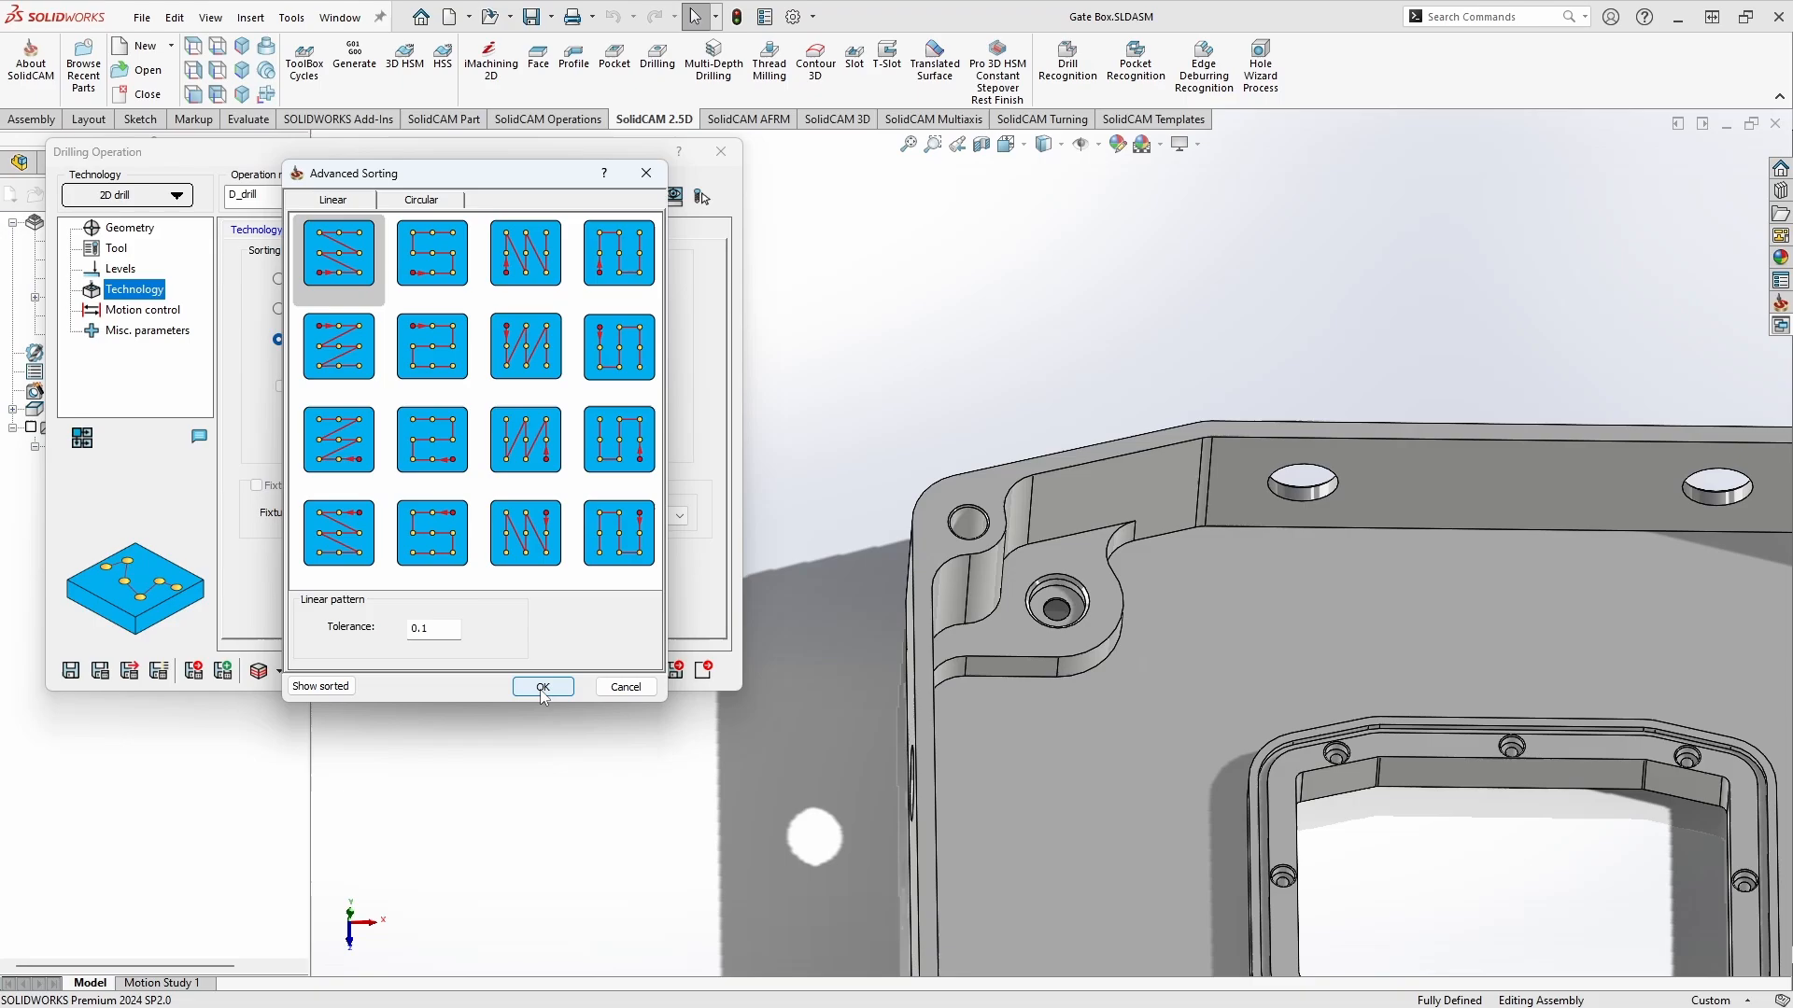
- Choose a circular sorting pattern for the holes and confirm Advanced Sorting
left_click(542, 687)
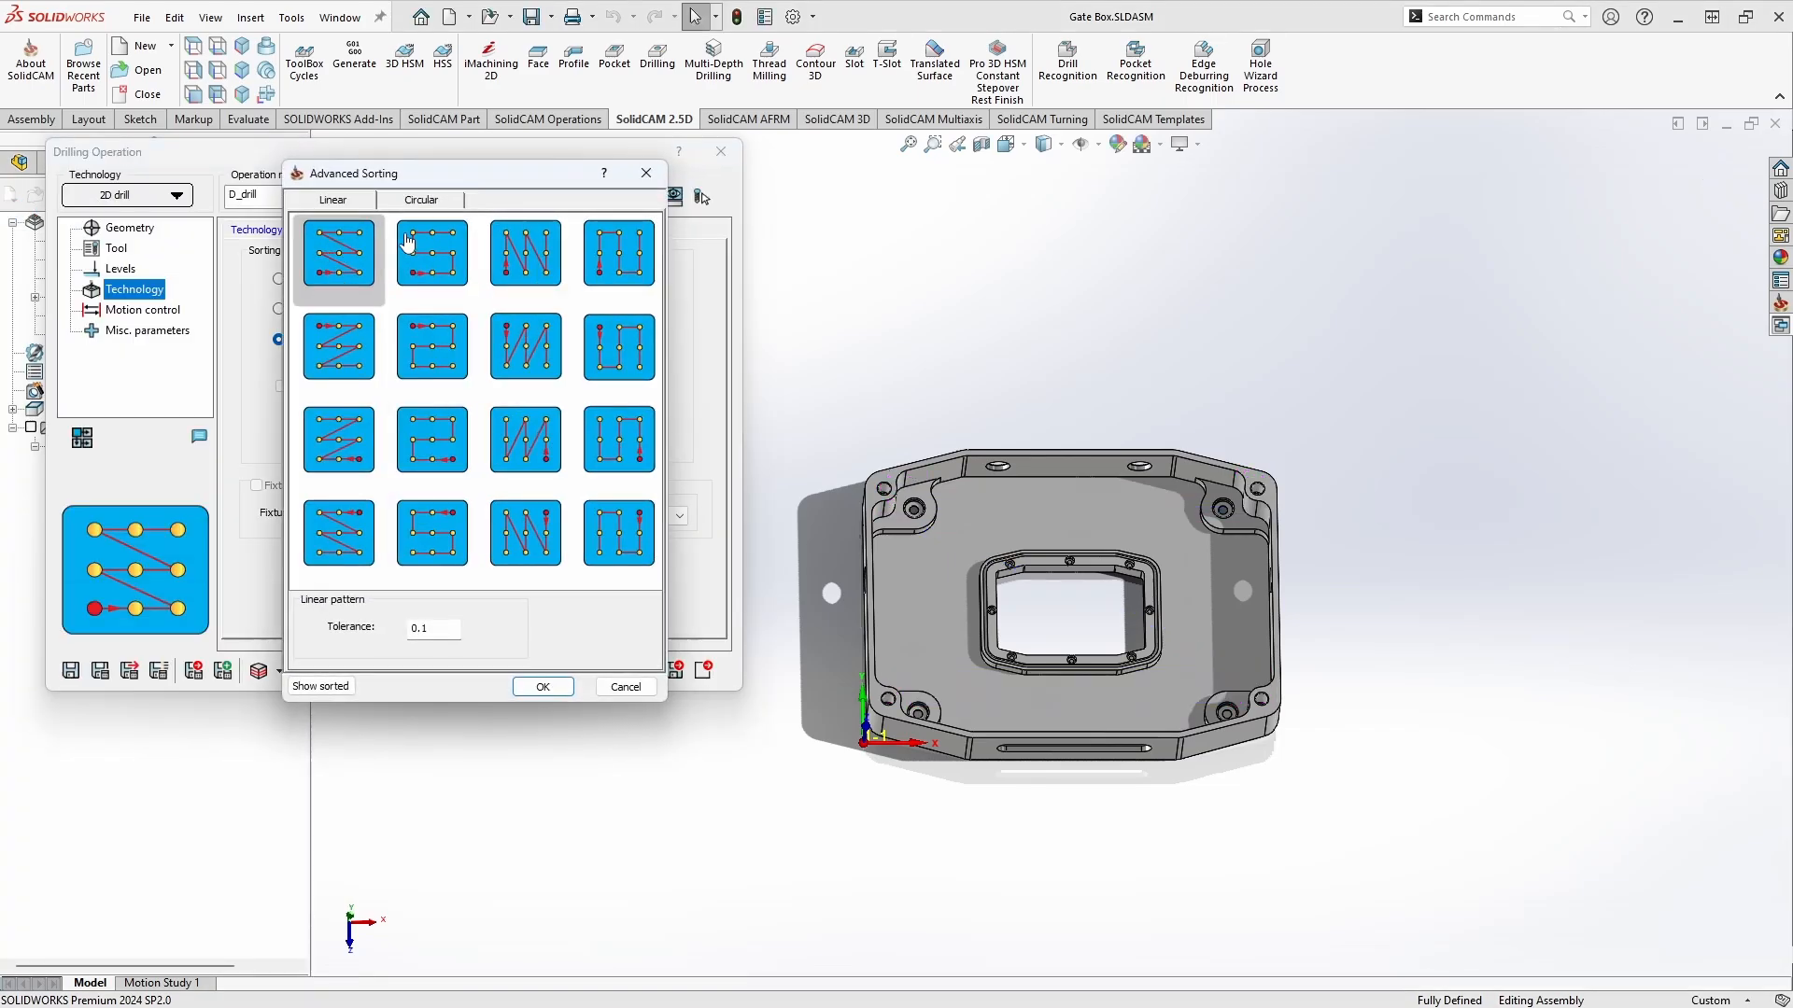
left_click(543, 685)
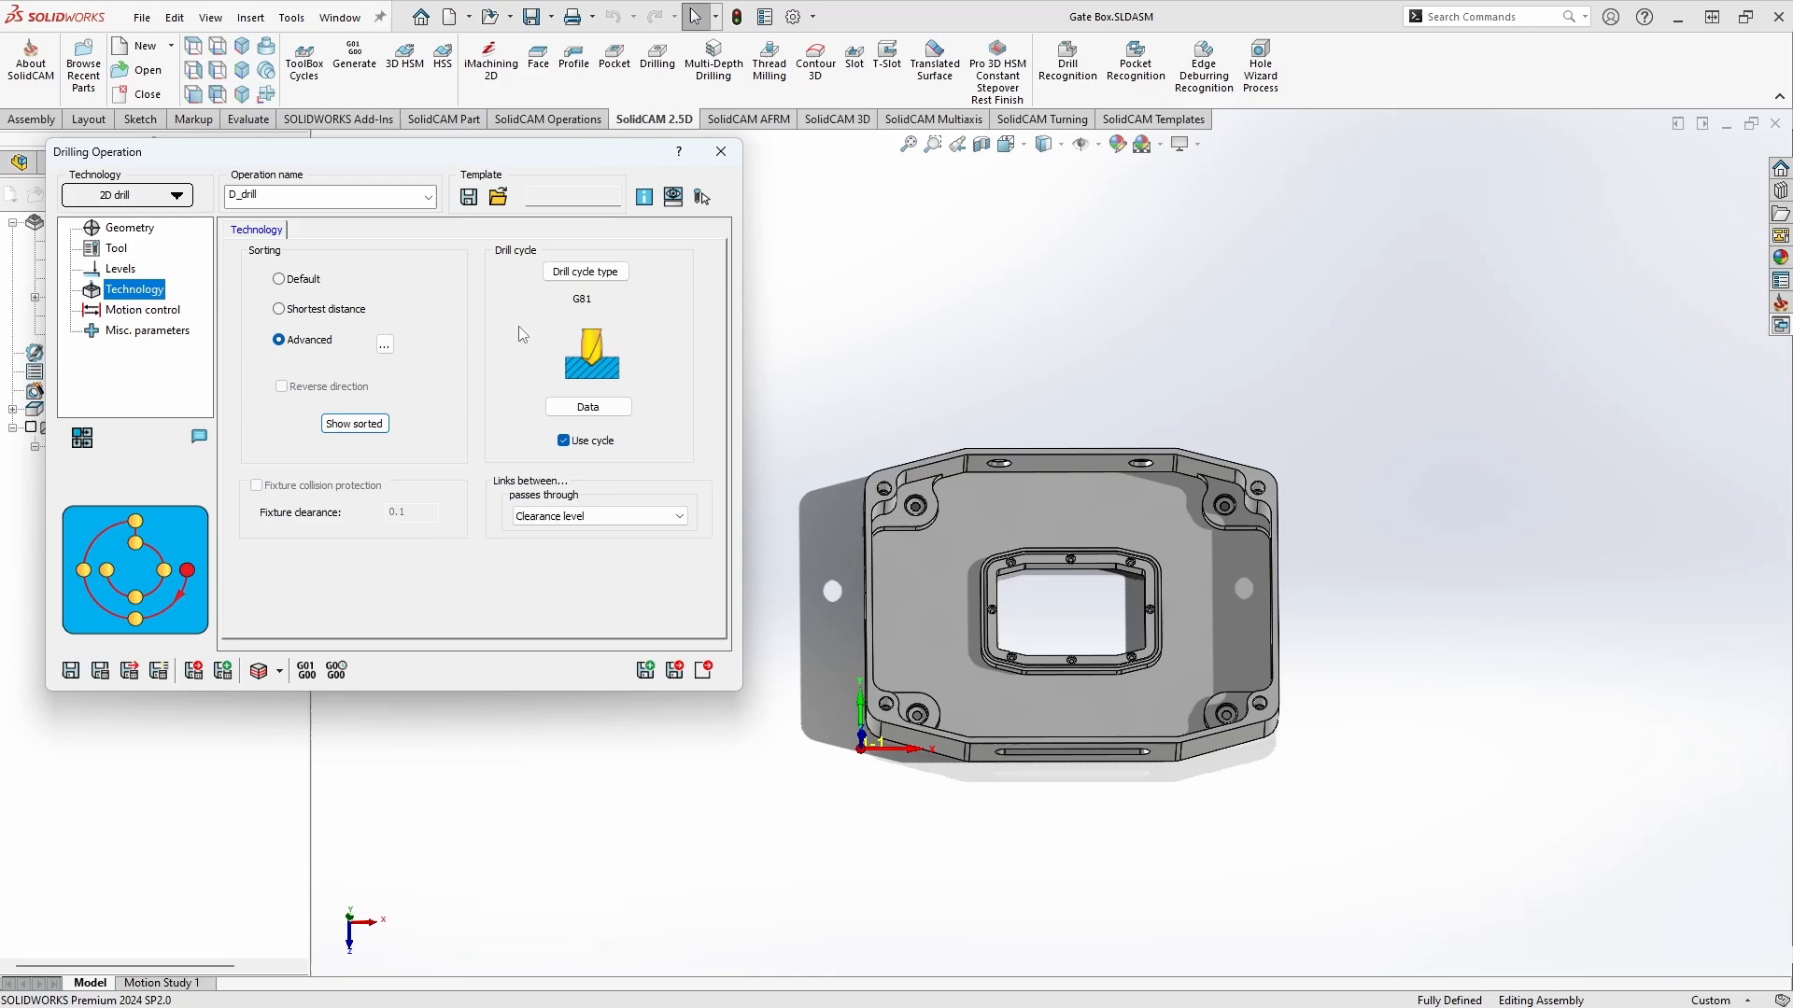
mouse_move(646, 343)
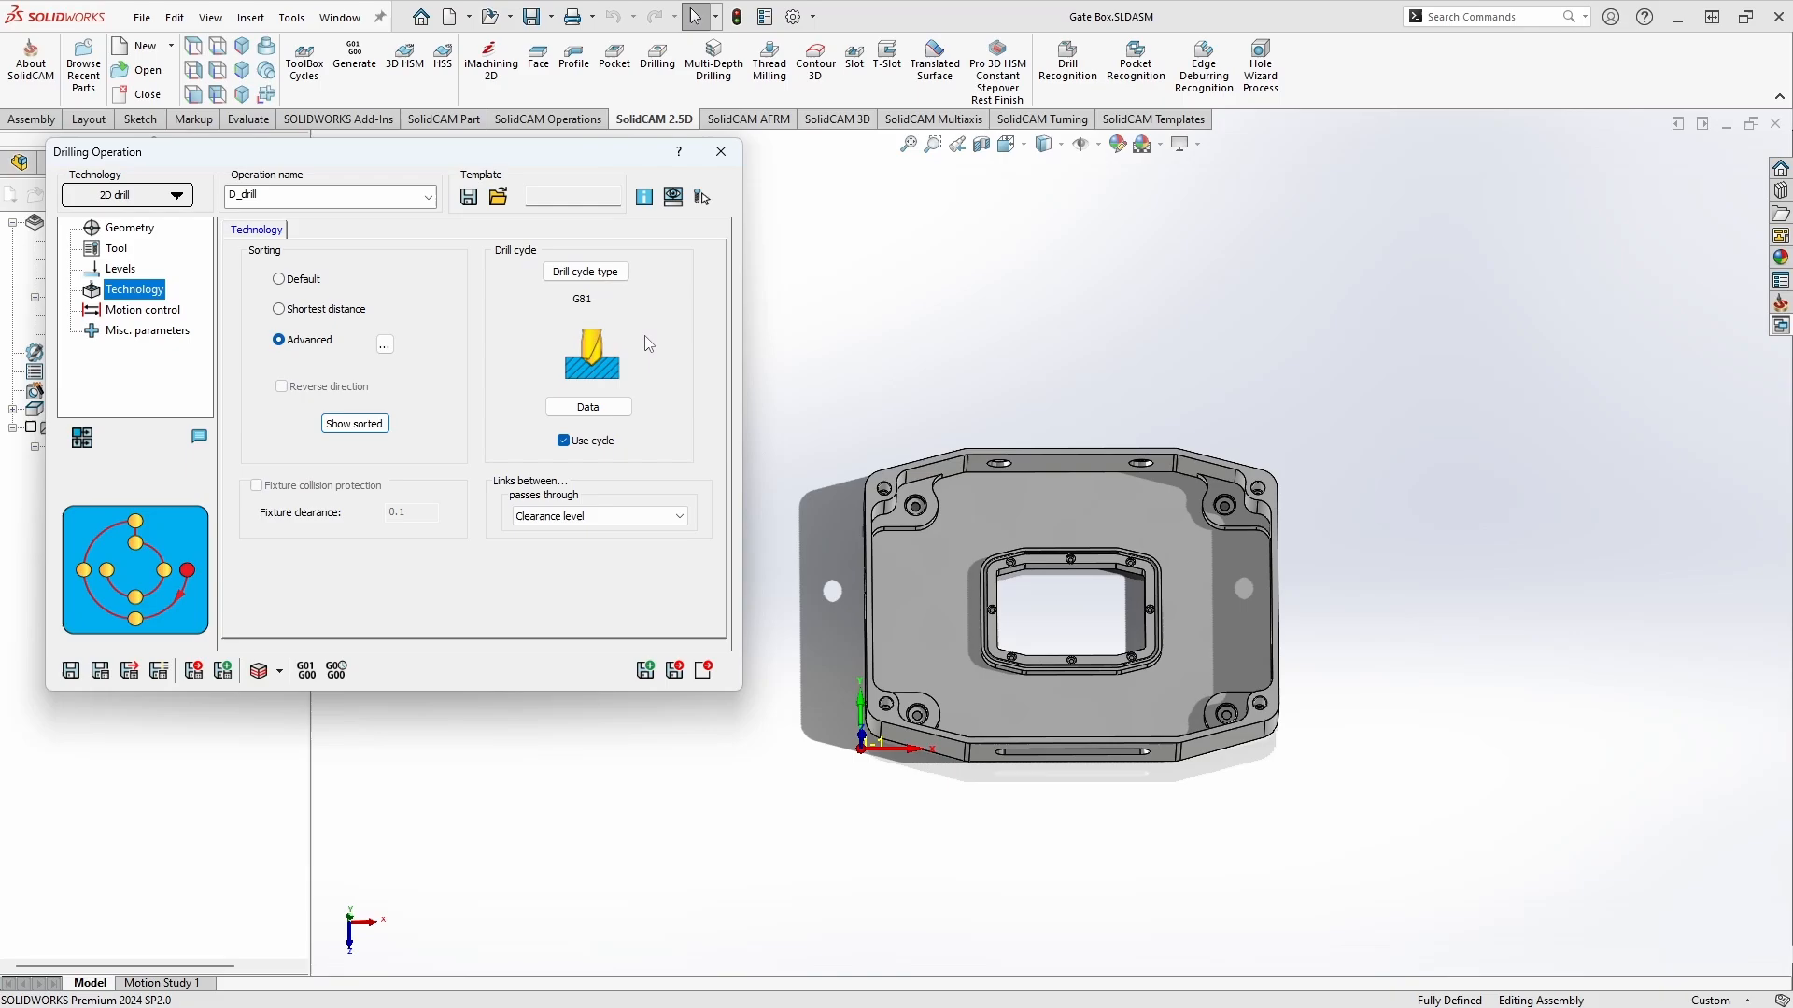
- Switch D_drill's cycle from G81 to G83 peck drilling, keeping default cycle options
left_click(585, 271)
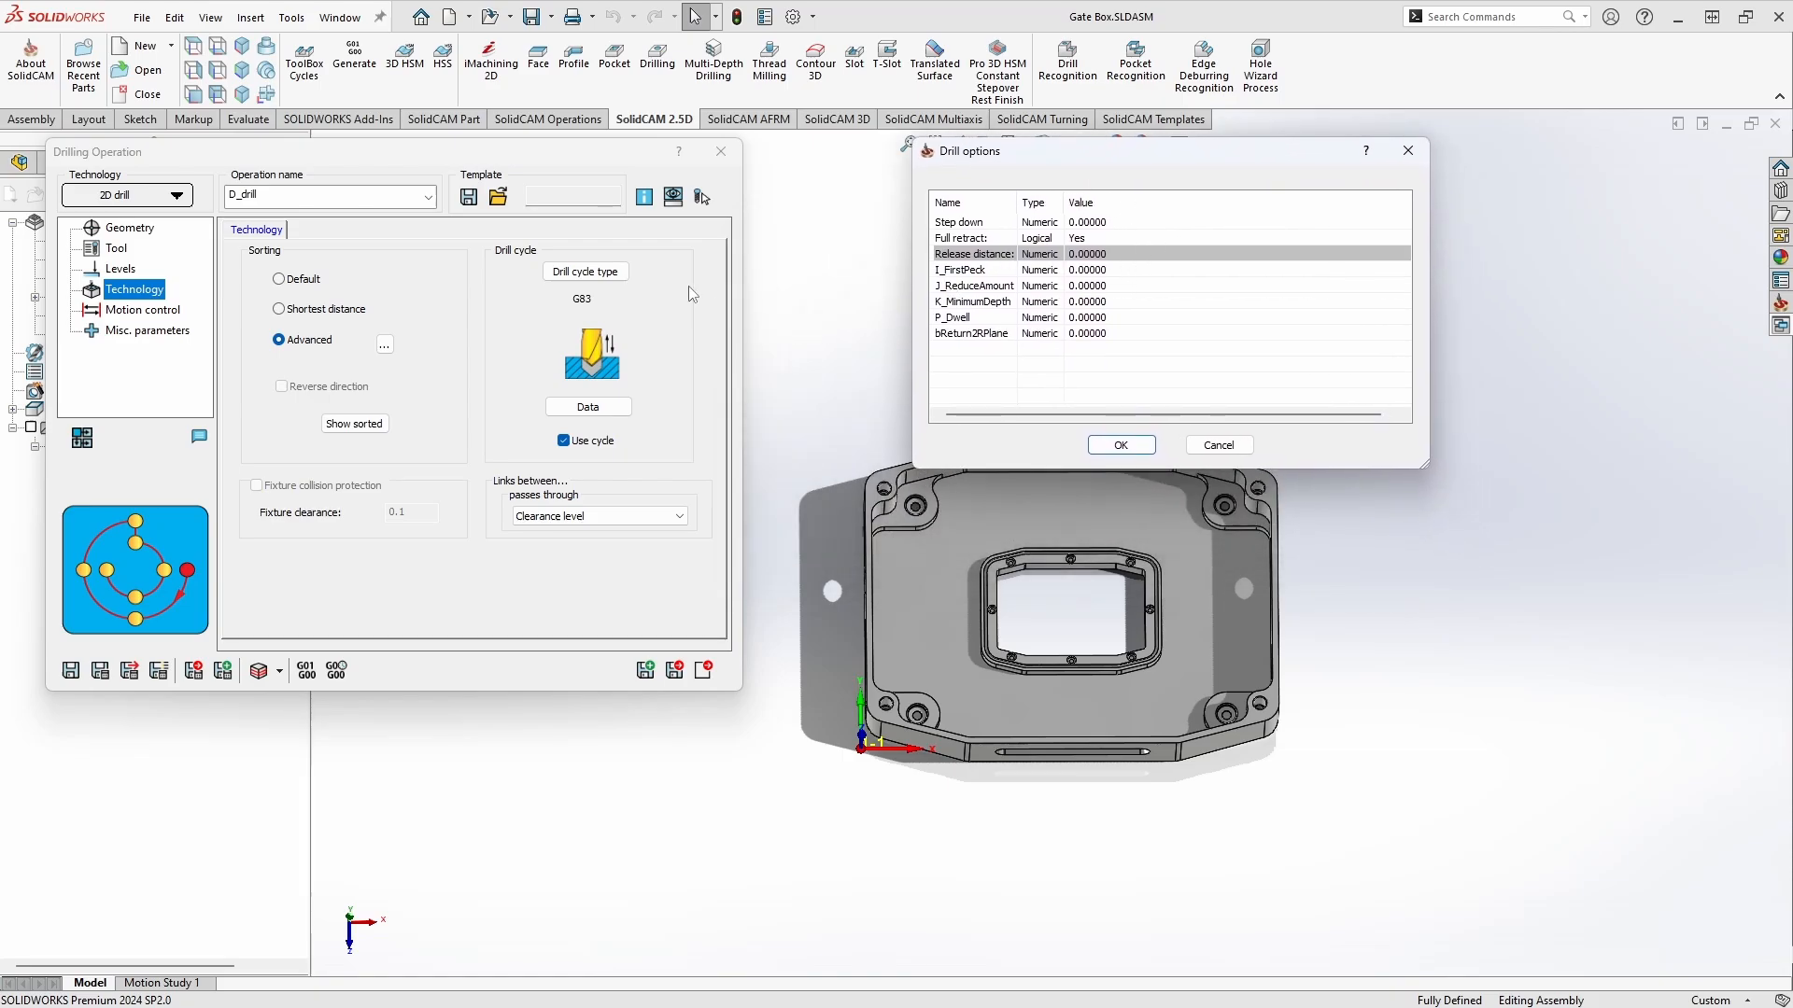
mouse_move(855, 416)
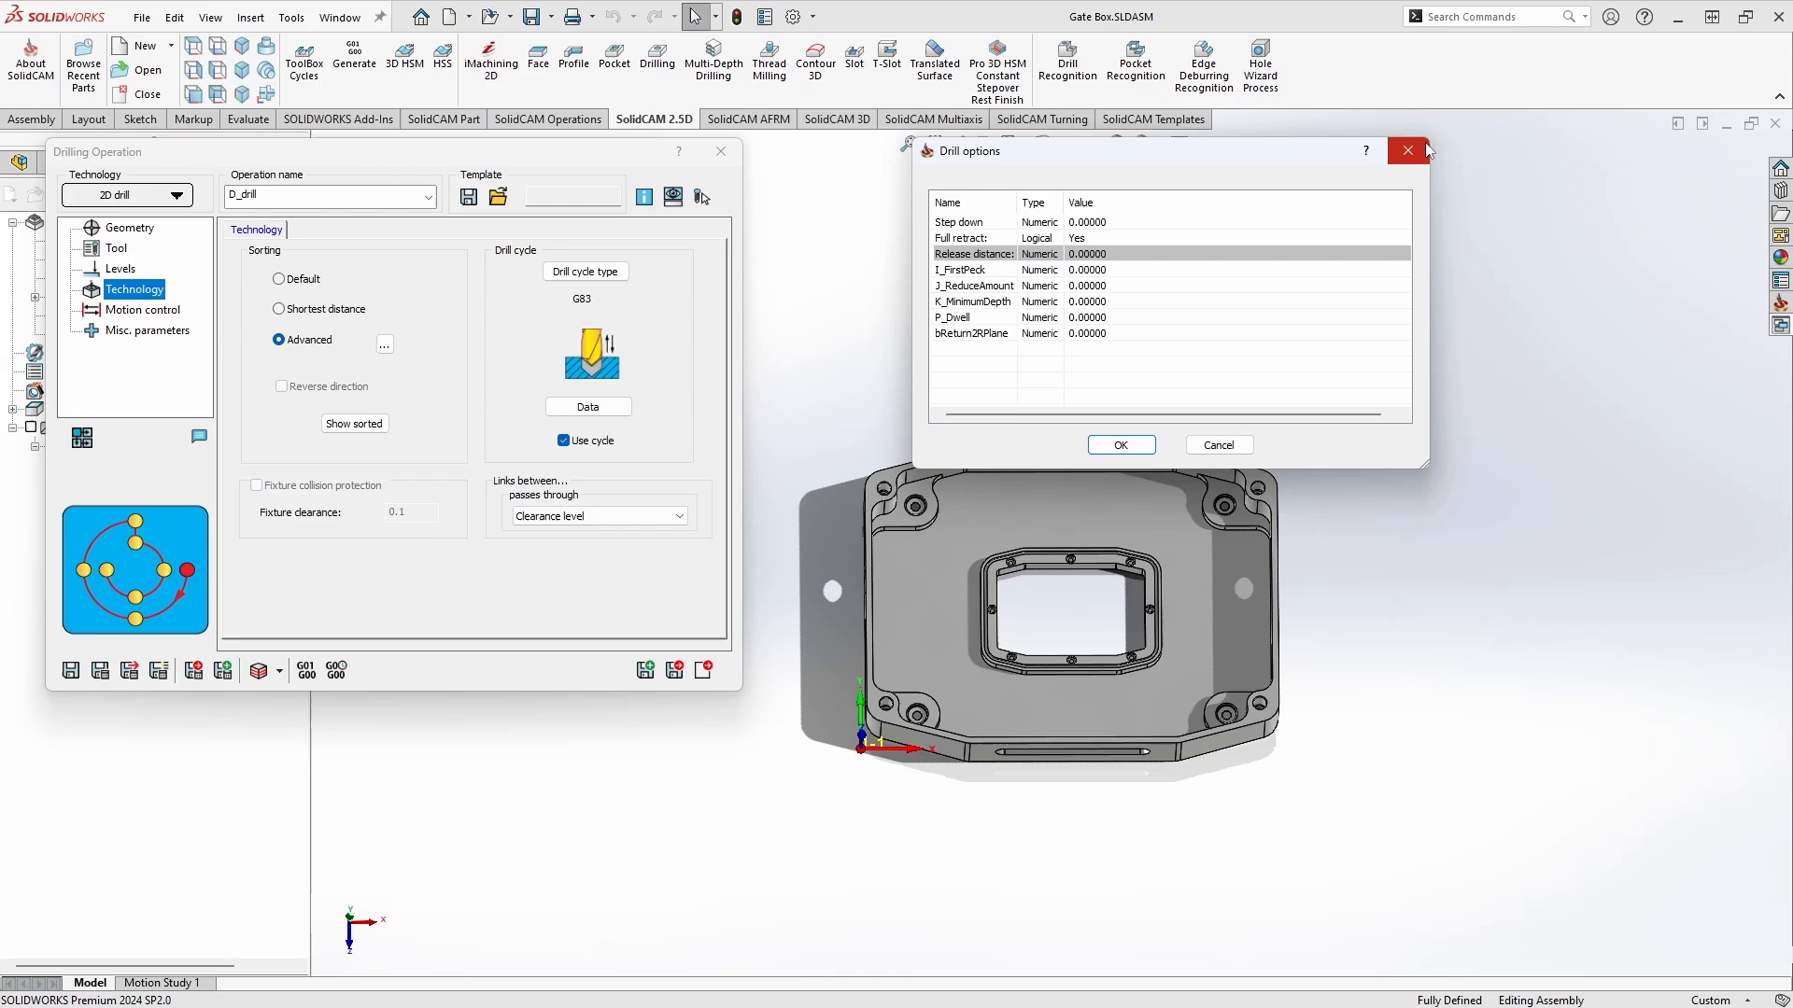
left_click(1408, 150)
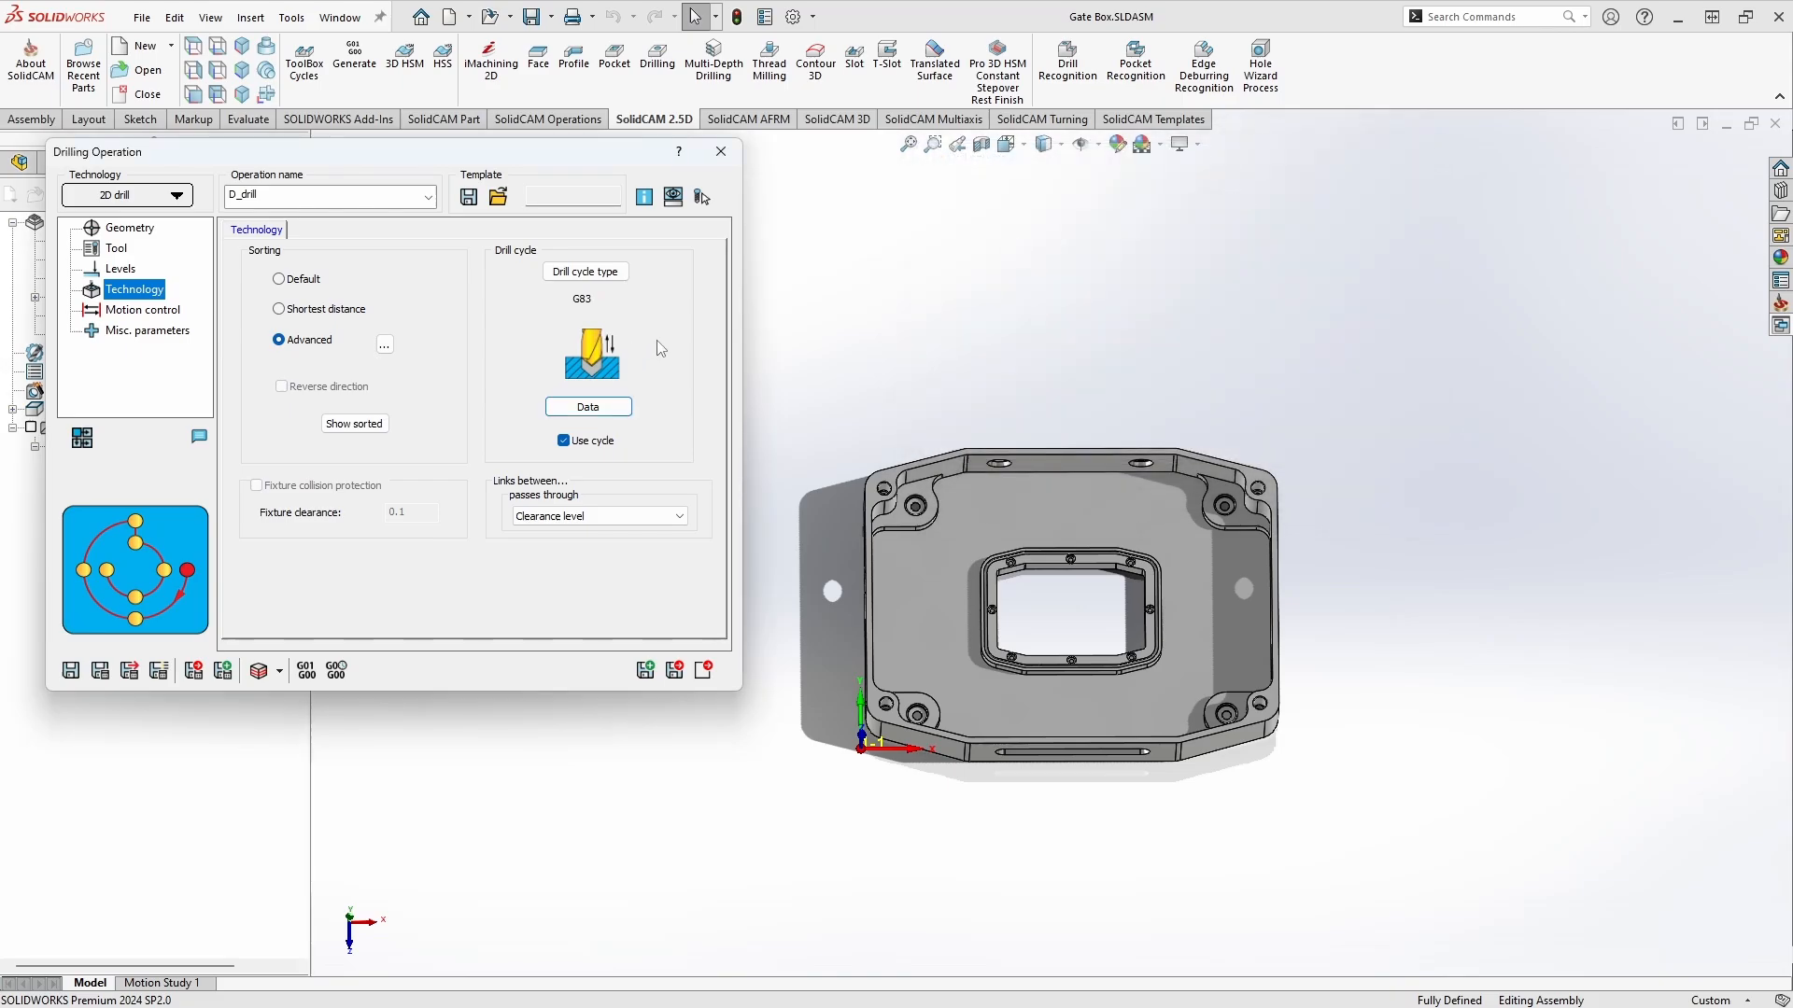